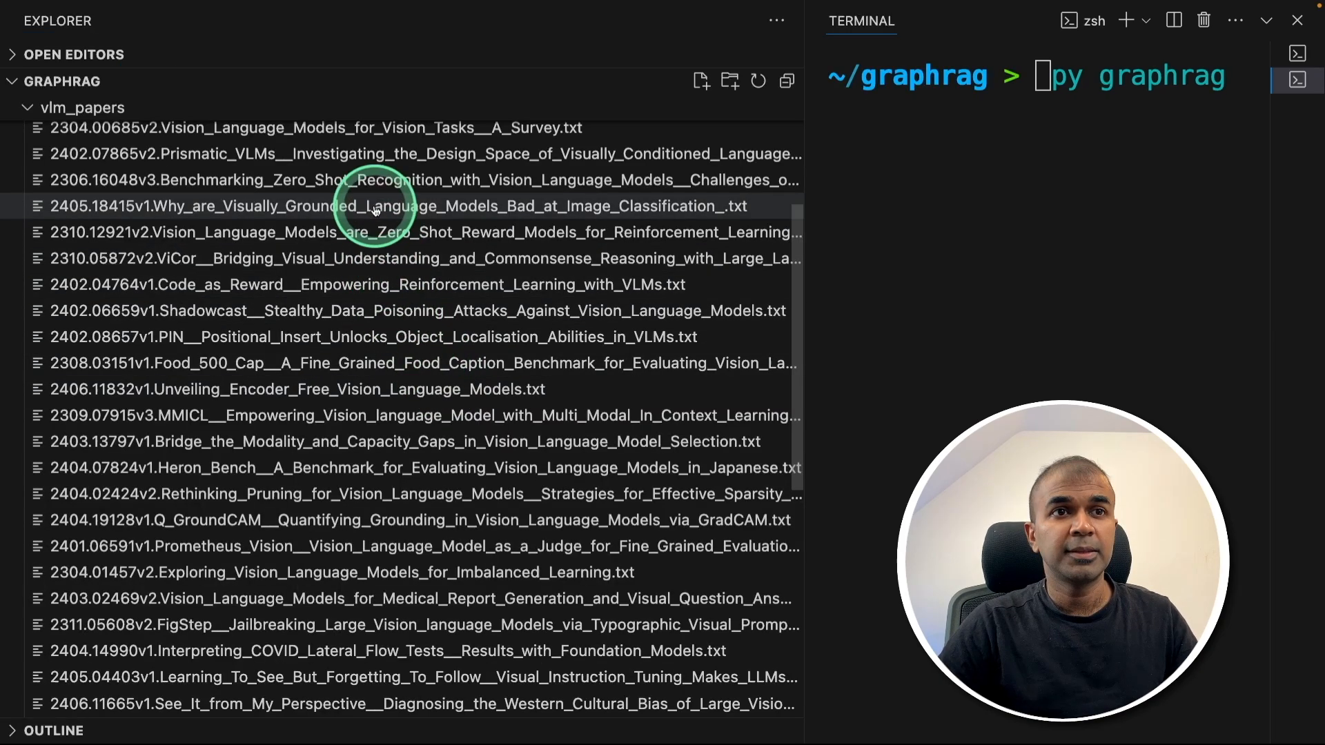
Scroll the global_search notebook down to the community reports loading section.
scroll(down, 3)
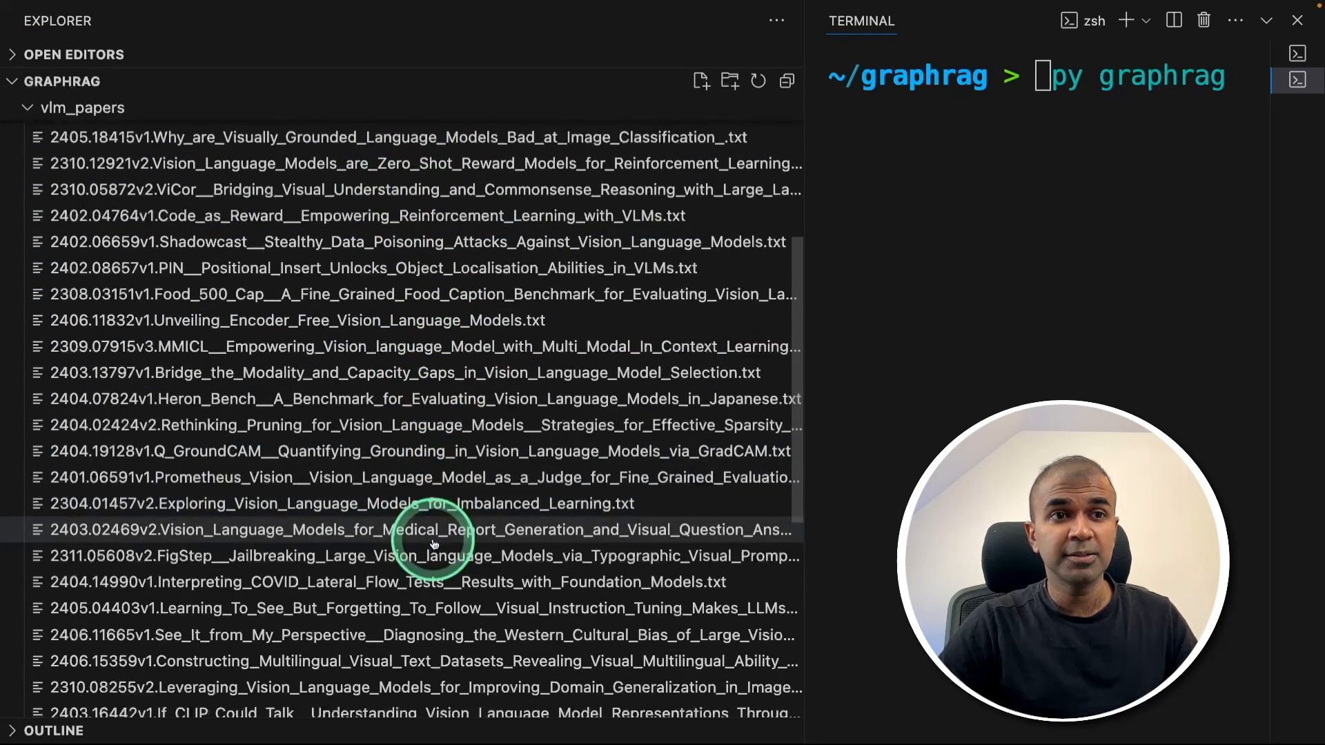
scroll(down, 3)
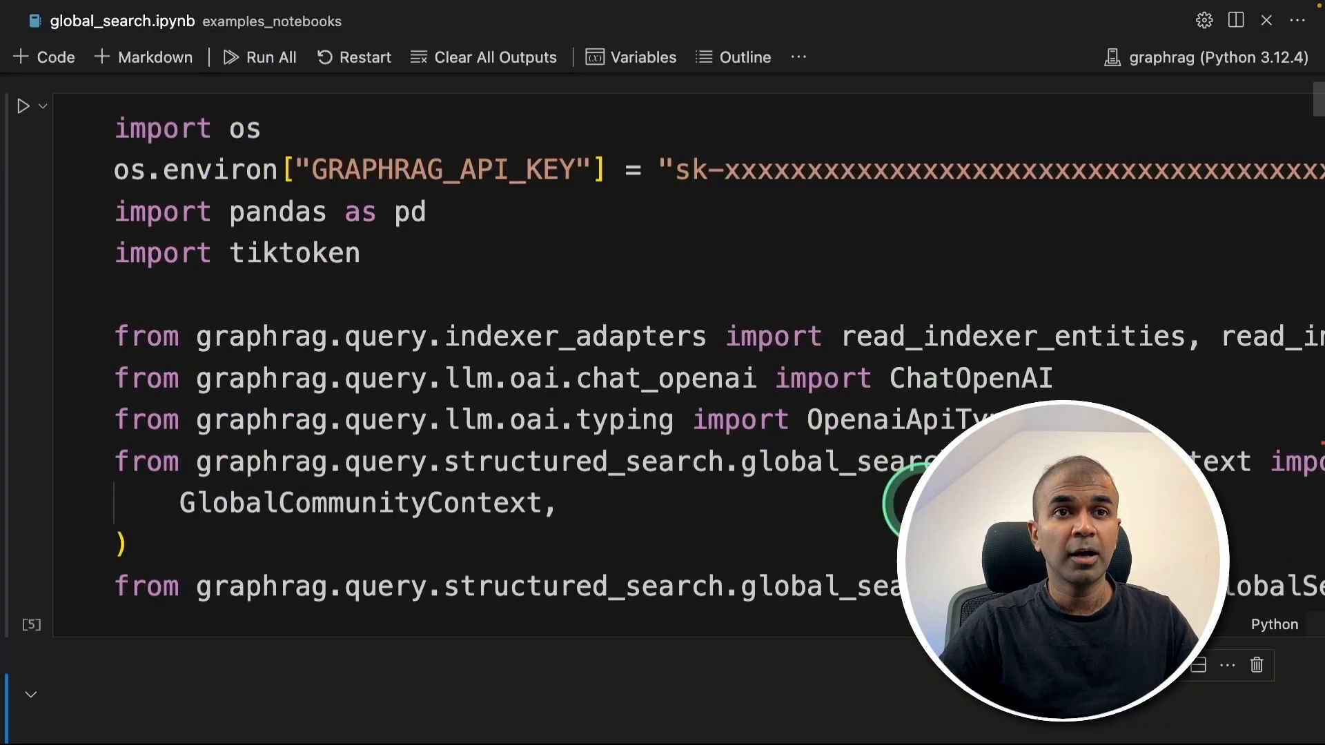
scroll(down, 3)
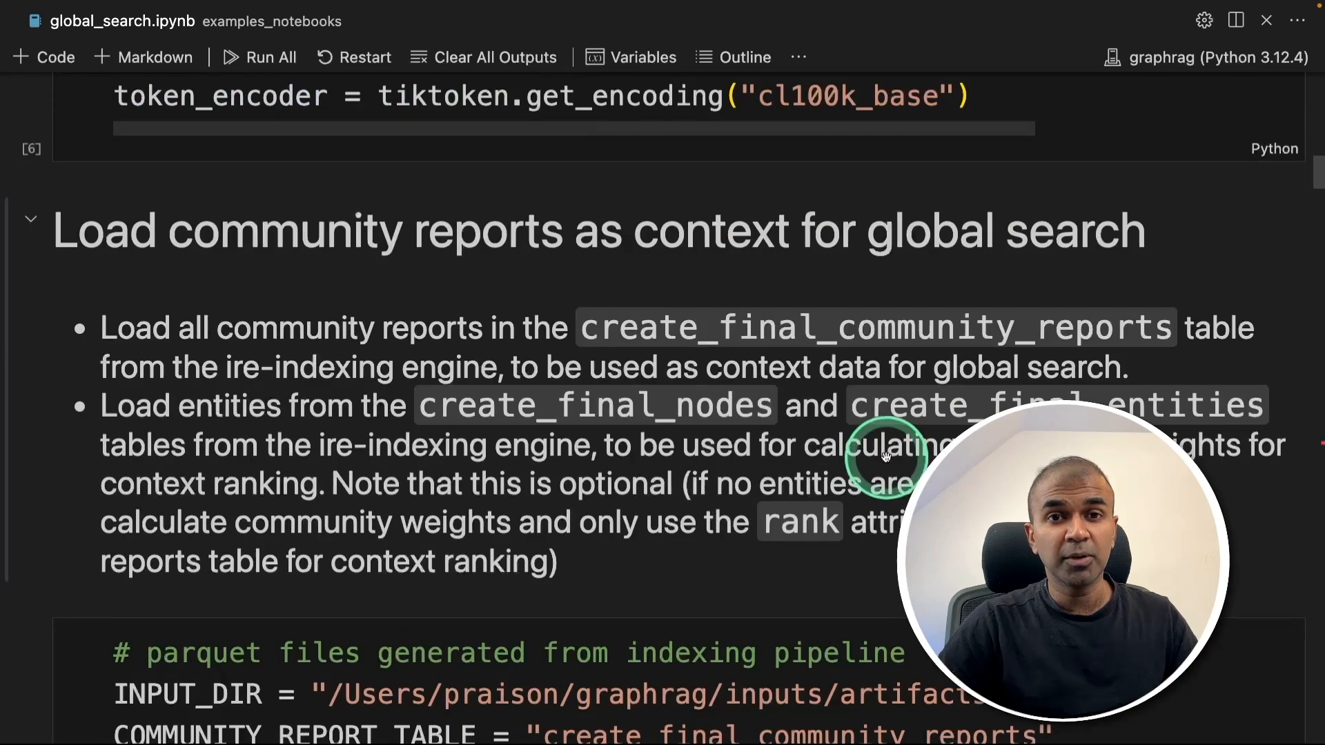
scroll(down, 3)
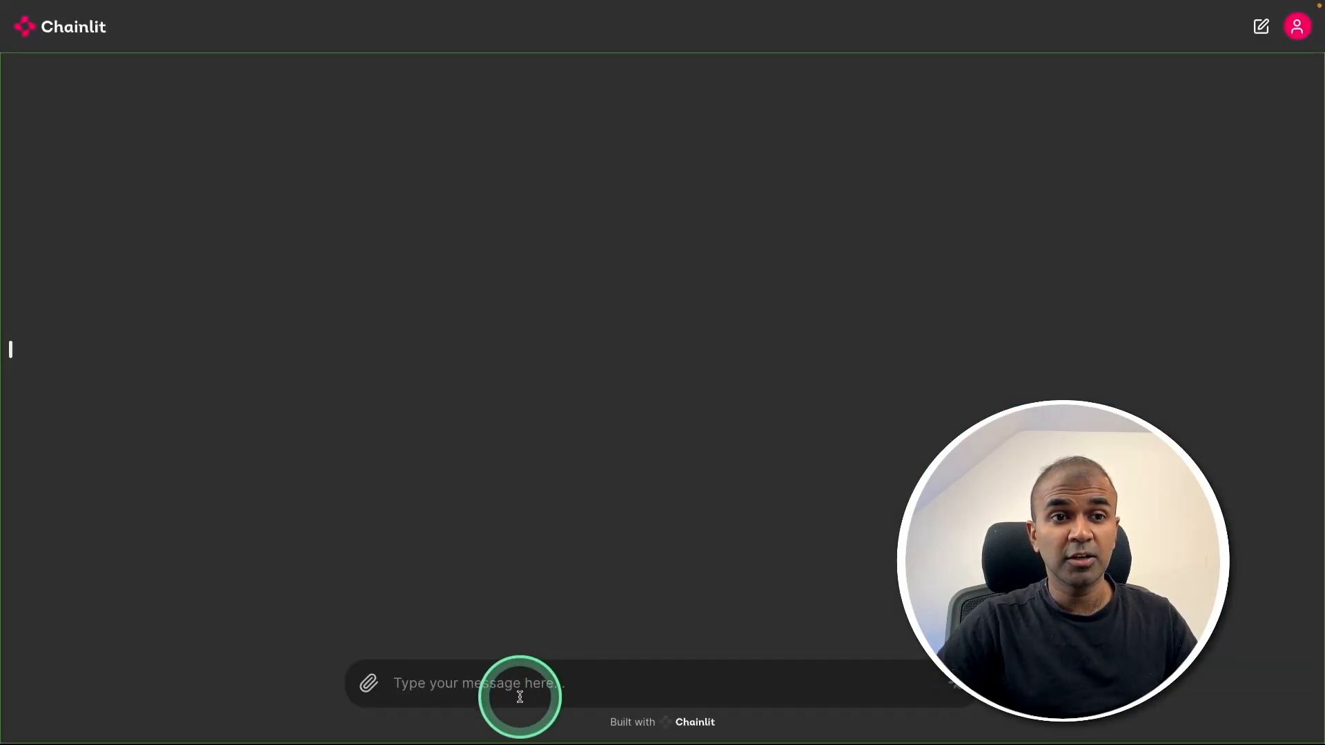
Ask the Chainlit chat 'Give me more information about VLM'.
text(Give me more inforam)
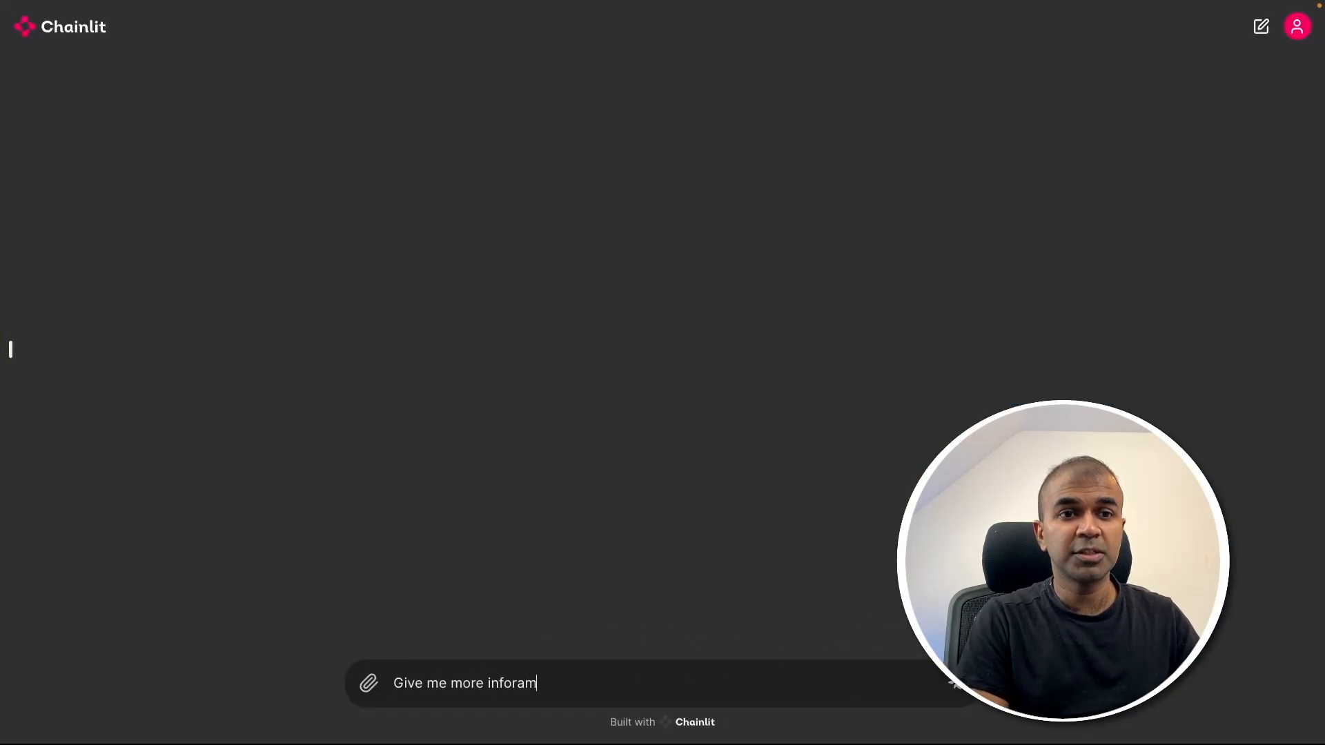
key(Return)
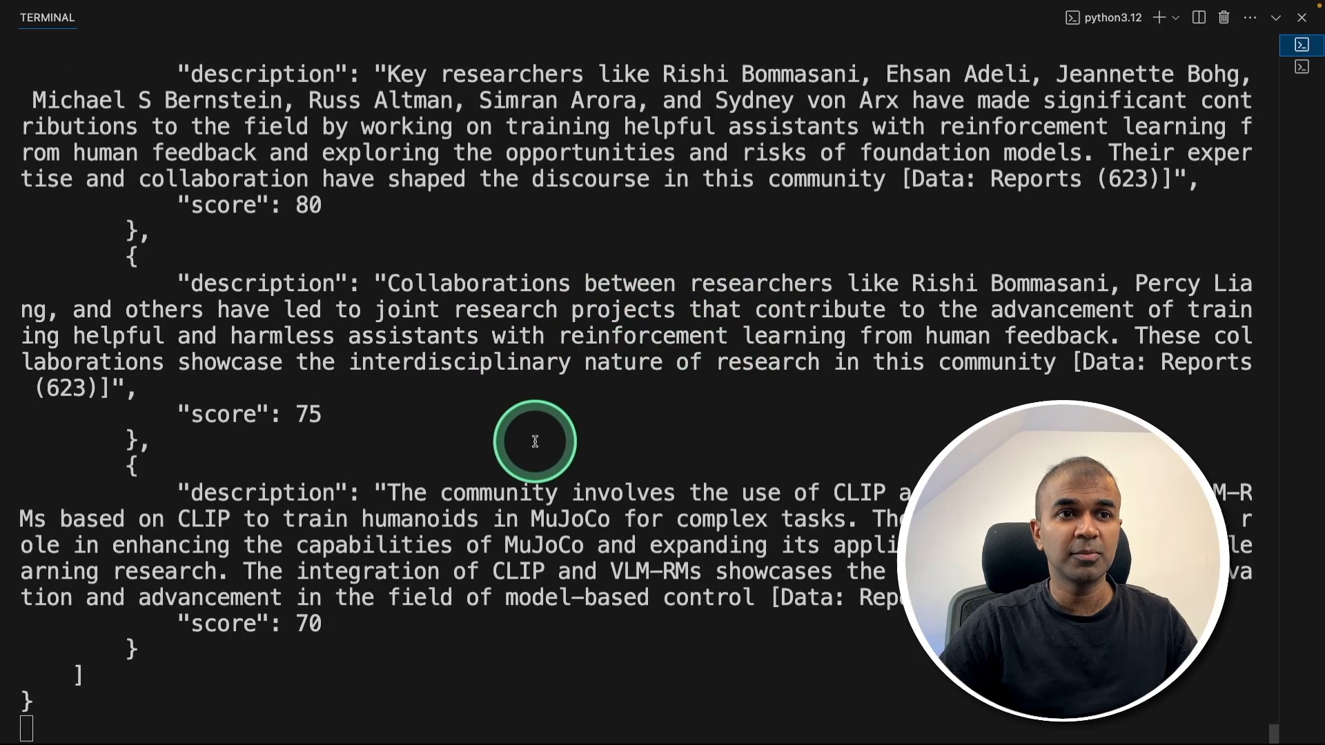
Scroll through the Vision-Language Models overview response.
scroll(up, 3)
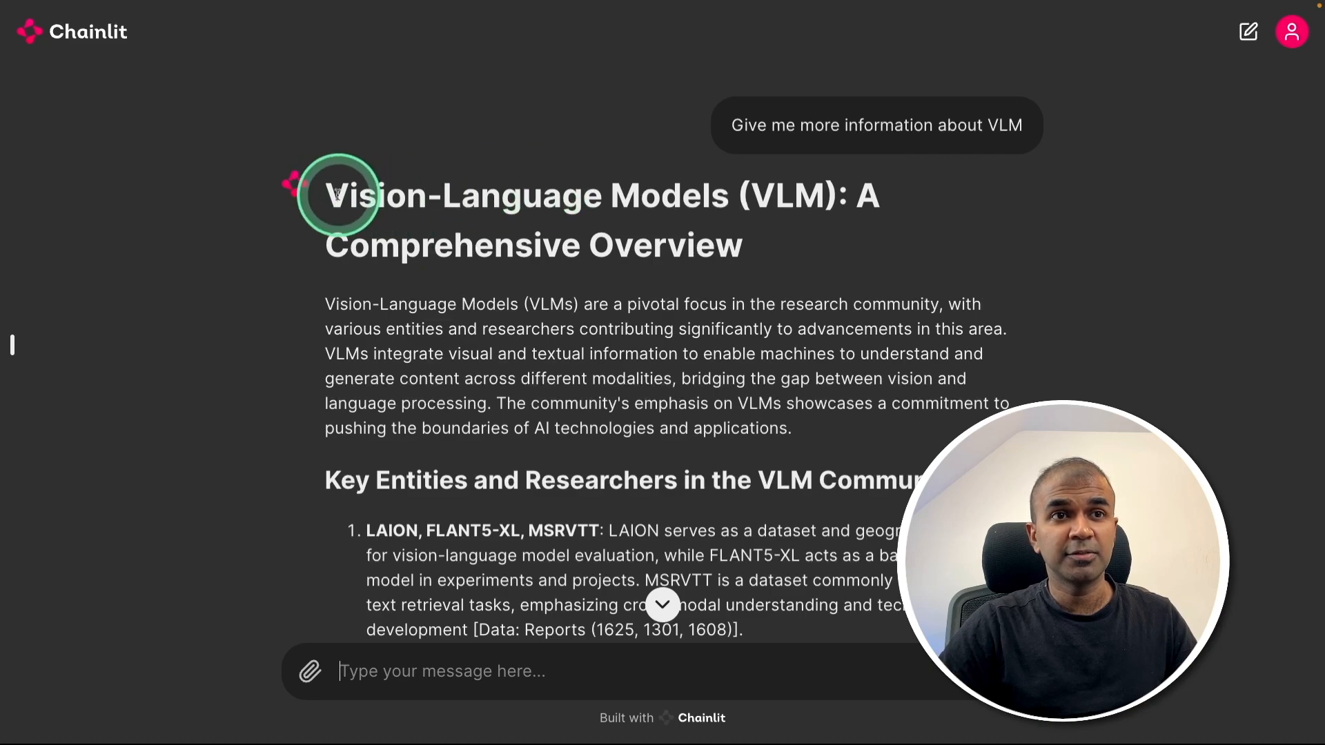
mouse_move(634, 246)
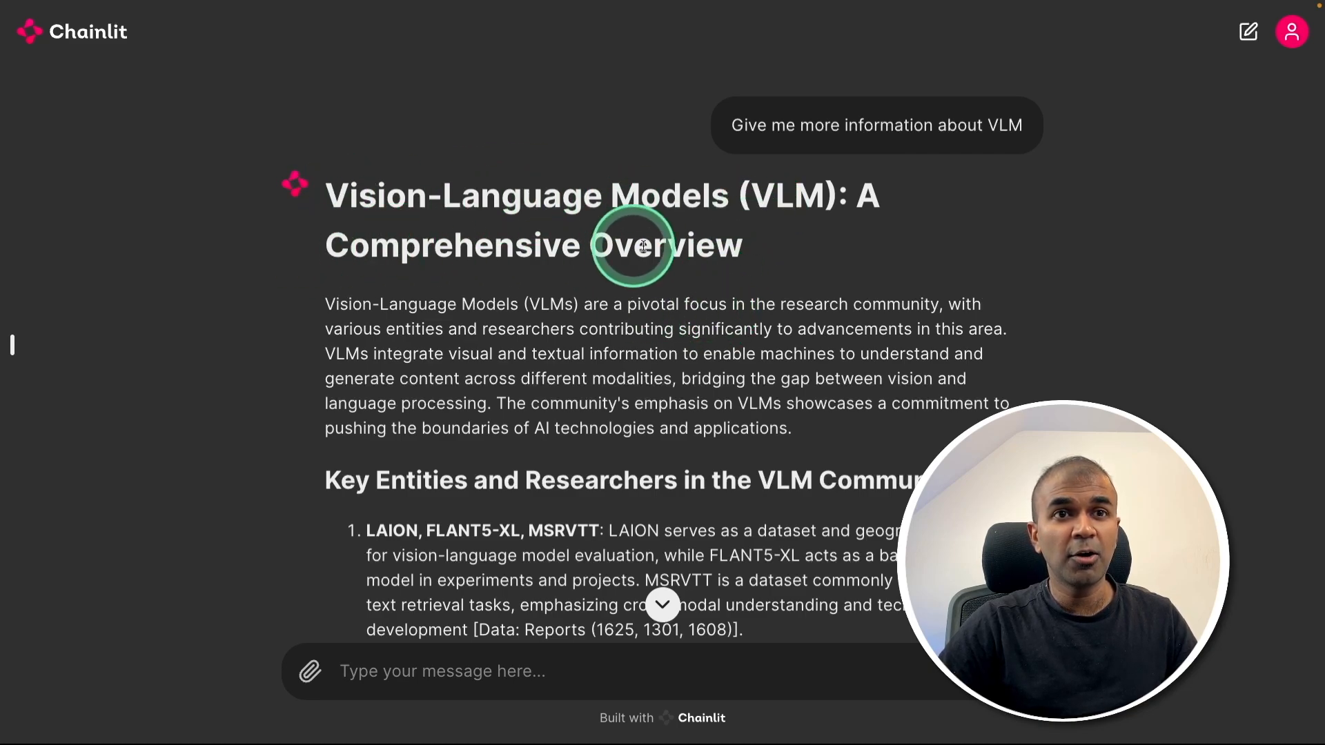
scroll(down, 3)
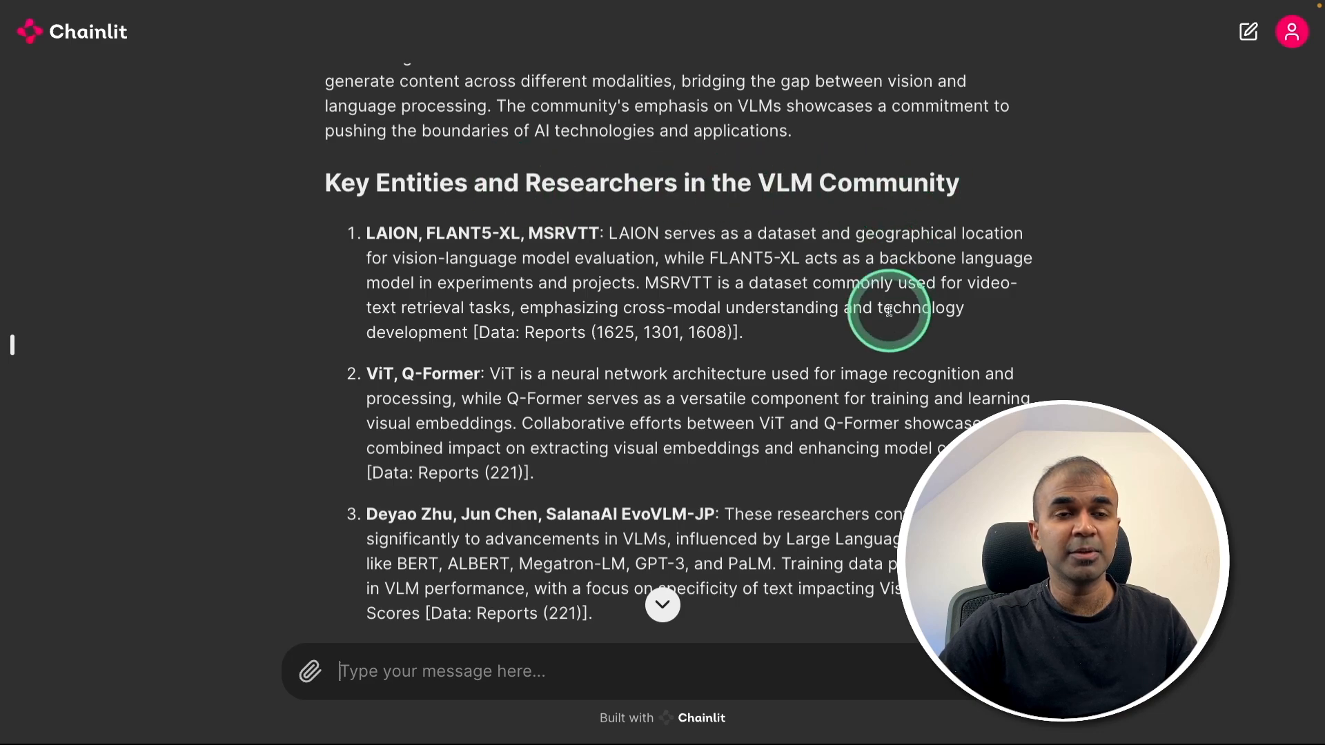
scroll(down, 3)
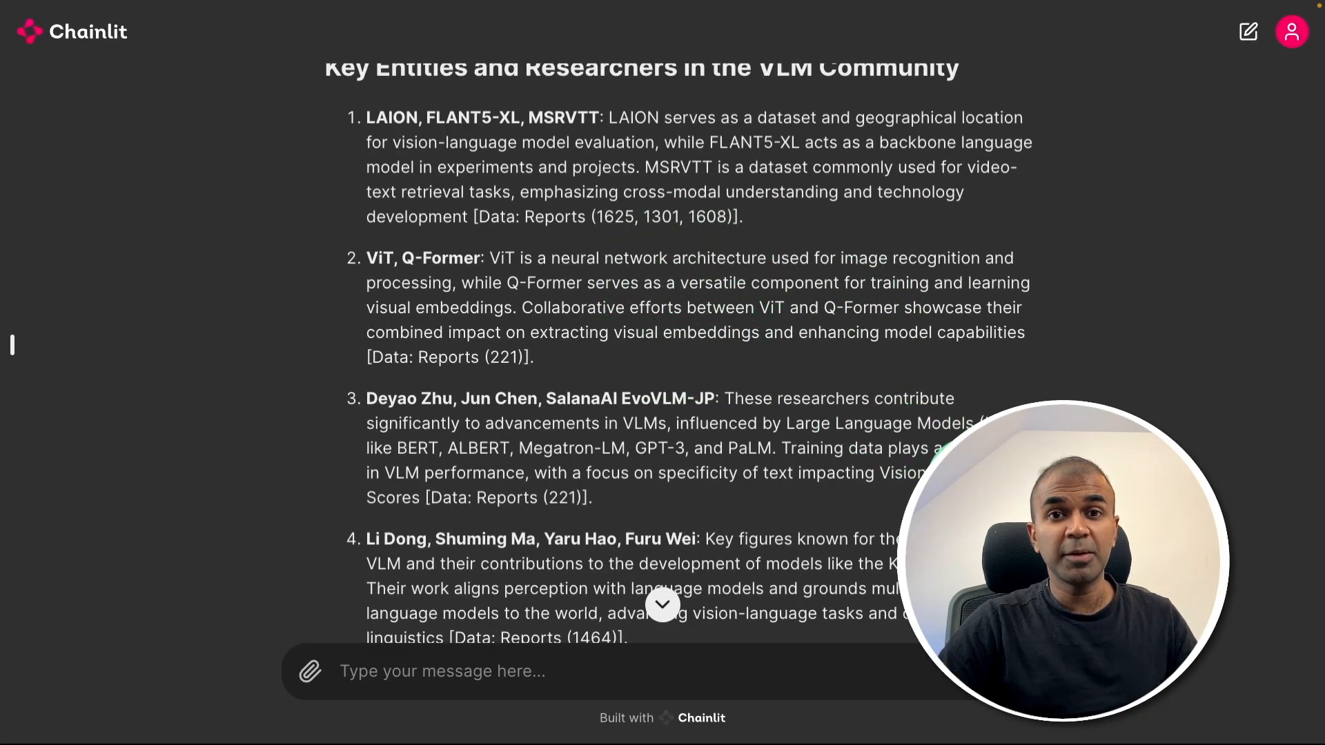
scroll(down, 3)
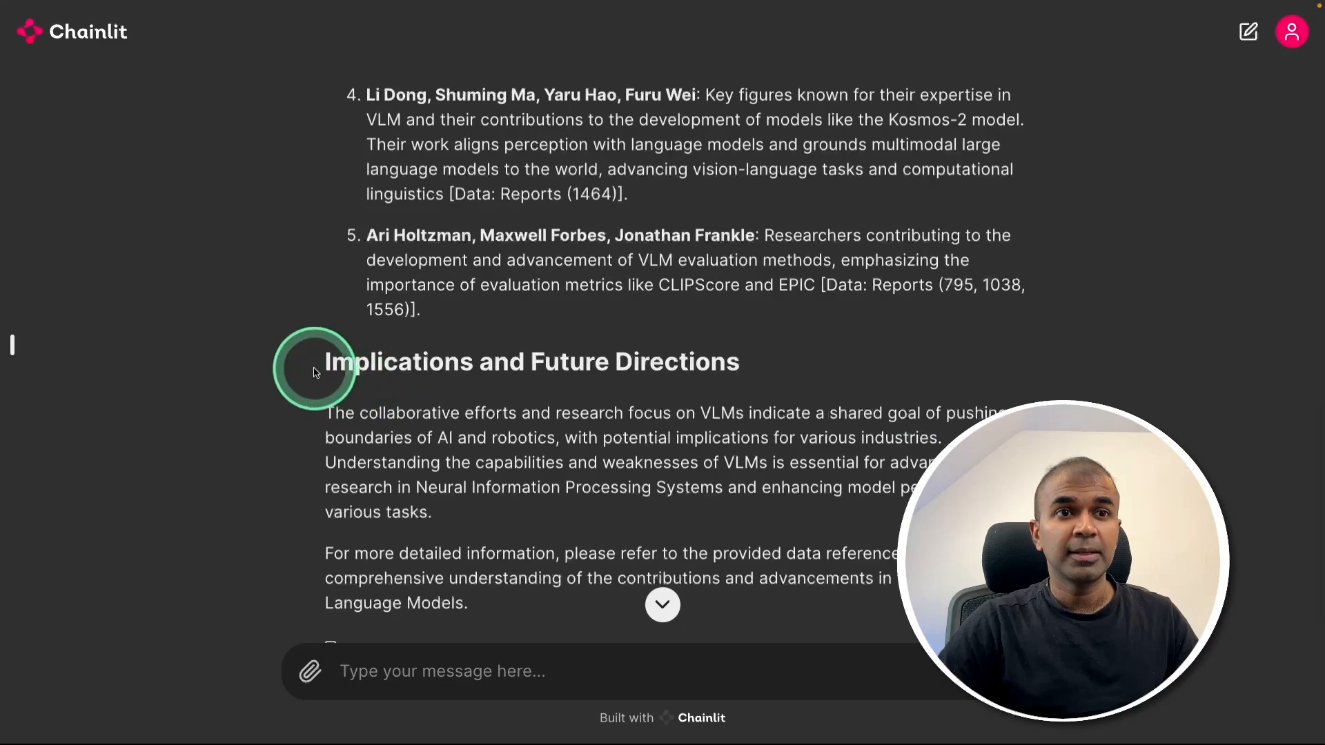
scroll(down, 3)
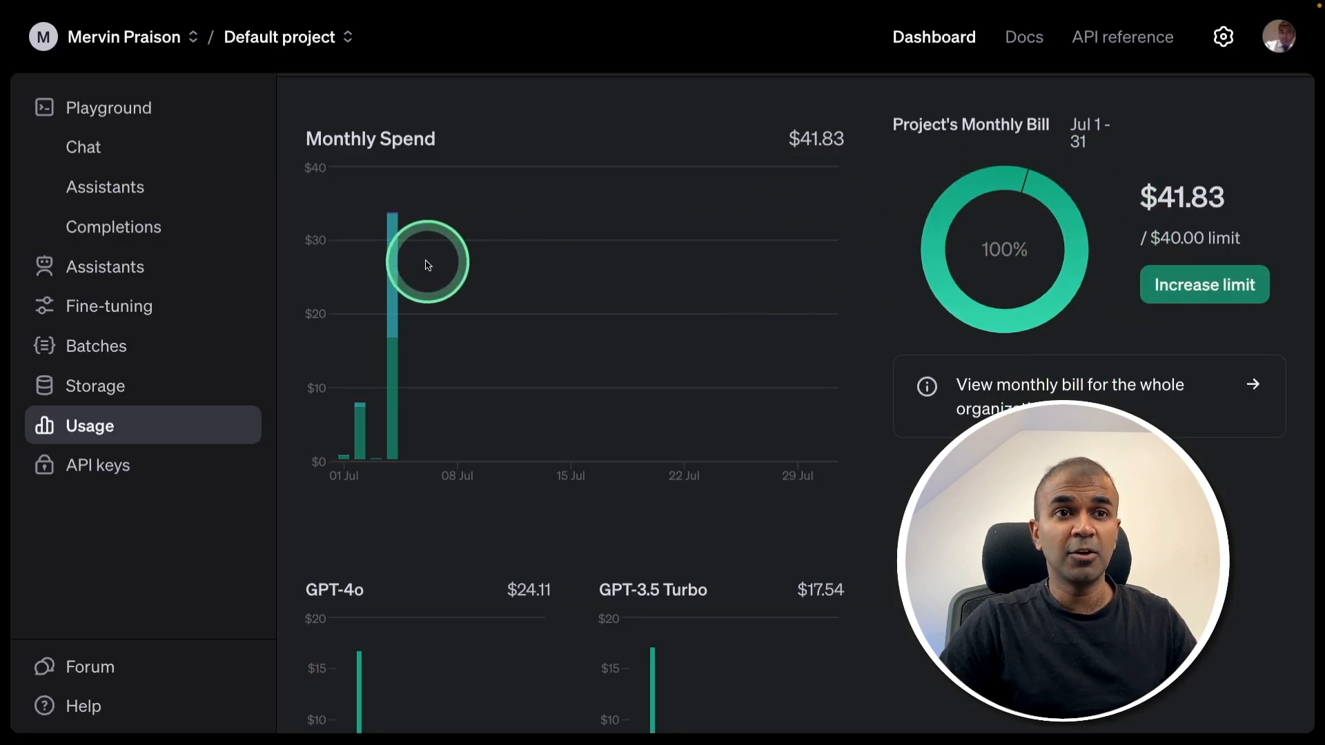
mouse_move(395, 258)
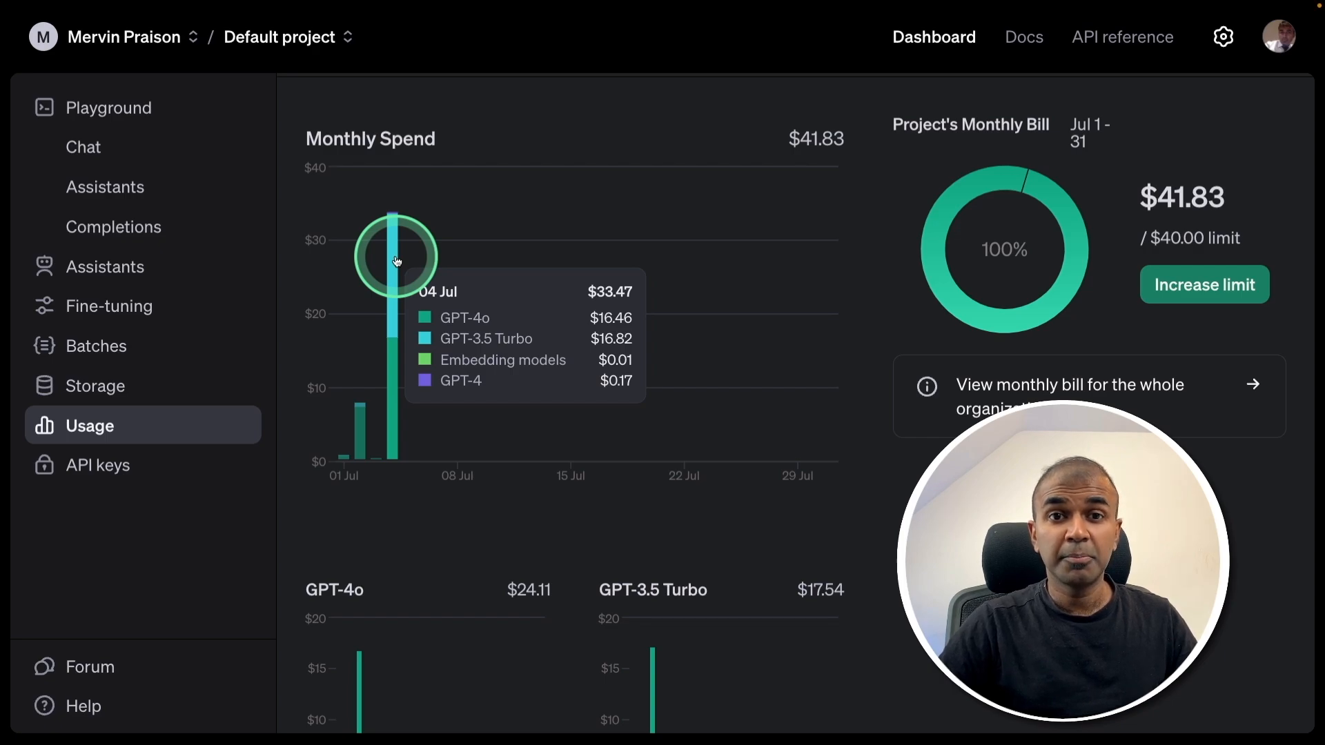
mouse_move(474, 309)
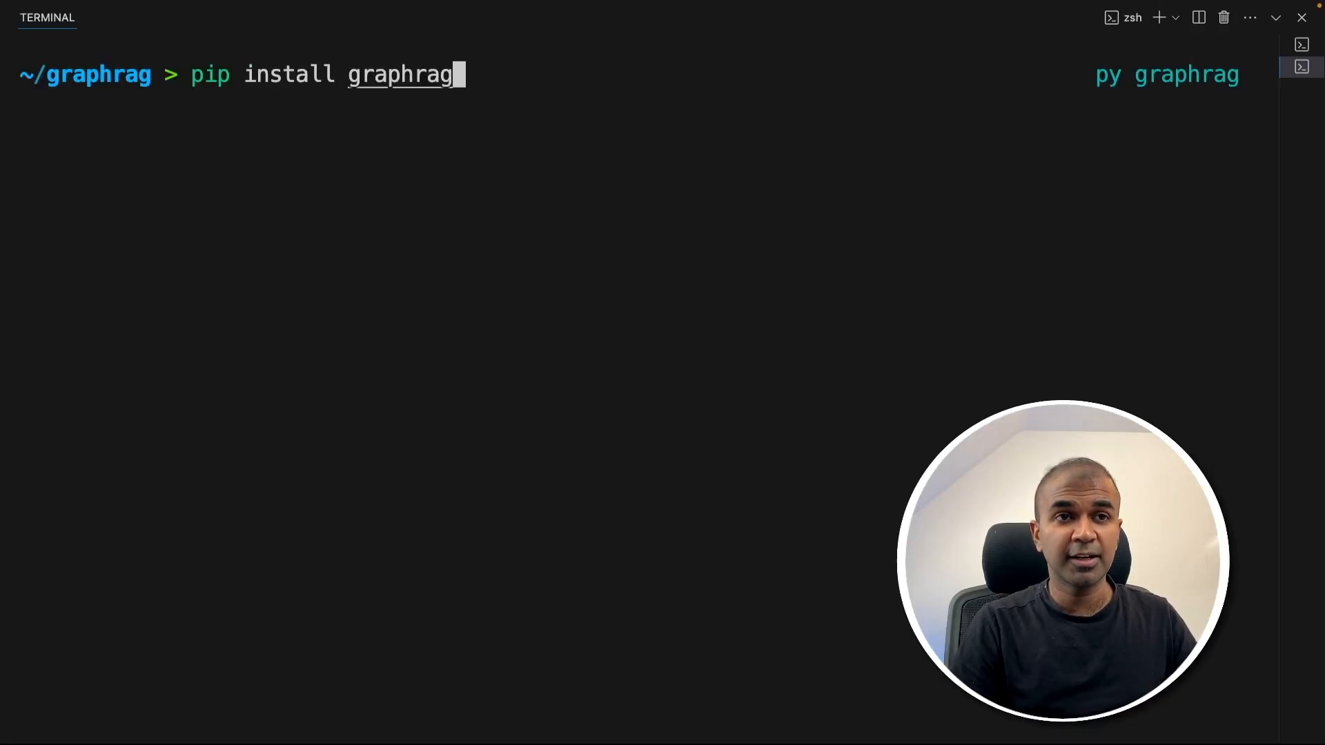
Run pip install graphrag in the terminal.
key(Return)
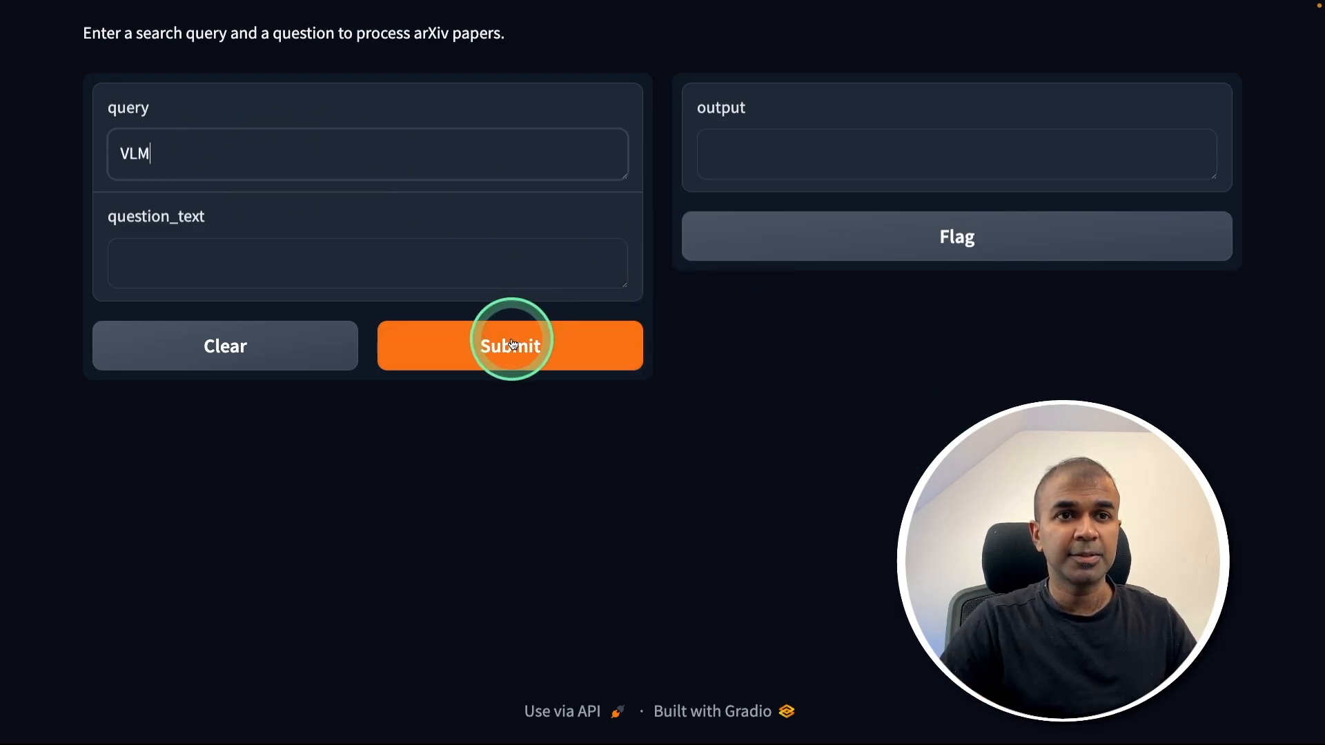
Submit the VLM query to fetch arXiv papers.
click(510, 345)
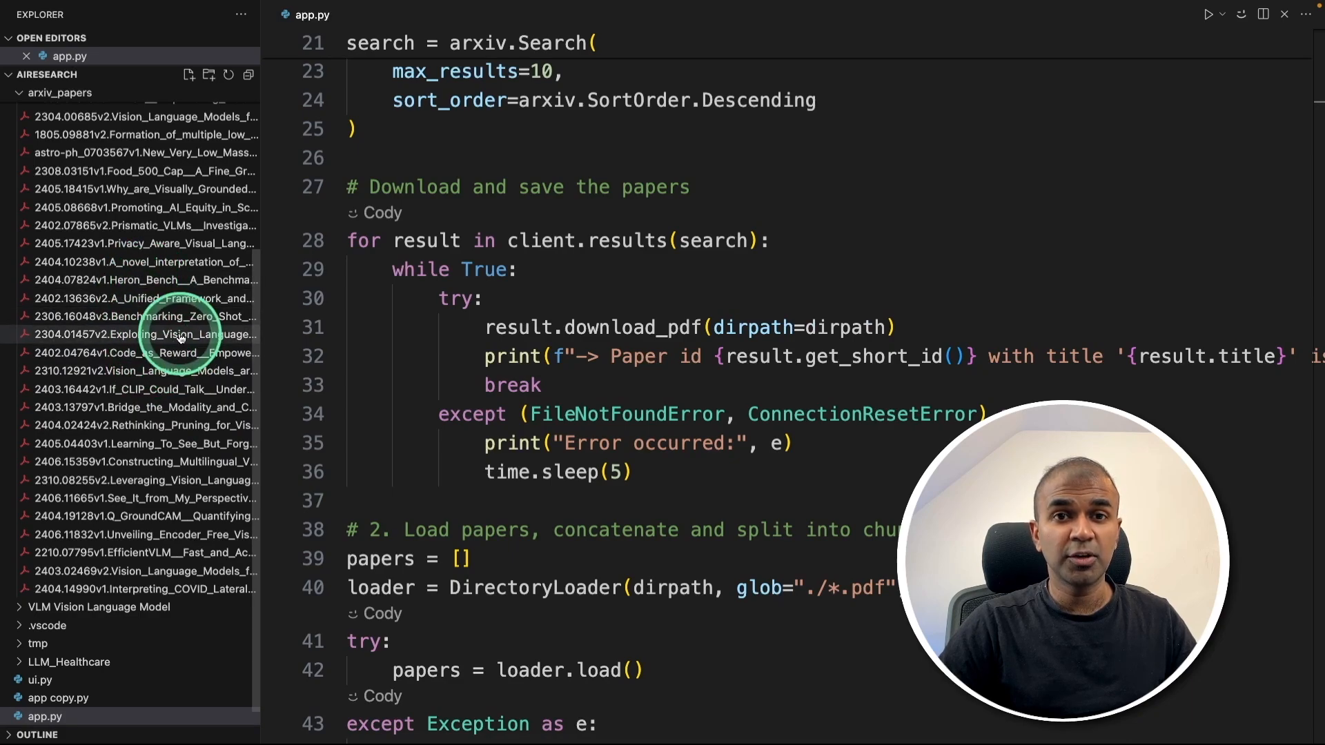
mouse_move(119, 122)
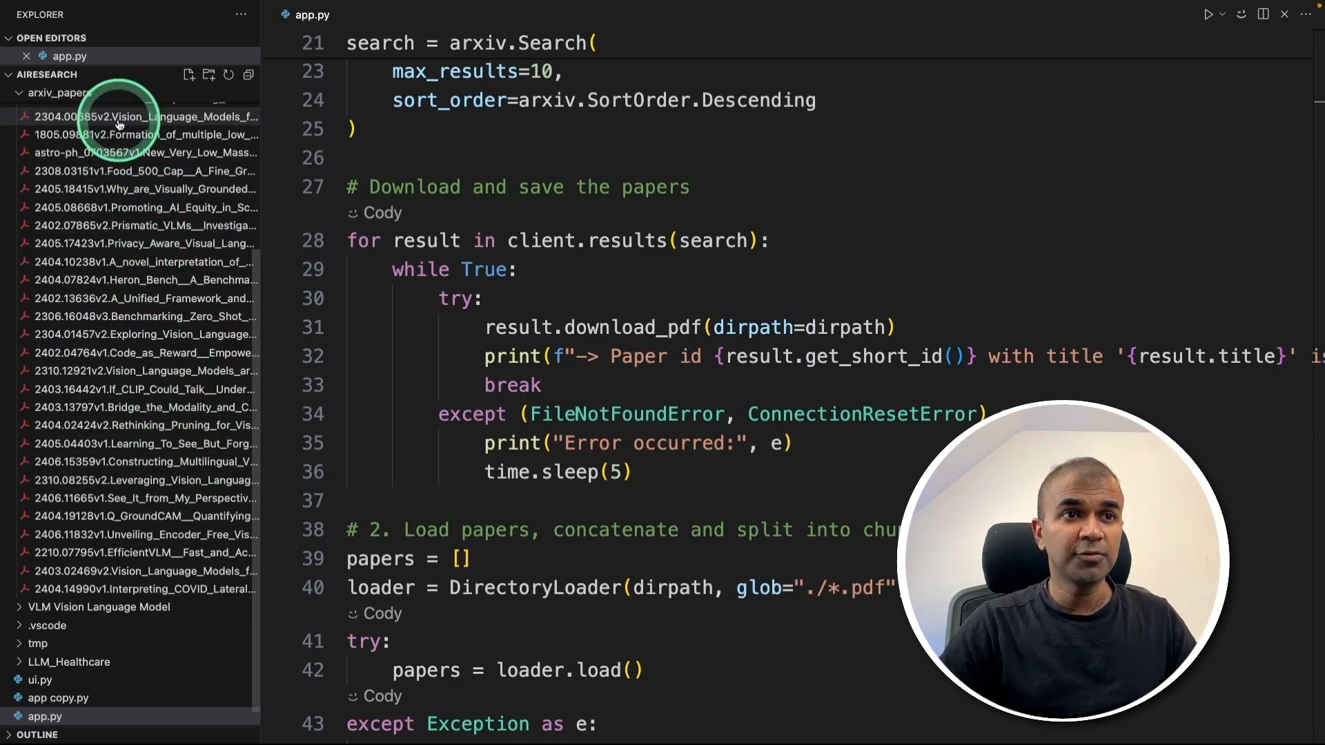
Scroll through convert.py's PDF-to-text conversion loop for arxiv_papers into vlm_papers.
scroll(up, 3)
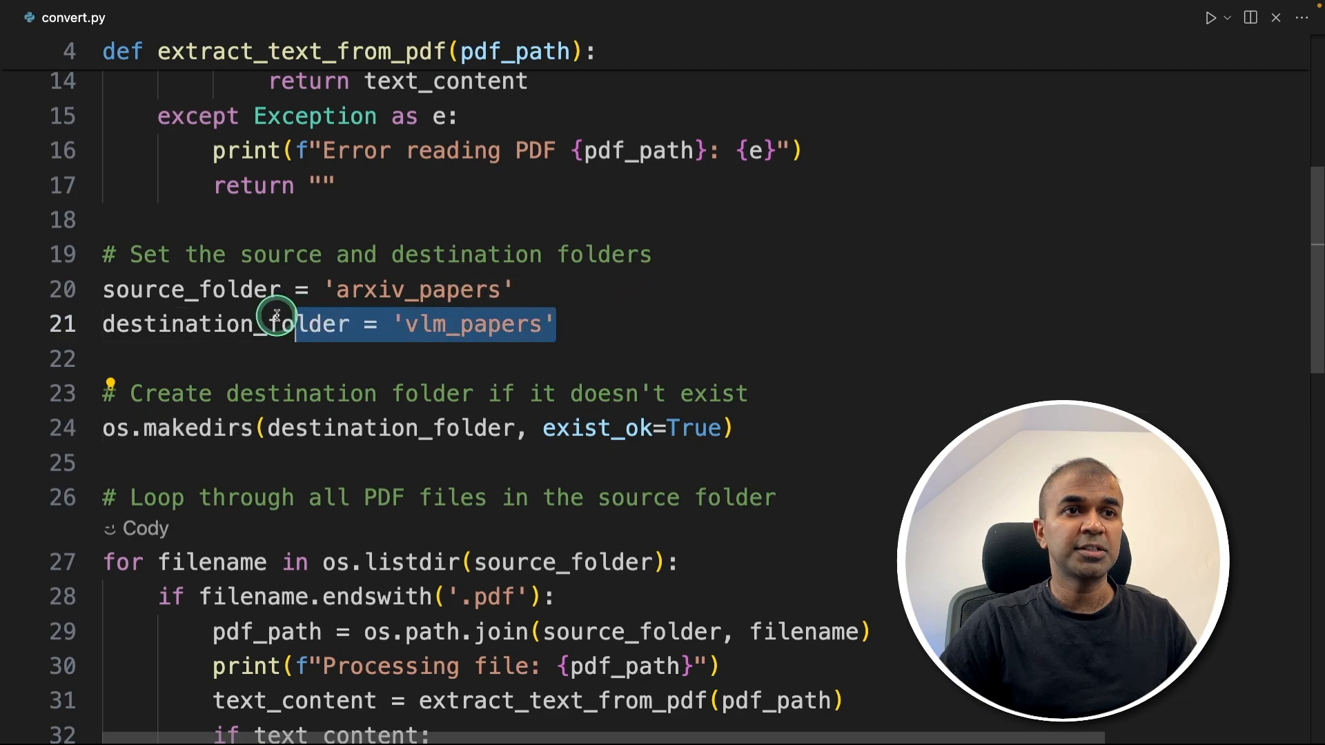
scroll(down, 3)
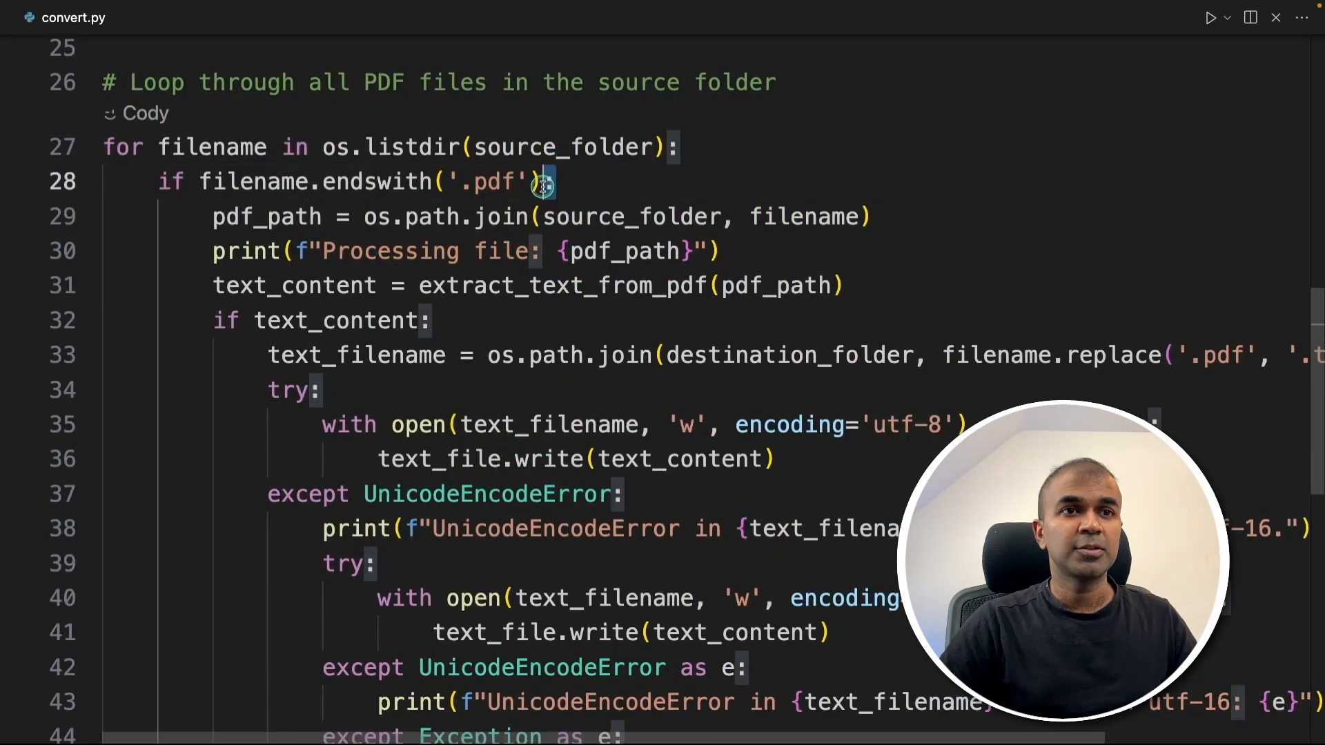
scroll(down, 3)
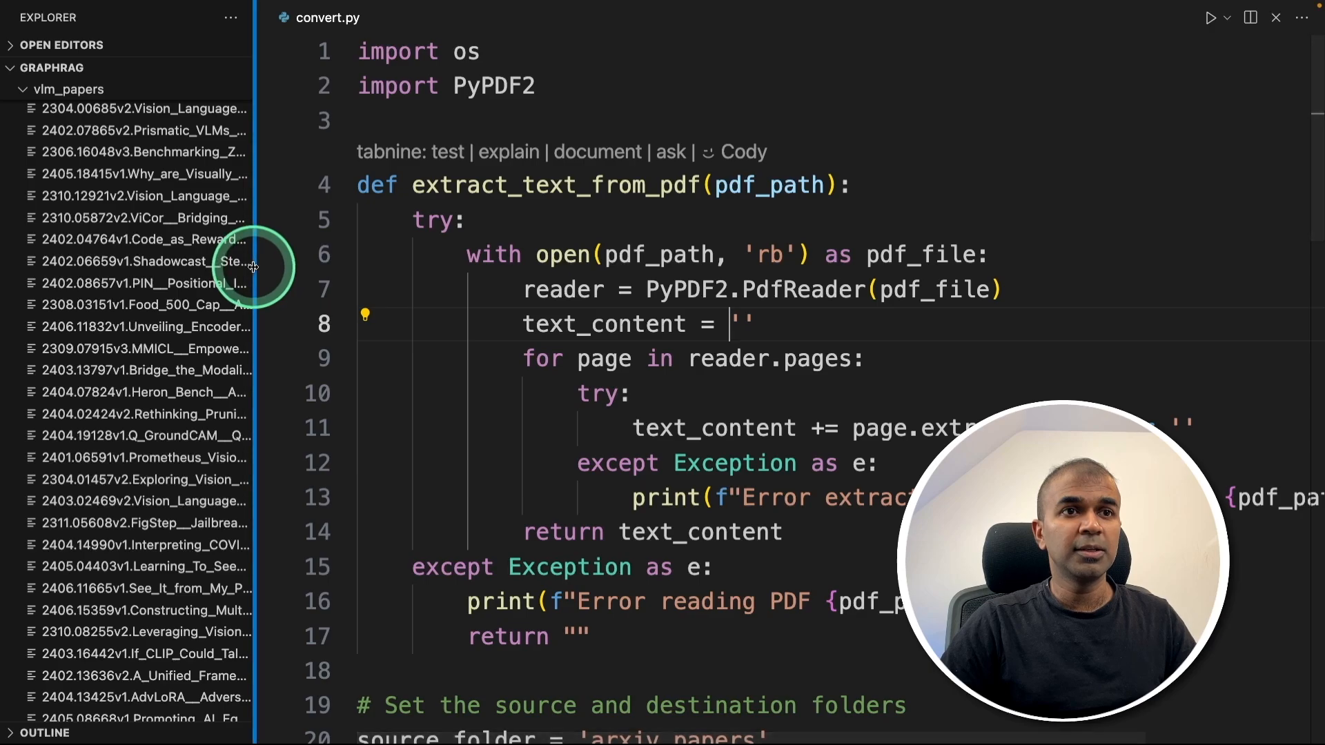
Preview a converted paper text file and enter python -m graphrag.index --init --root . in the terminal.
click(148, 261)
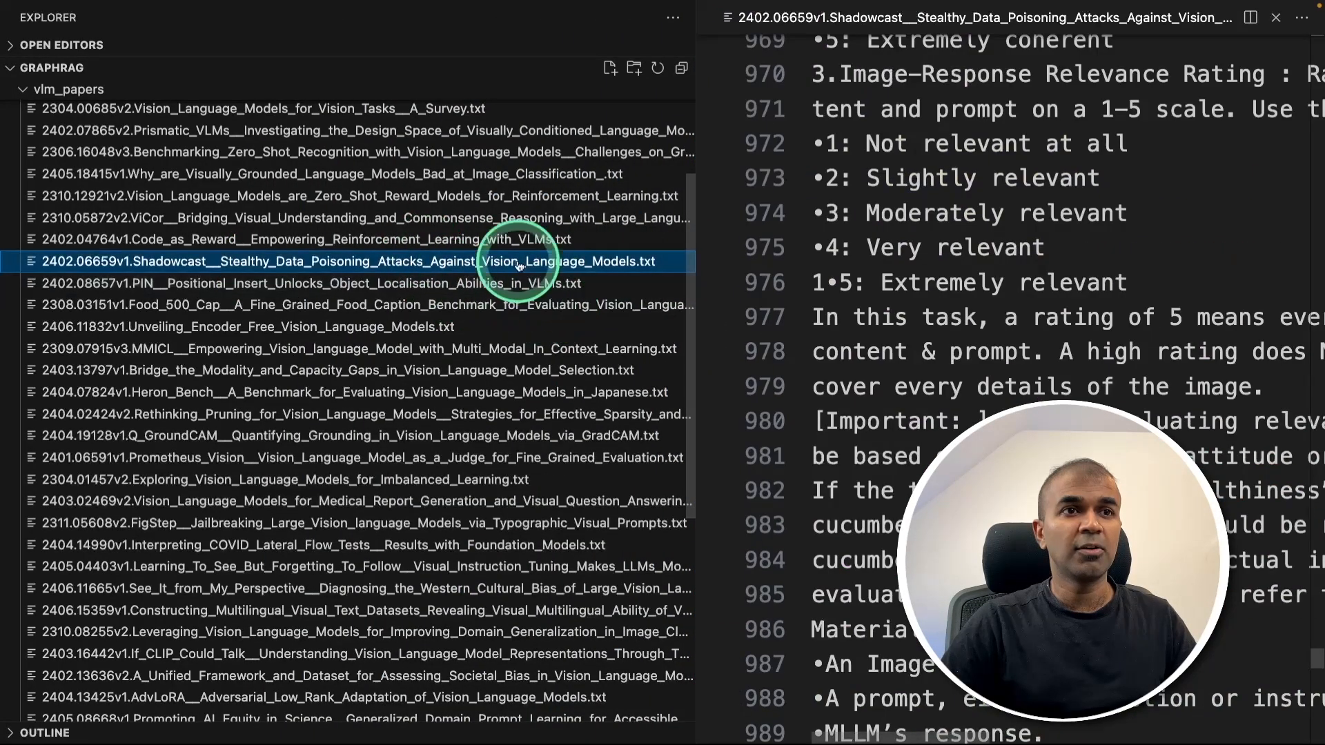
mouse_move(785, 227)
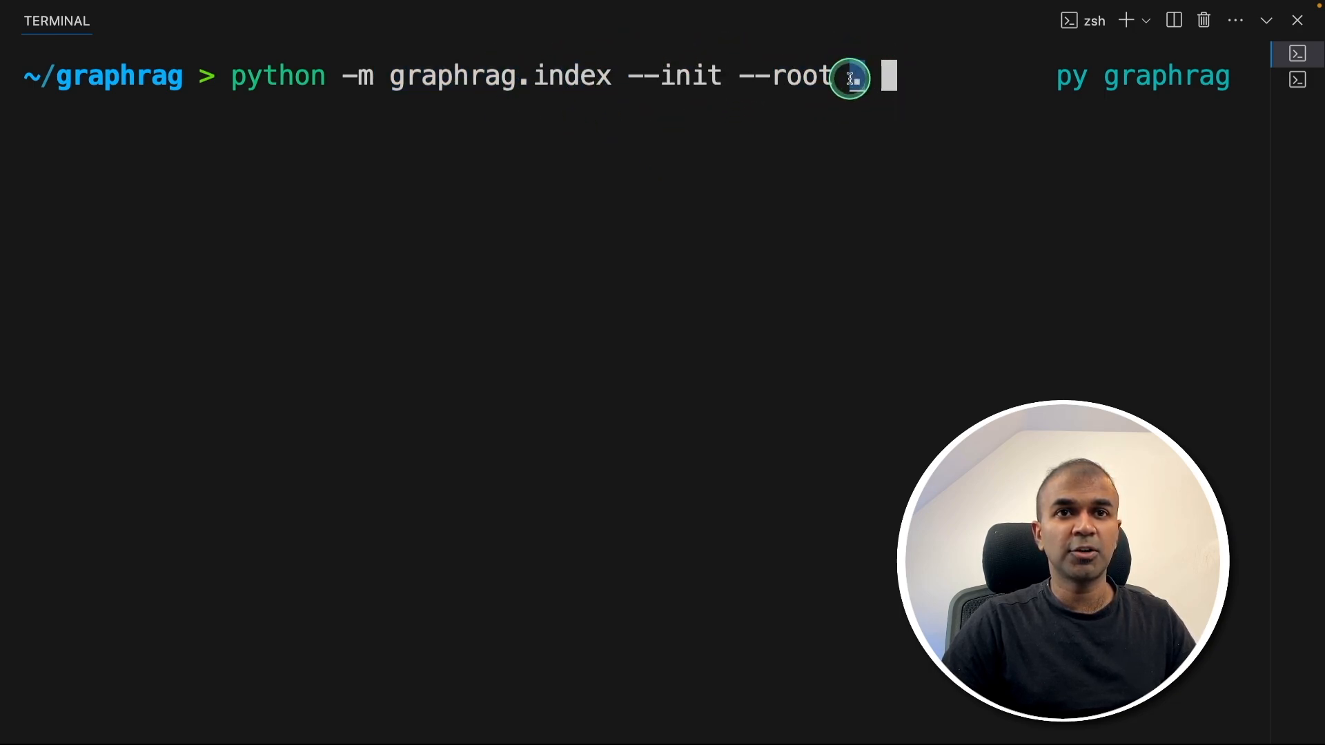
text(.)
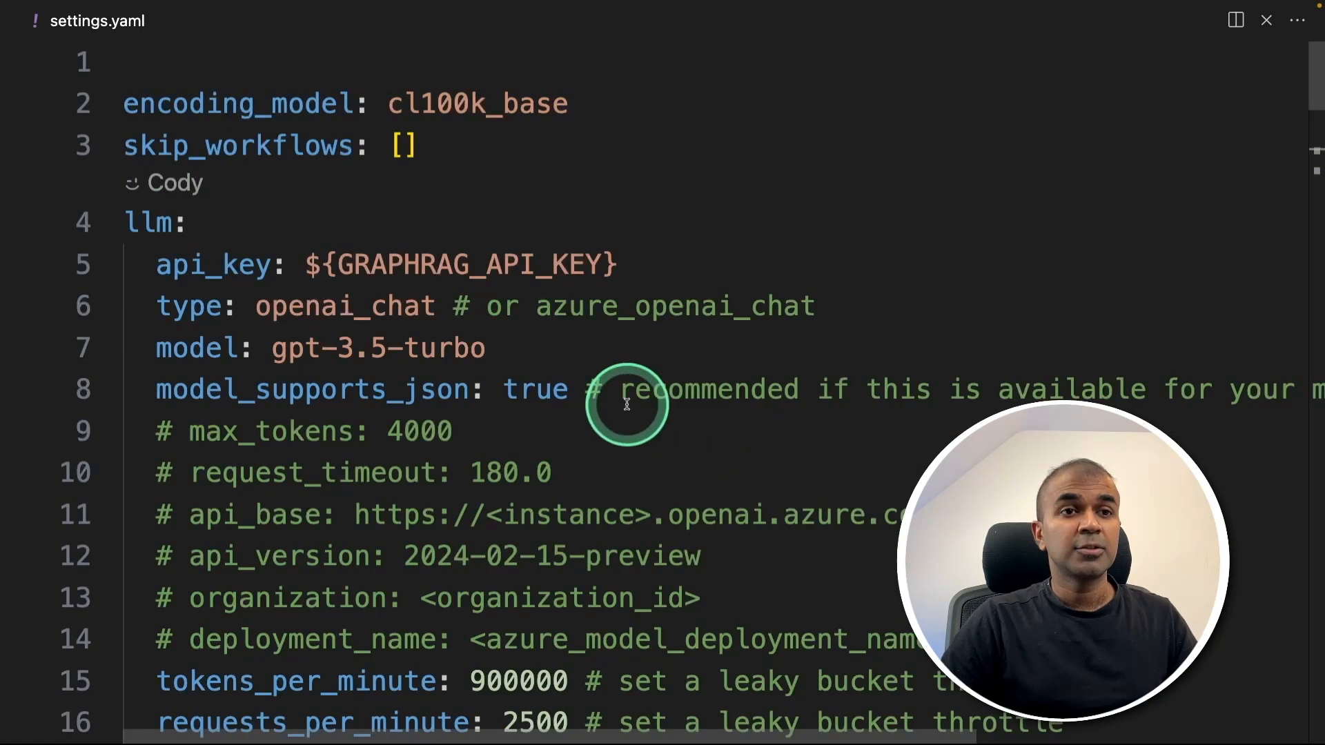
Highlight max_tokens and the gpt-3.5-turbo model name in settings.yaml.
double_click(378, 347)
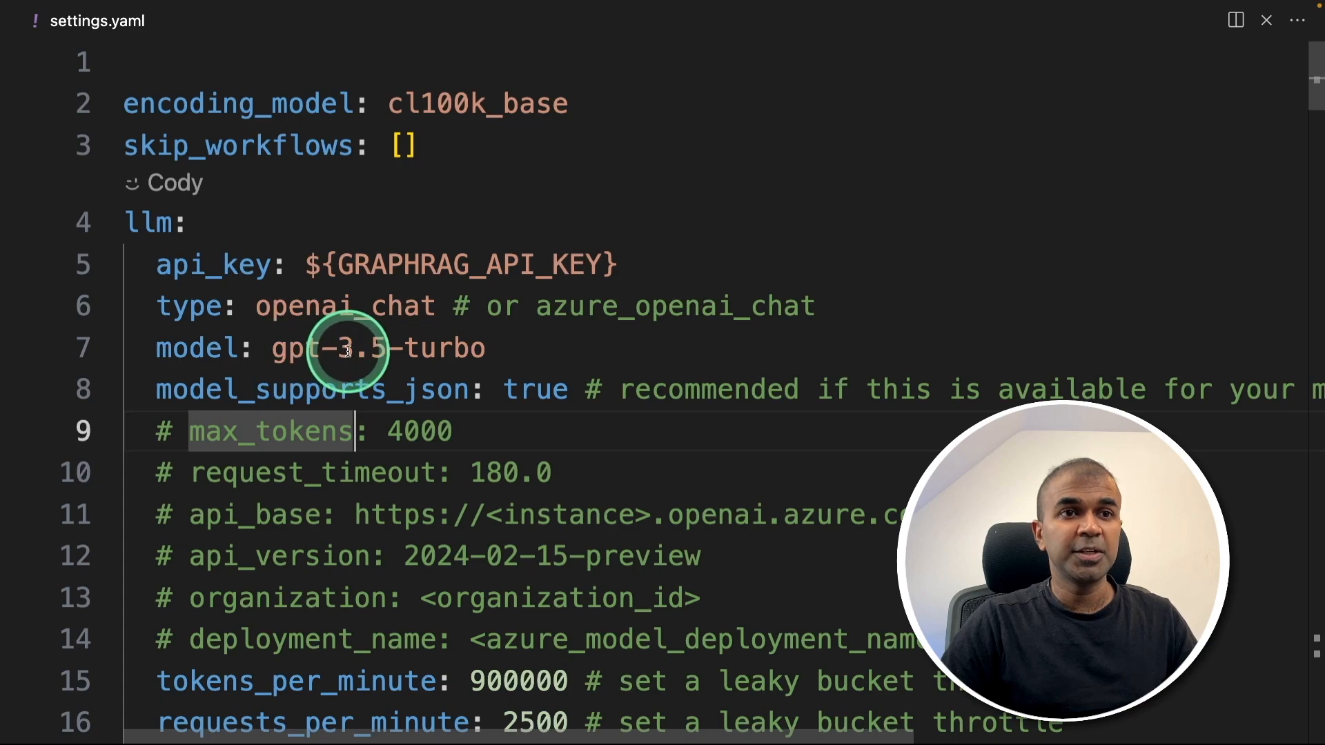
double_click(378, 348)
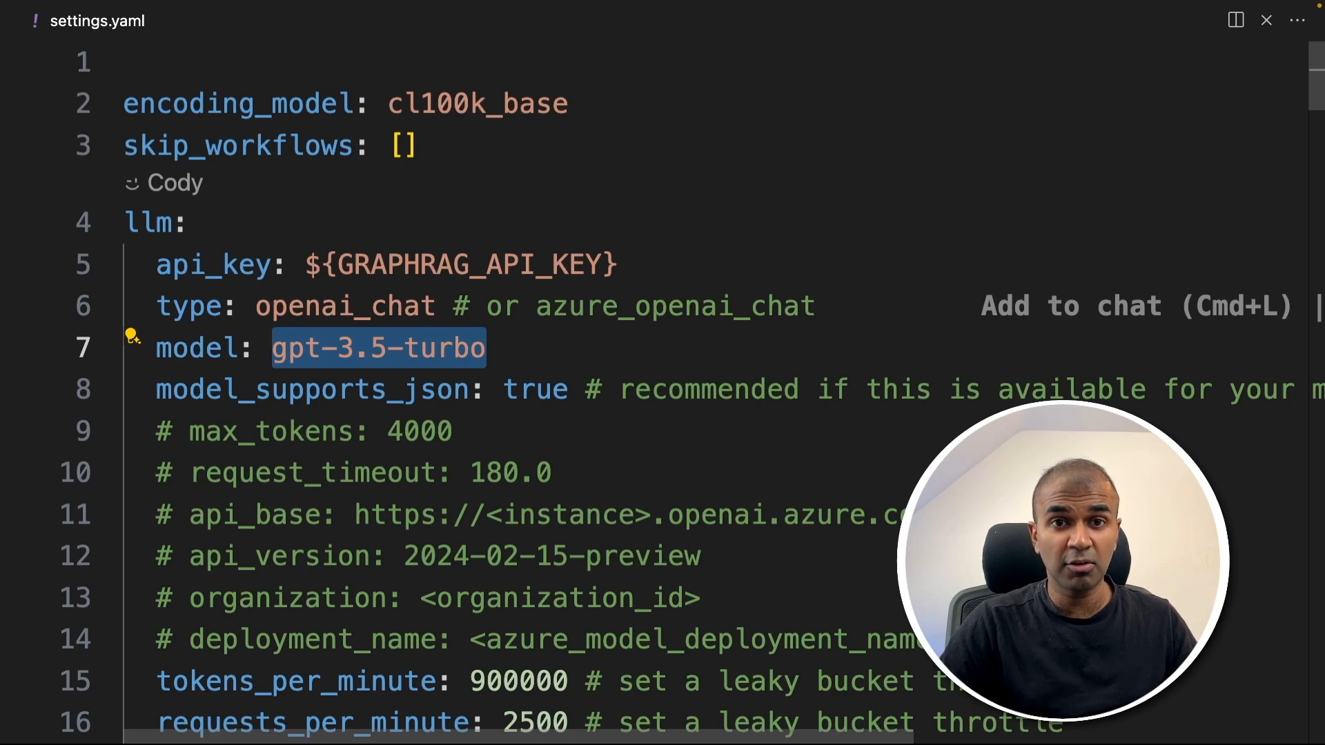
scroll(down, 3)
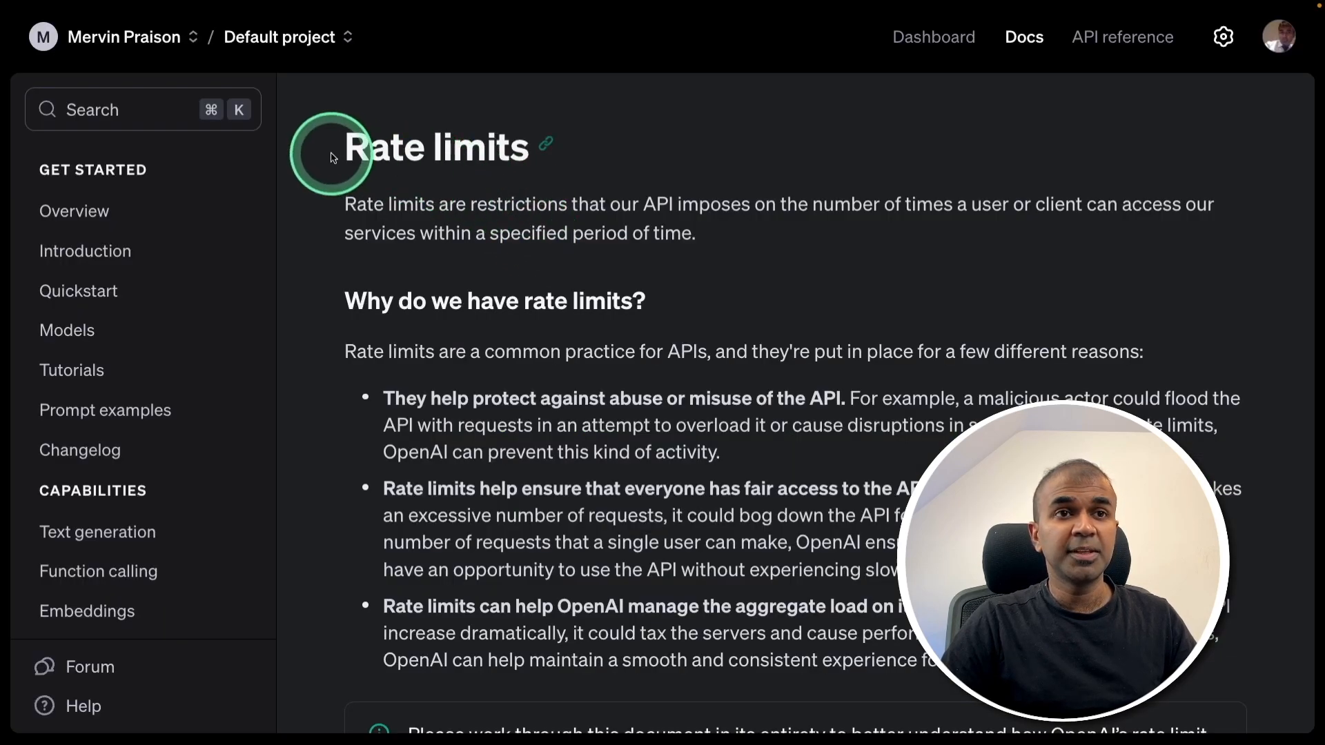
Scroll the rate limits table to the gpt-3.5-turbo row (3 RPM, 200 RPD, 40,000 TPM).
scroll(down, 3)
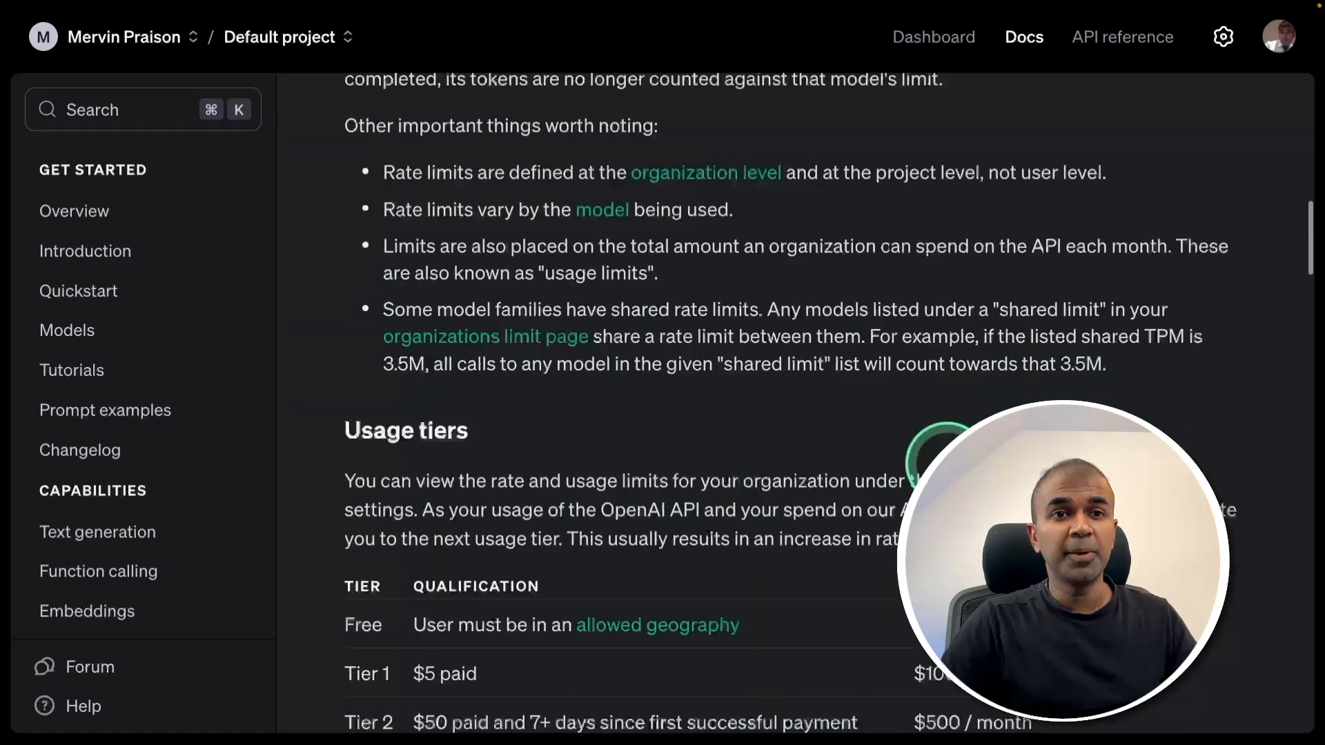
scroll(down, 3)
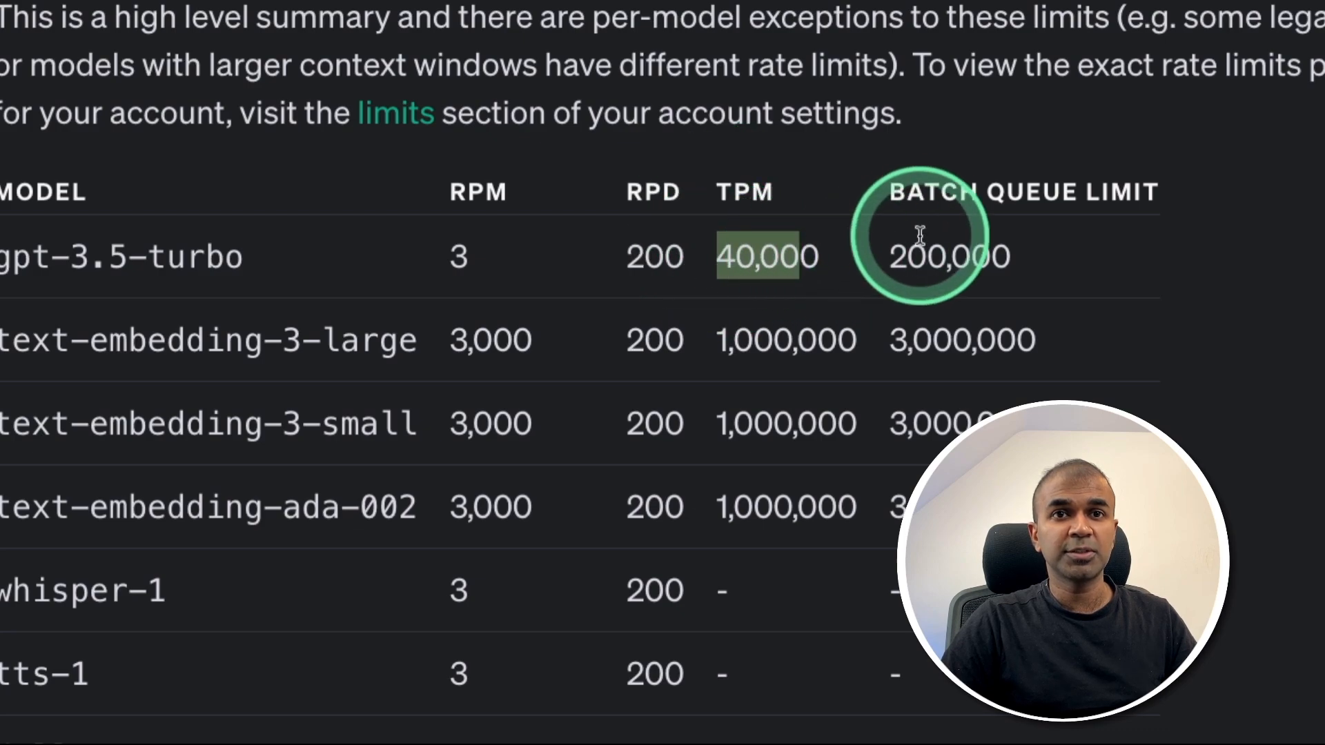
mouse_move(824, 393)
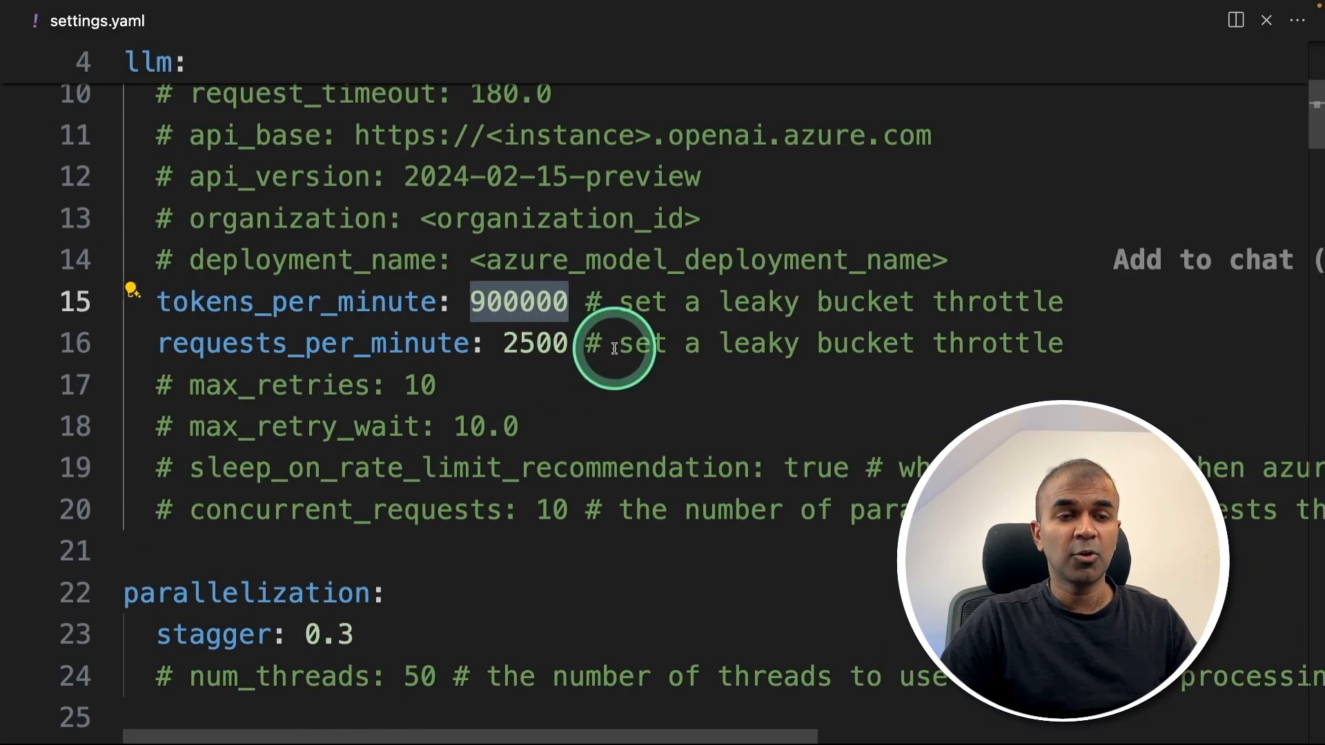
scroll(down, 3)
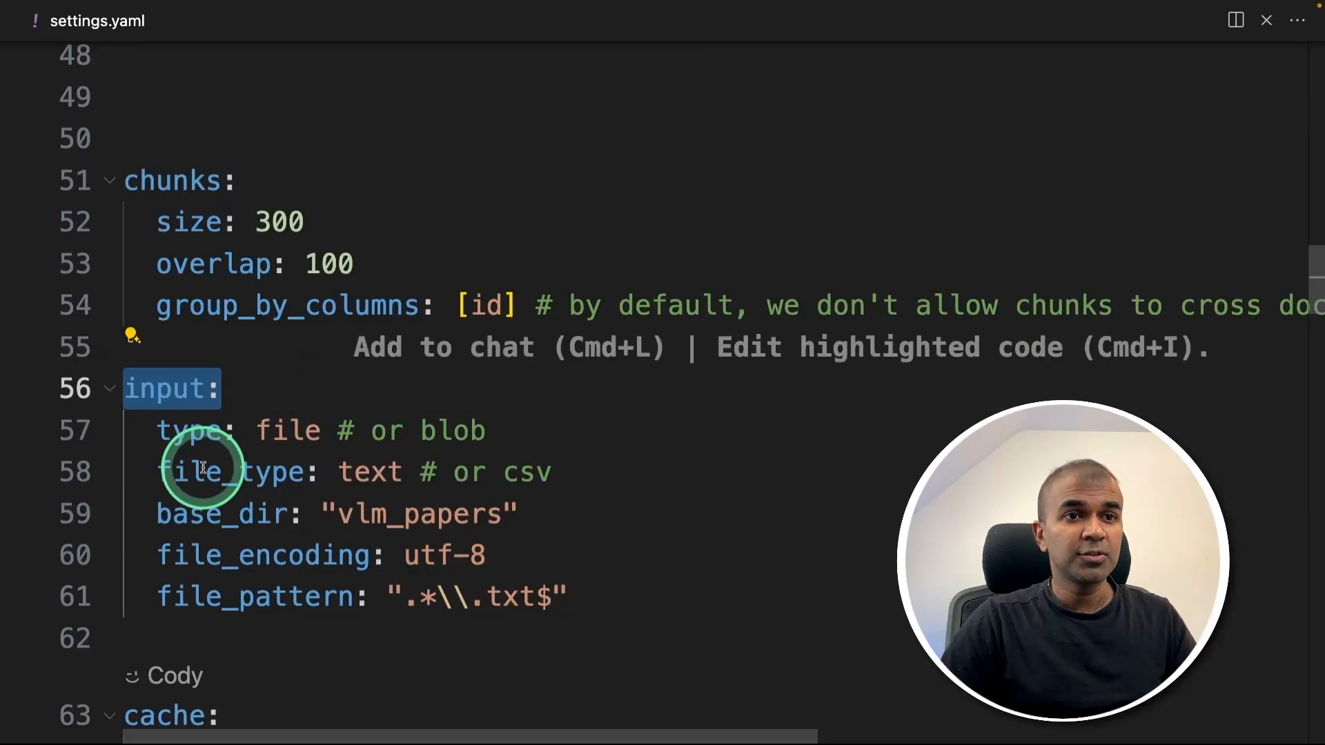
double_click(420, 514)
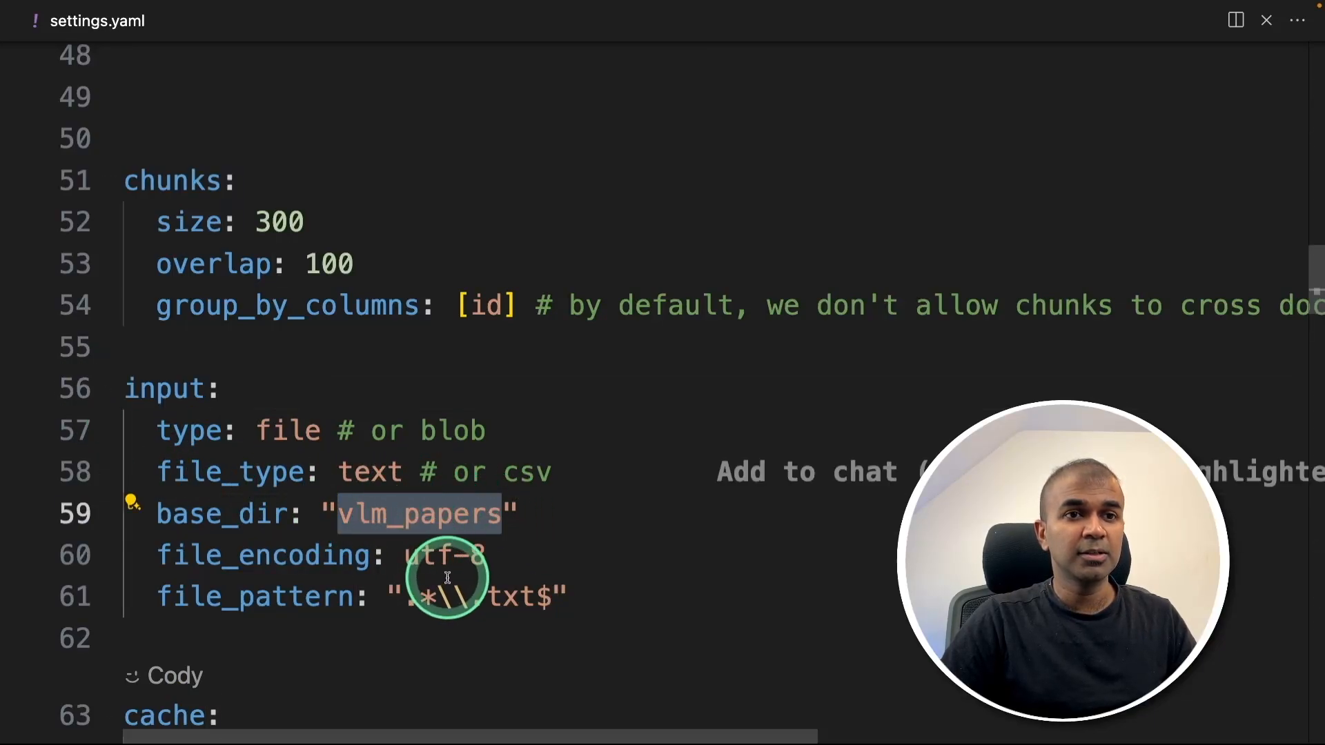
scroll(down, 3)
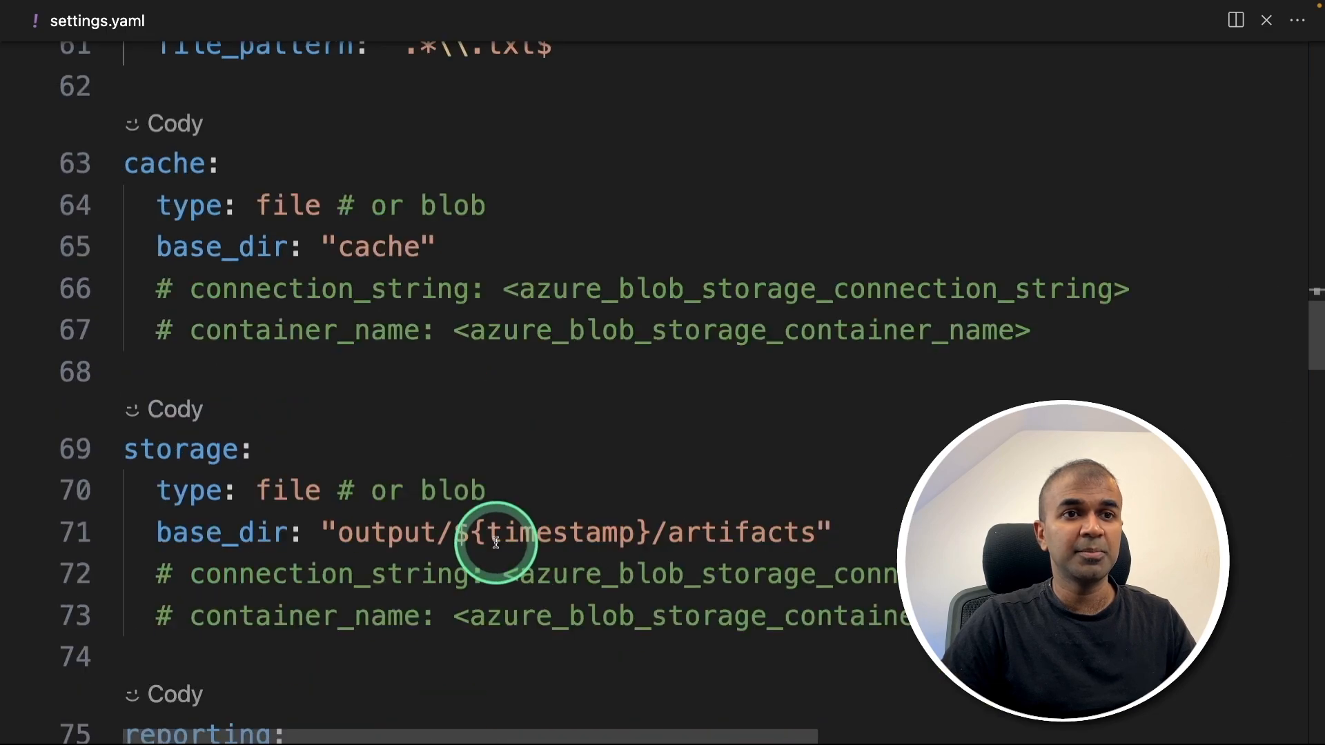
scroll(down, 3)
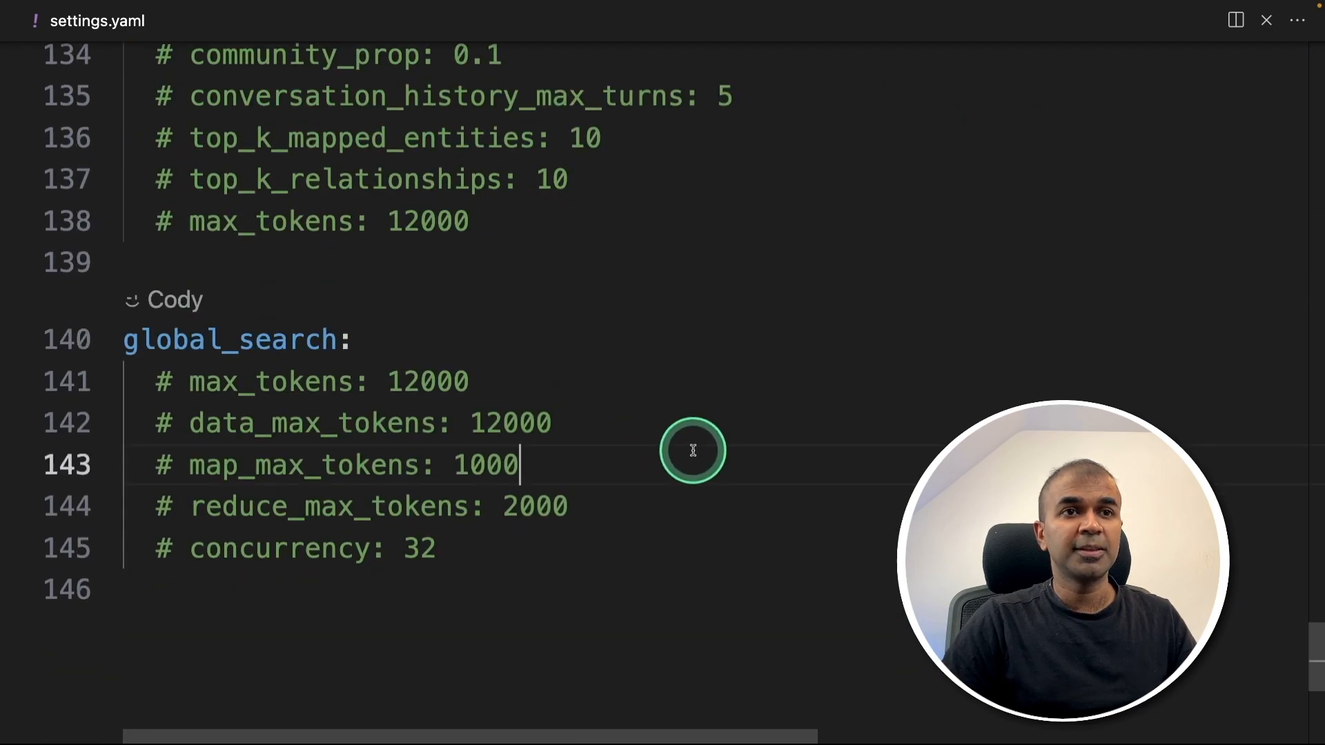
double_click(485, 465)
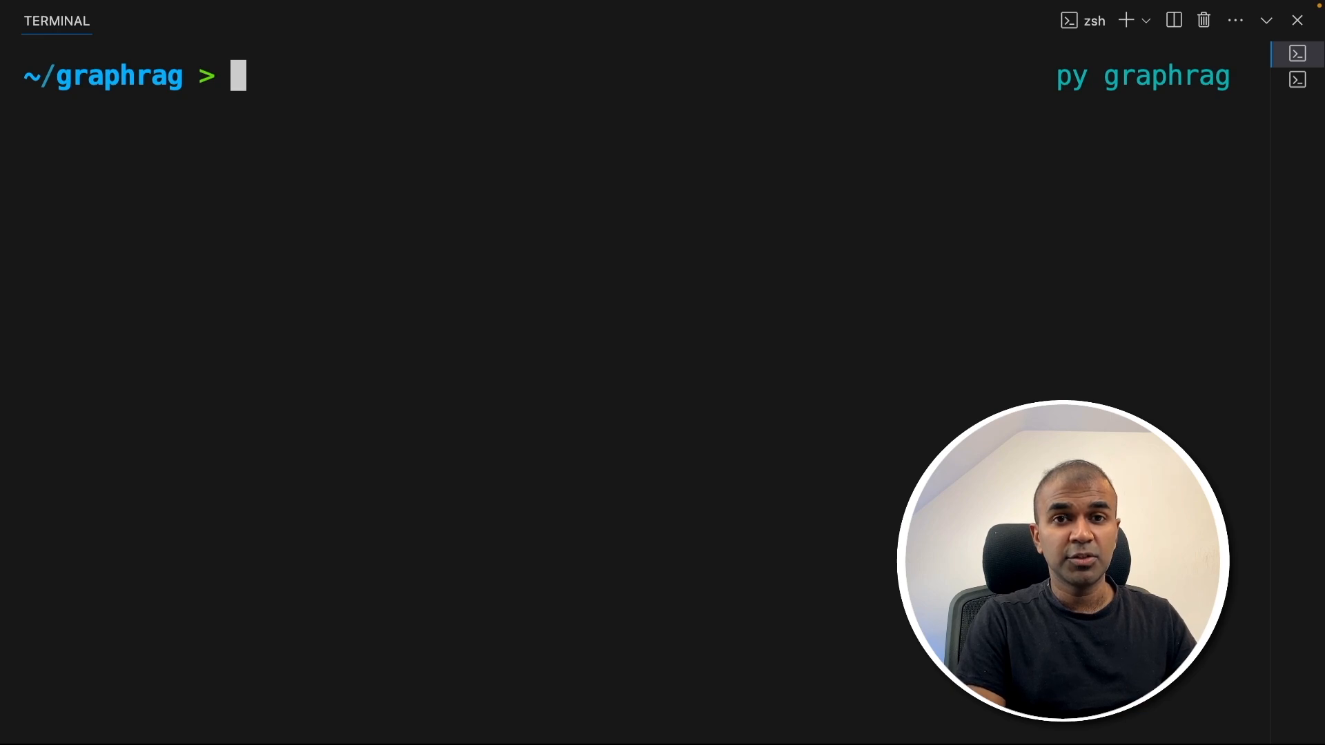
Run python -m graphrag.index --root . then enter touch app.py at the prompt.
text(python ui.py)
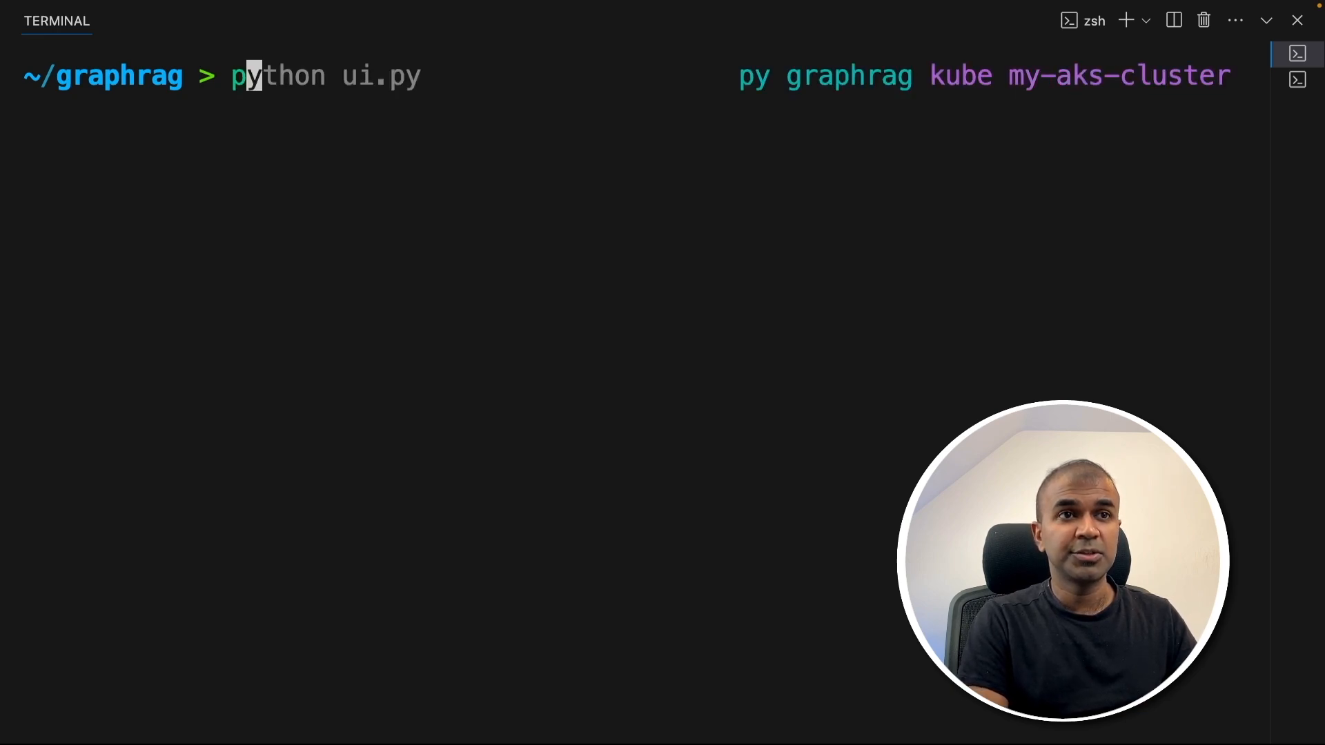
text(python -m graphrag.index --root .)
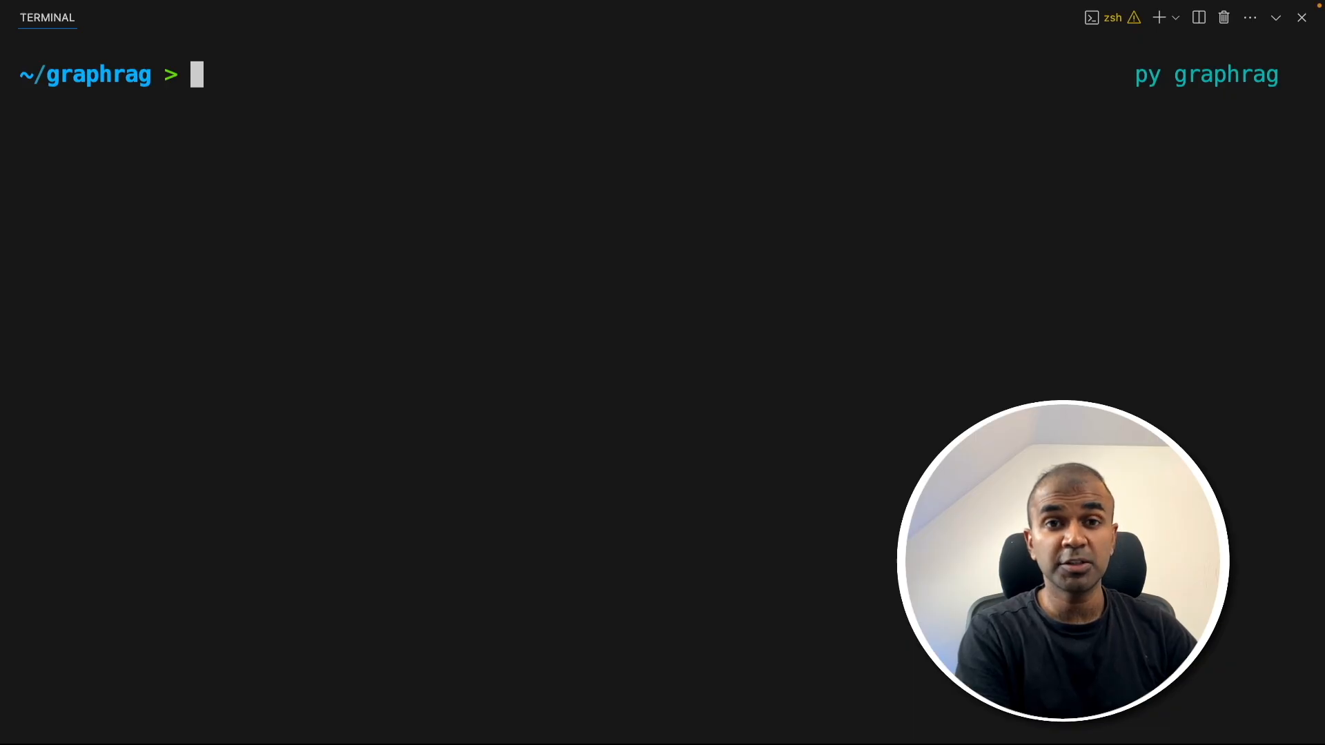
text(touch app.py)
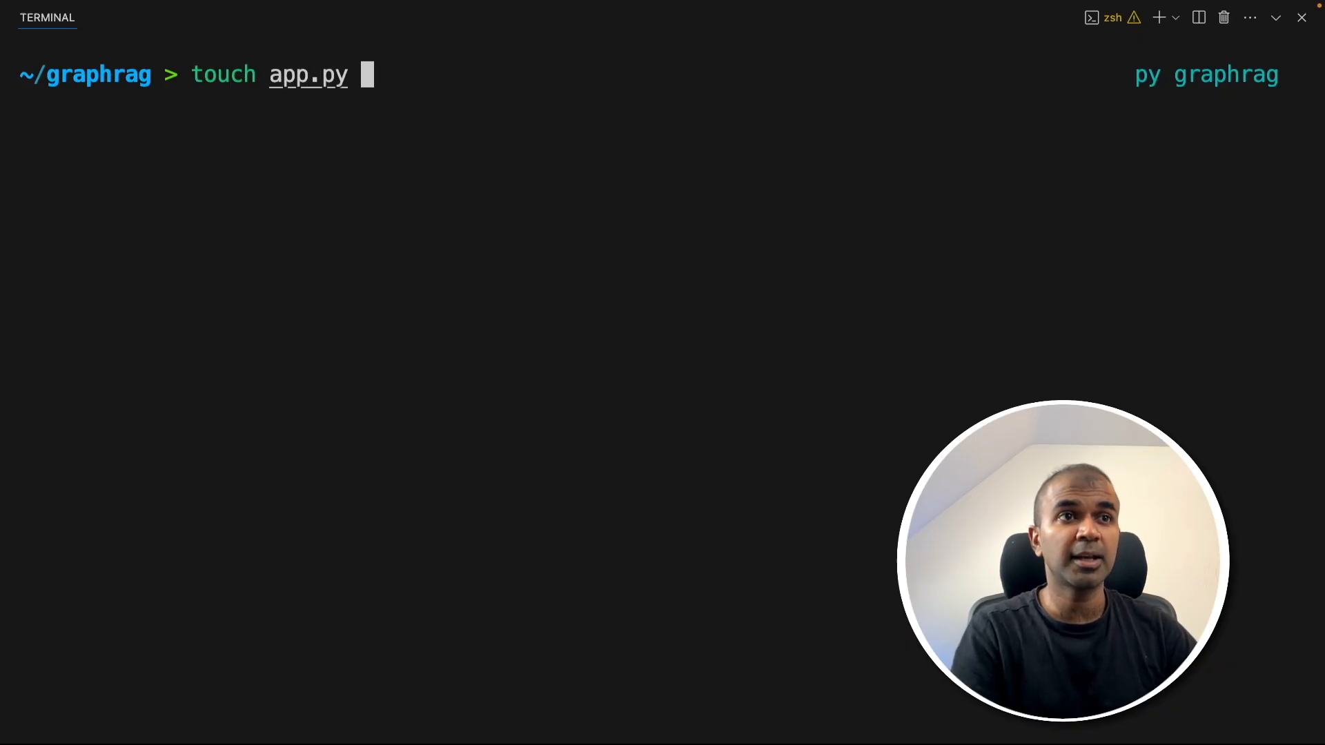
Write app.py's imports including GlobalCommunityContext and GlobalSearch, then the '# 1. Setup LLM' comment.
text(import os)
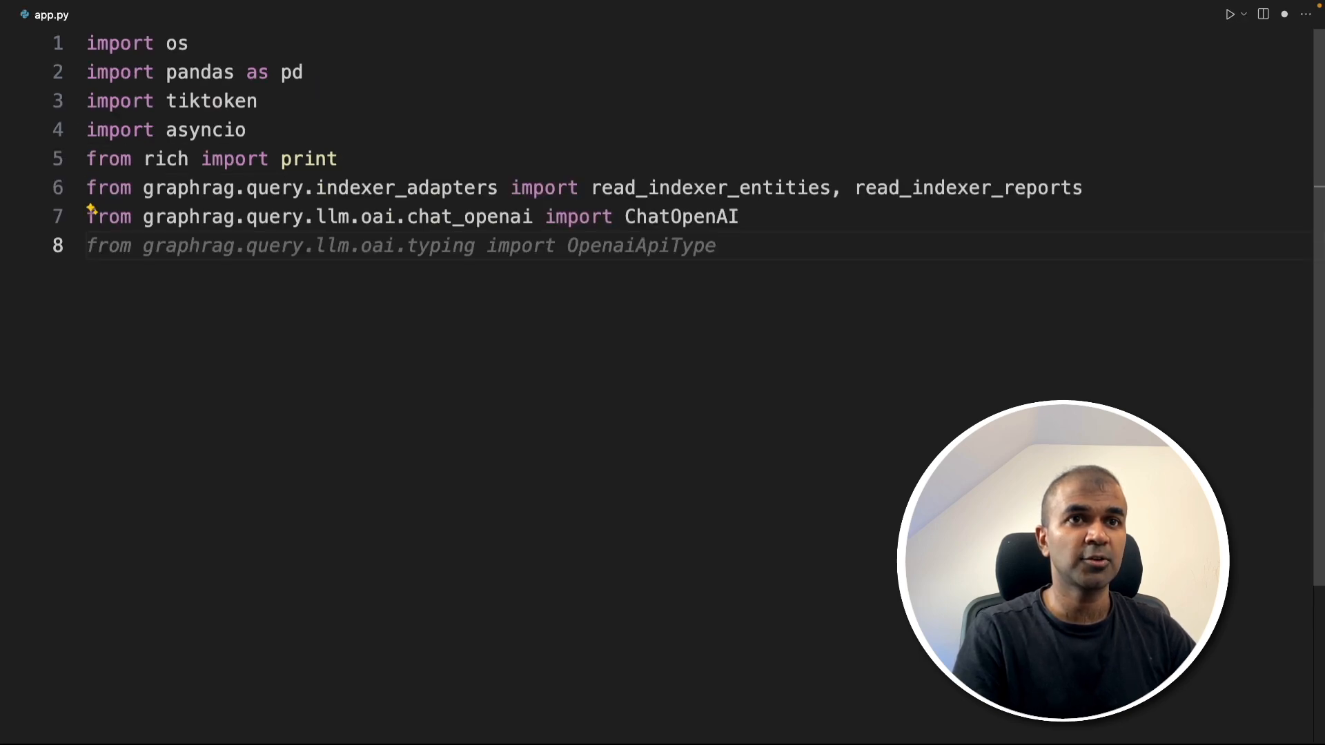
text(from graphrag.query.structured_search.global_search.community_context import GlobalCommunityContext)
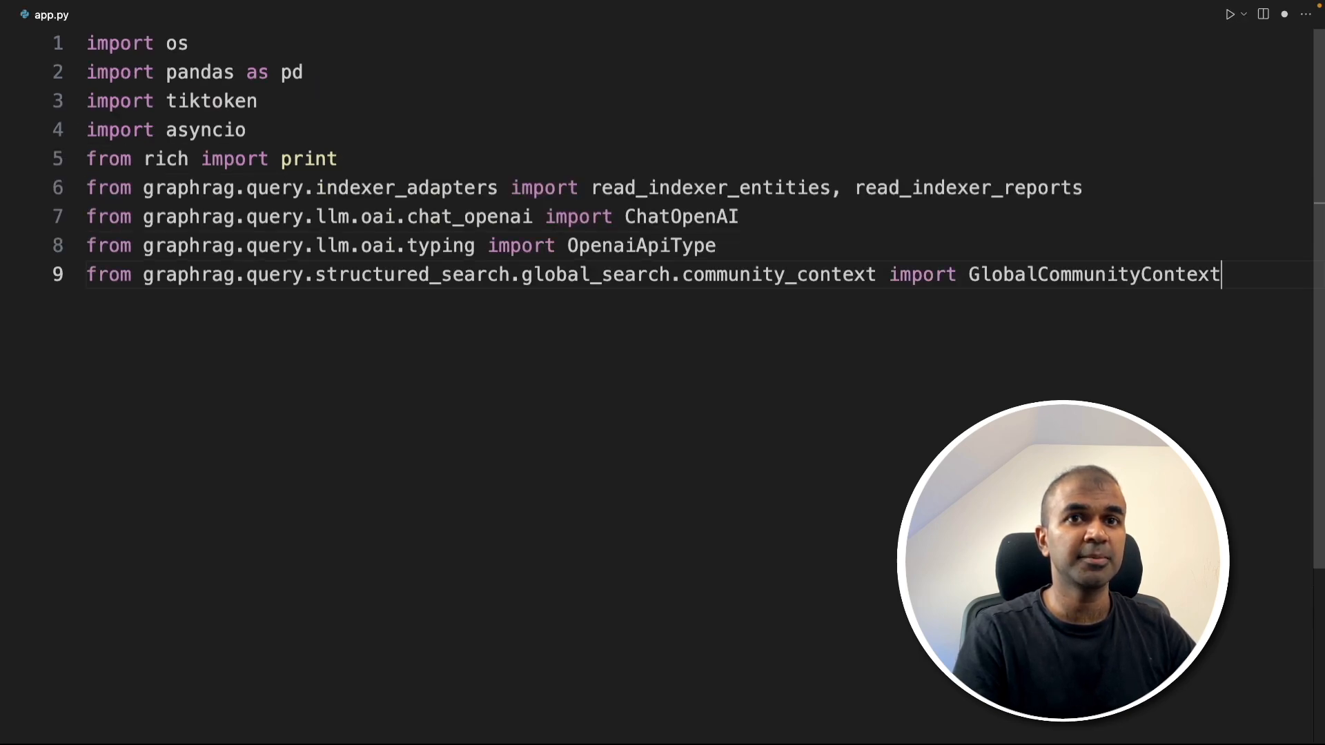
text(from graphrag.query.structured_search.global_search.search import GlobalSearch)
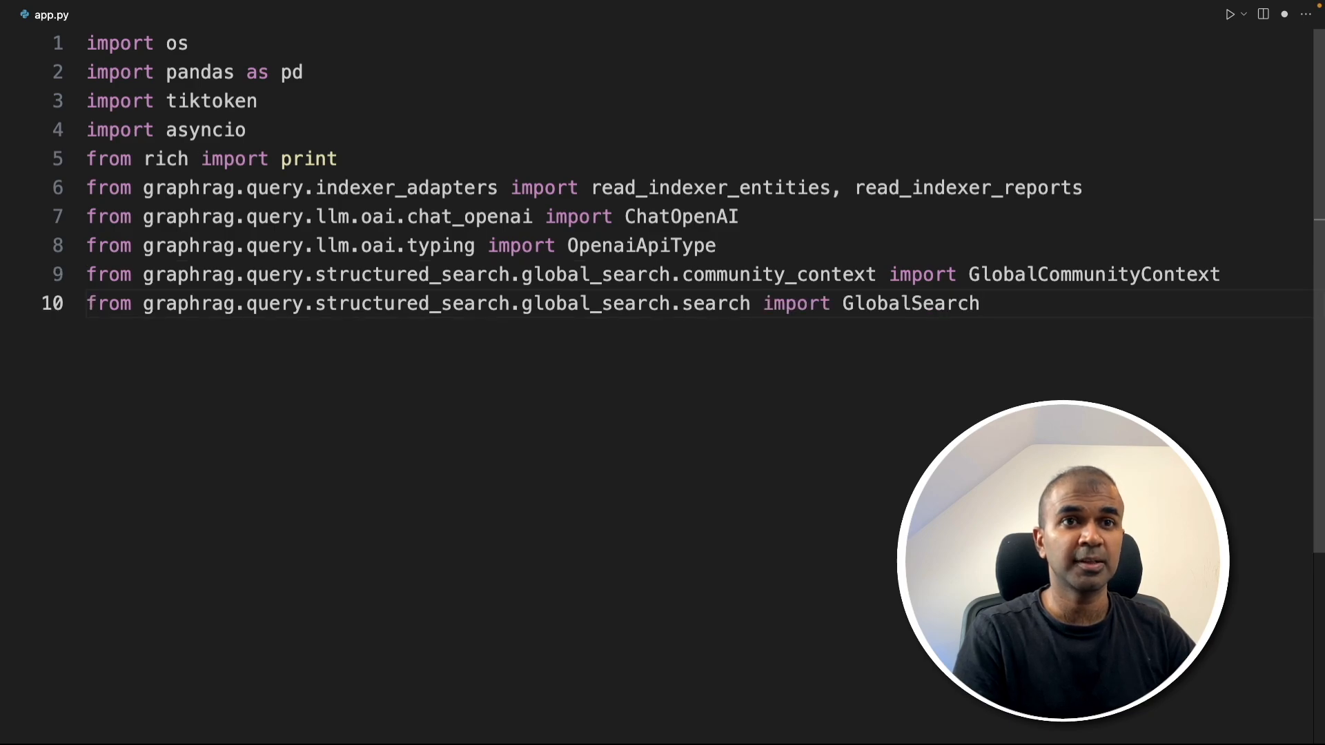
key(enter)
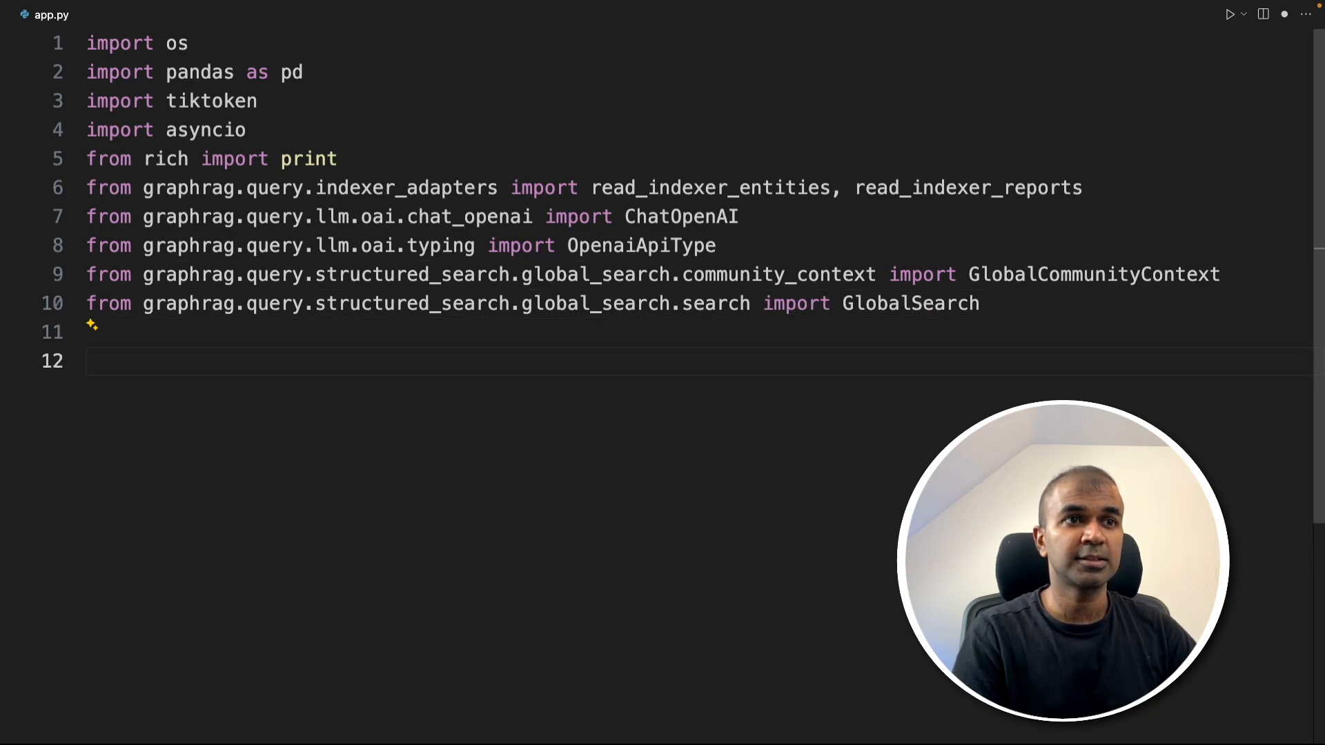
text(# 1. Setup LLM)
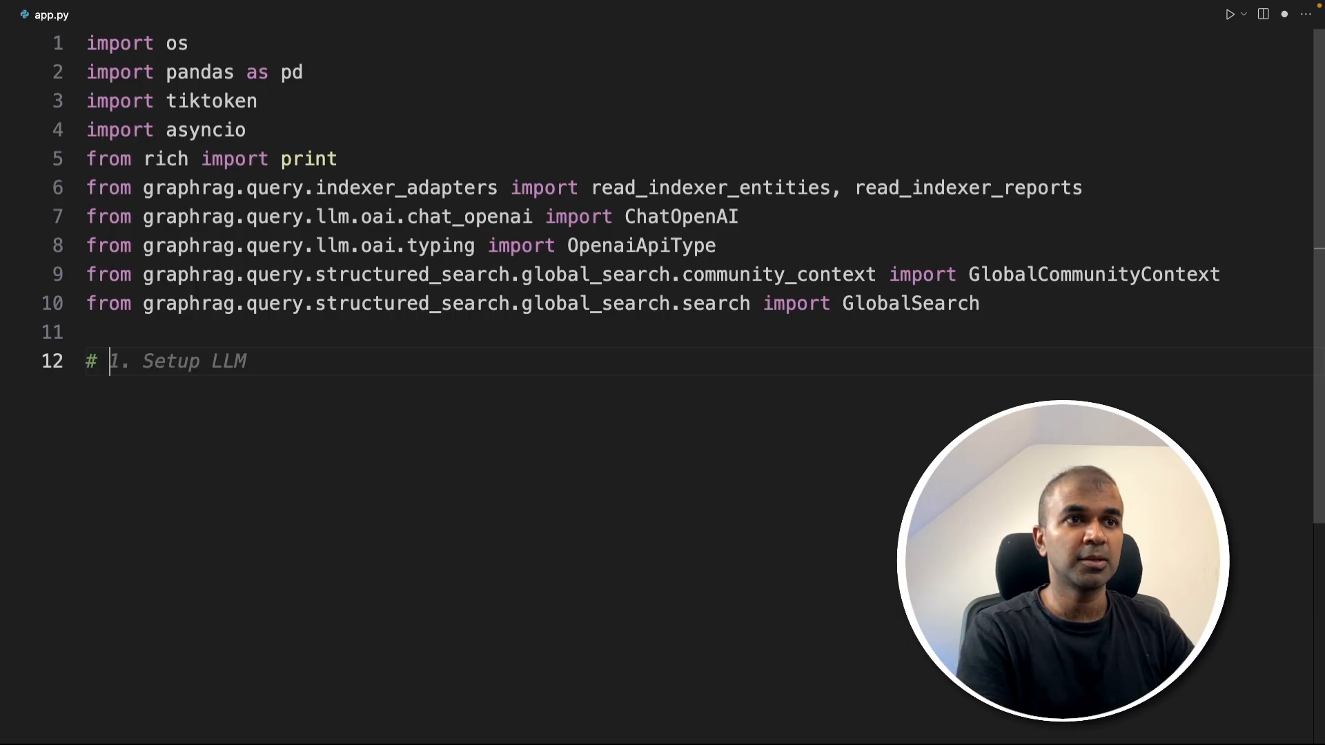
Write the LLM setup: GRAPHRAG_API_KEY, gpt-3.5-turbo ChatOpenAI client and cl100k_base token encoder.
text(api_key = os.environ["GRAPHRAG_API_KEY"])
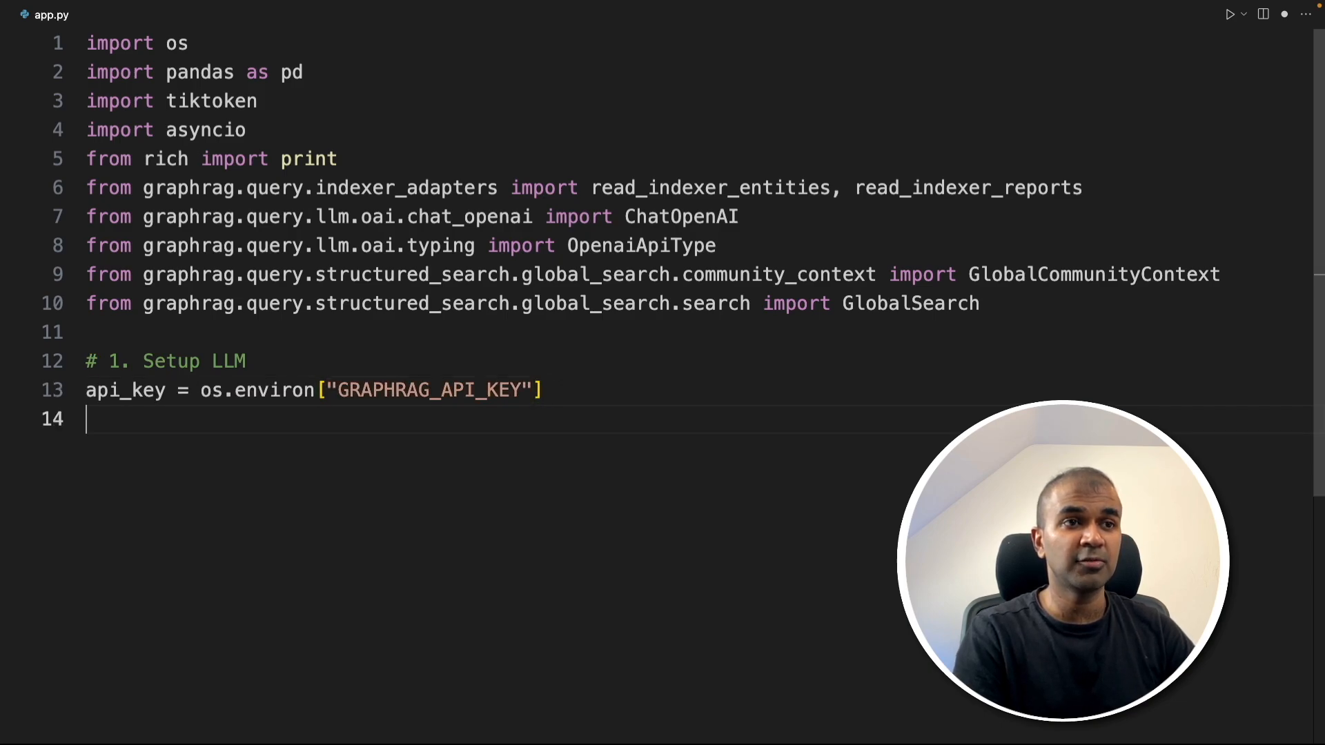
text(llm_model = "gpt-3.5-turbo")
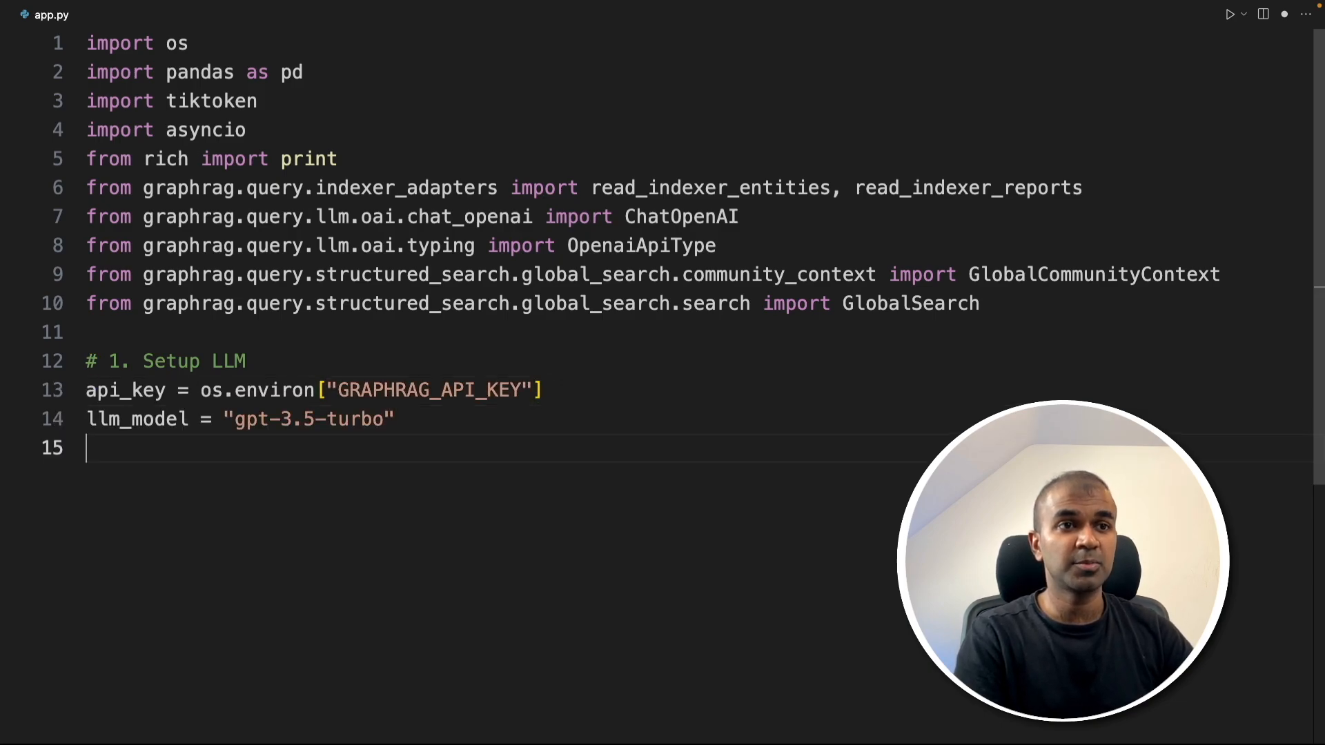
text(llm = ChatOpenAI()
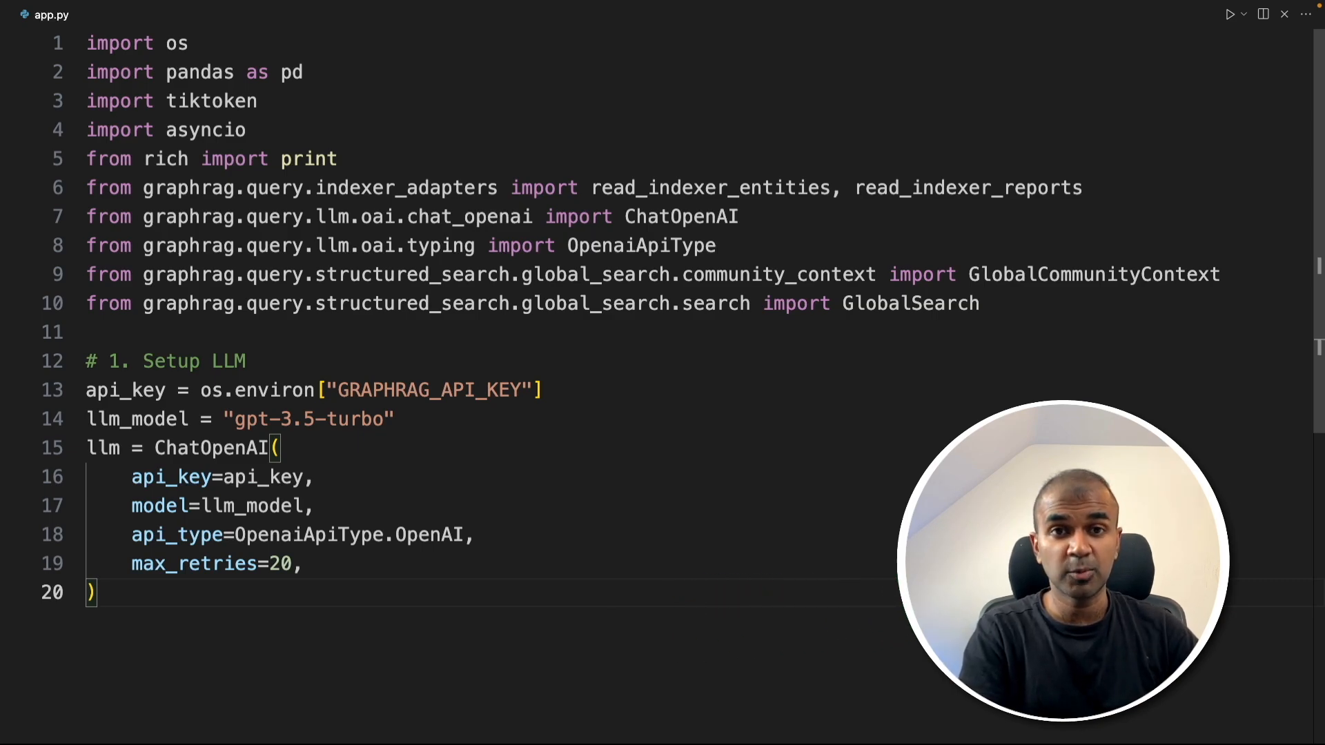
text(token_encoder = tiktoken.get_encoding("cl100k_base"))
text(COMMUNITY_REPORT_TABLE = "create_final_community_reports)
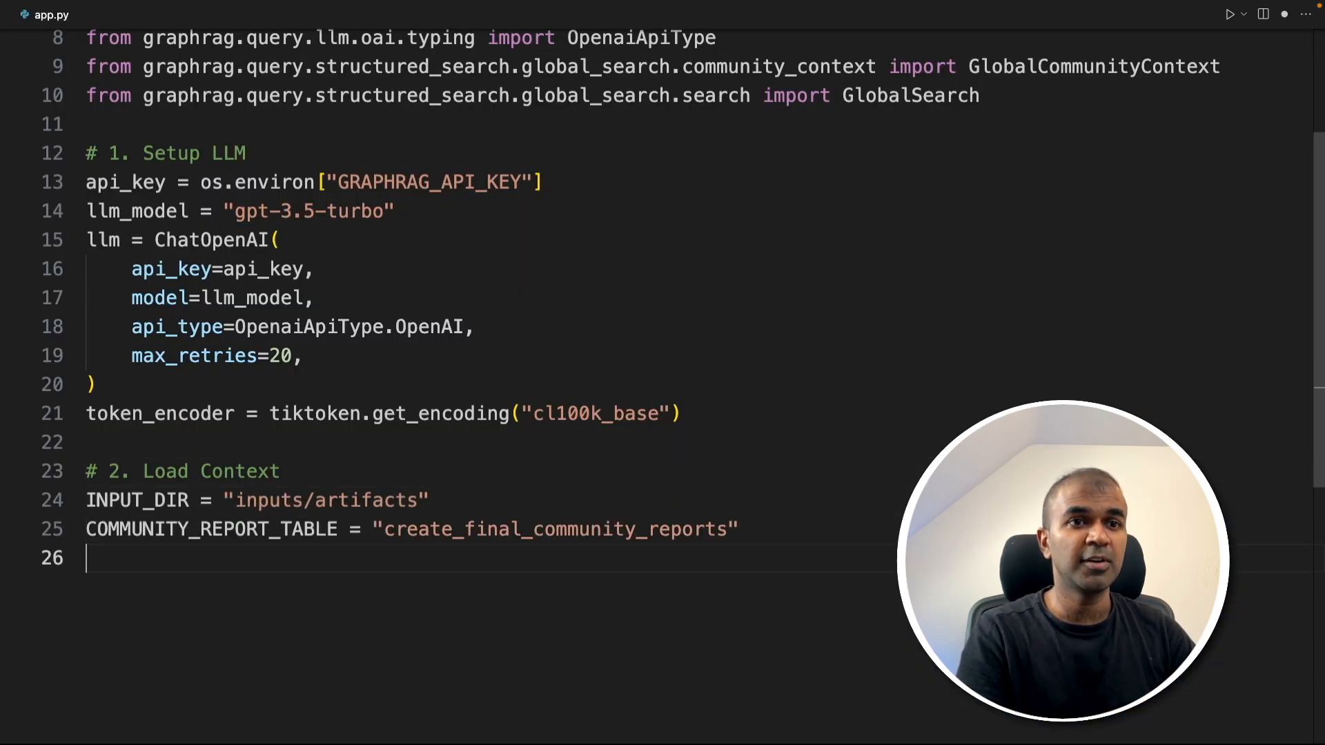
Define the entity table names, COMMUNITY_LEVEL = 0 and read entity_df from its parquet file.
text(ENTITY_TABLE = "create_final_nodes")
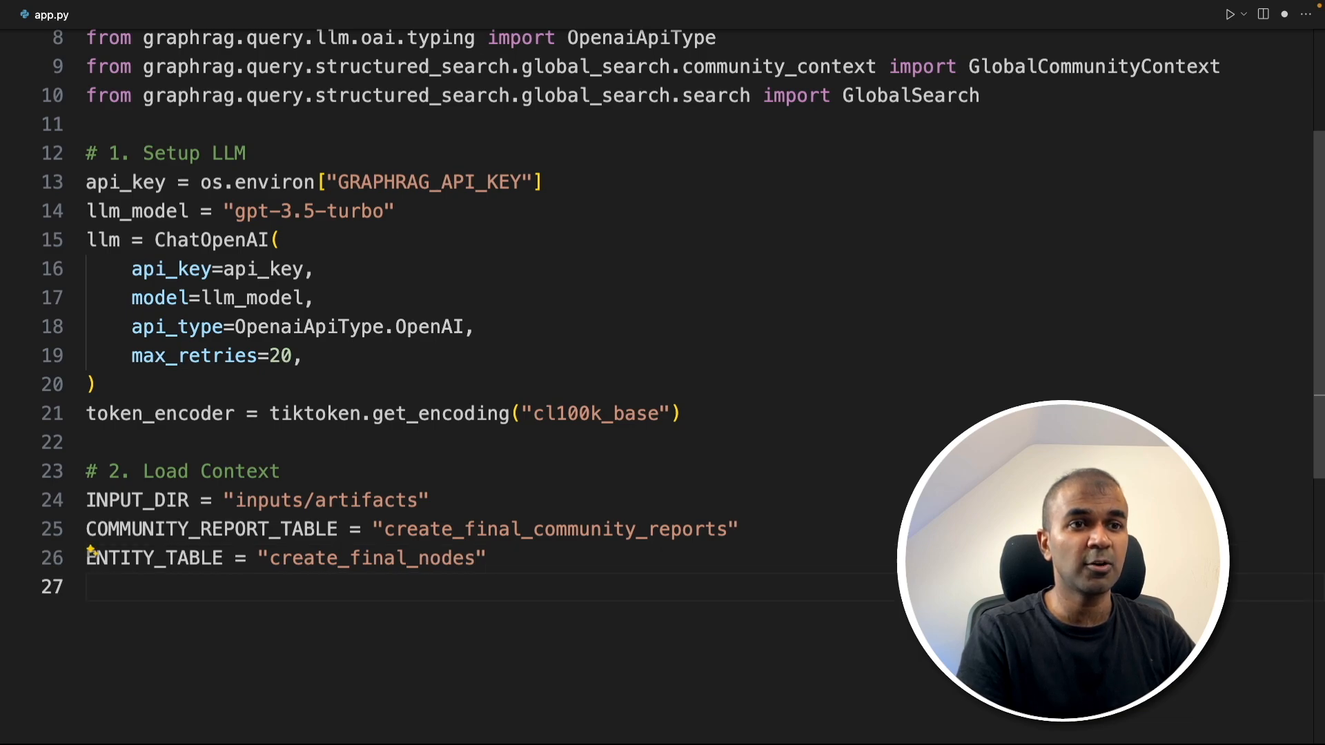
text(ENTITY_EMBEDDING_TABLE = "create_final_entities")
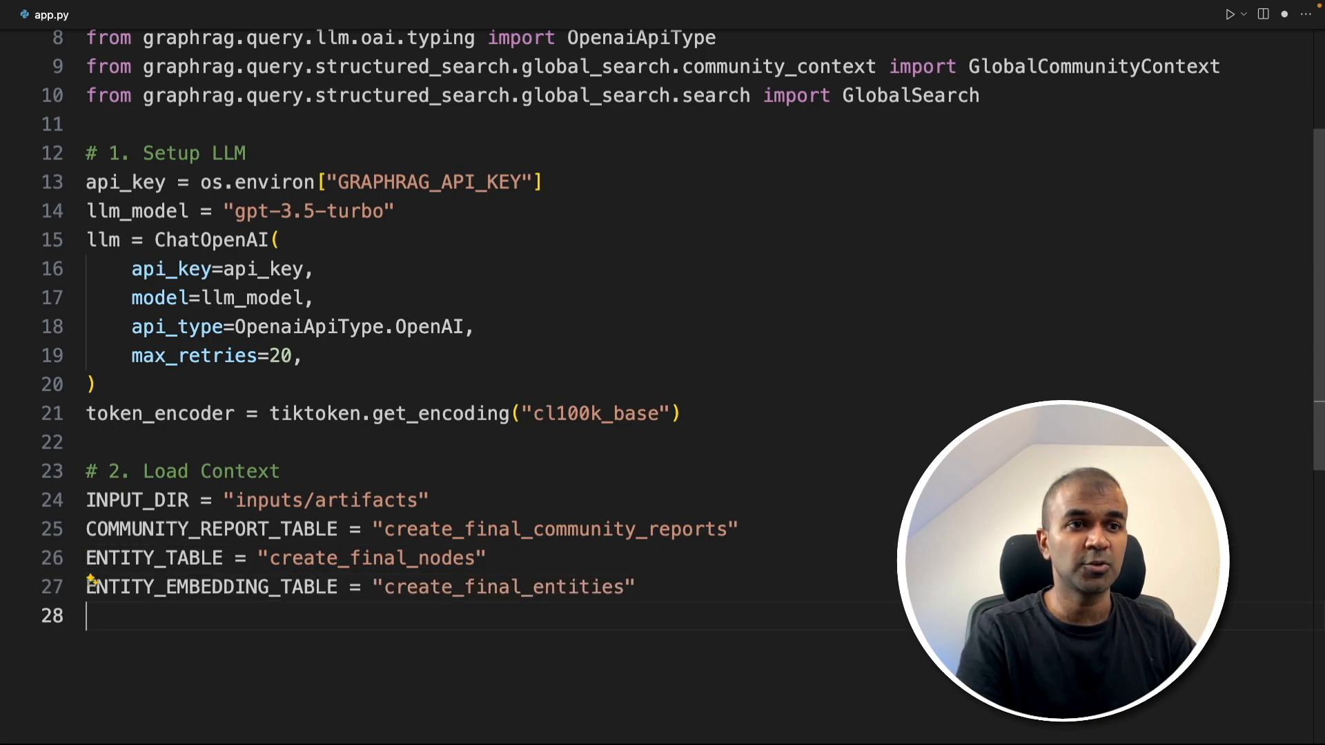
click(236, 499)
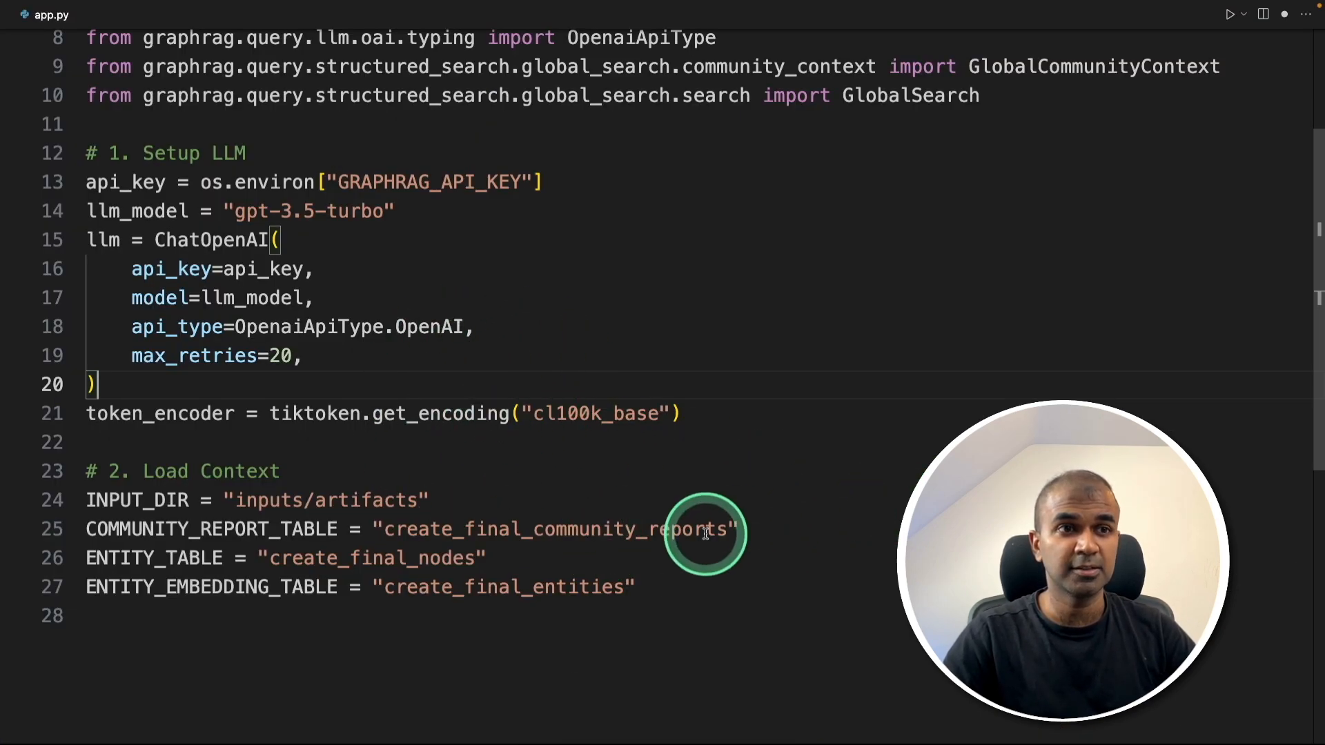
scroll(down, 3)
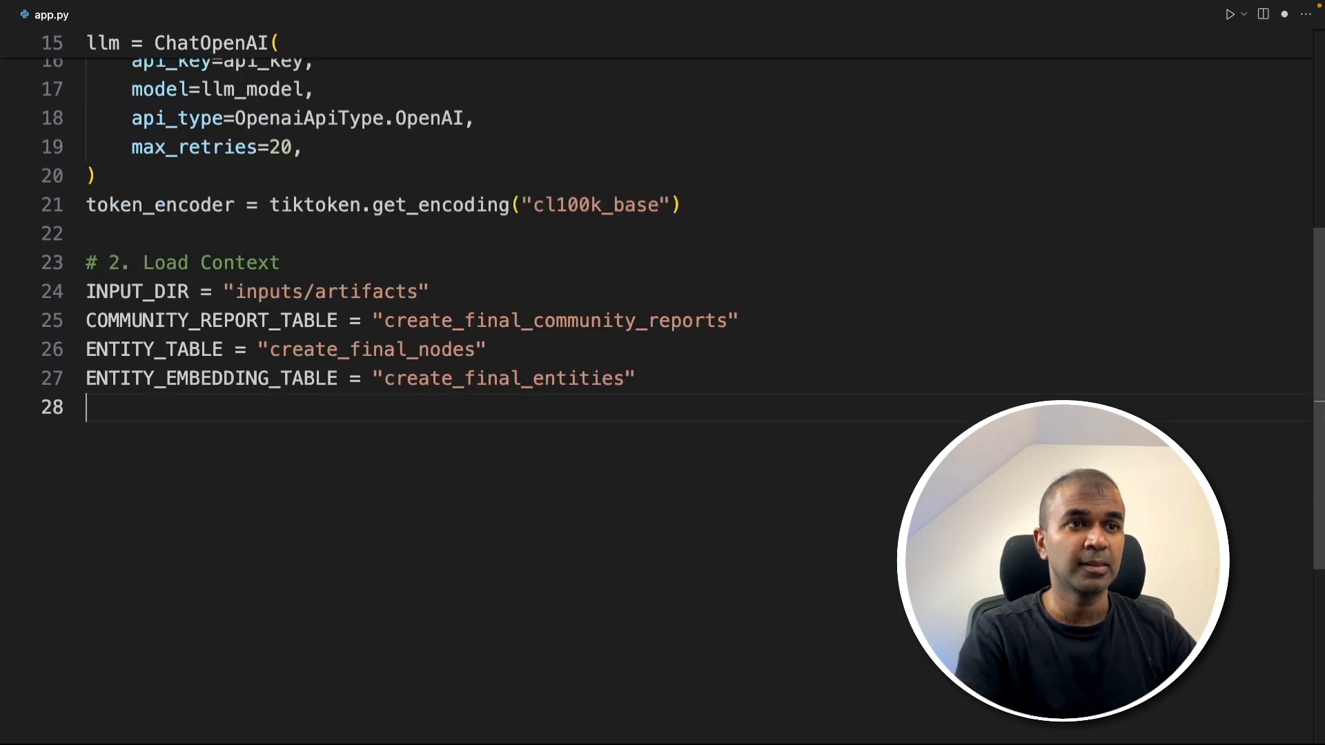
text(COMMUNITY_LEVEL = 0)
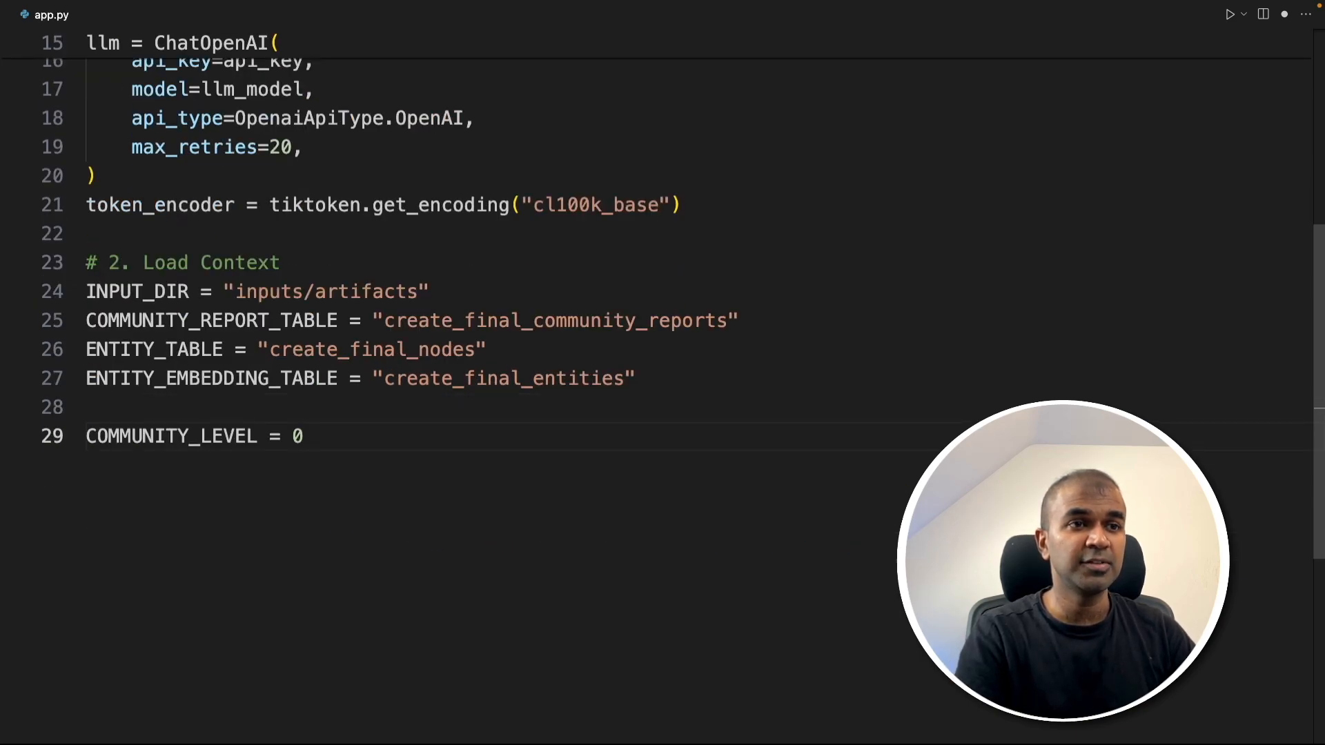
text(entity_df = pd.read_parquet(f"{INPUT_DIR}/{ENTITY_TABLE}.parquet"))
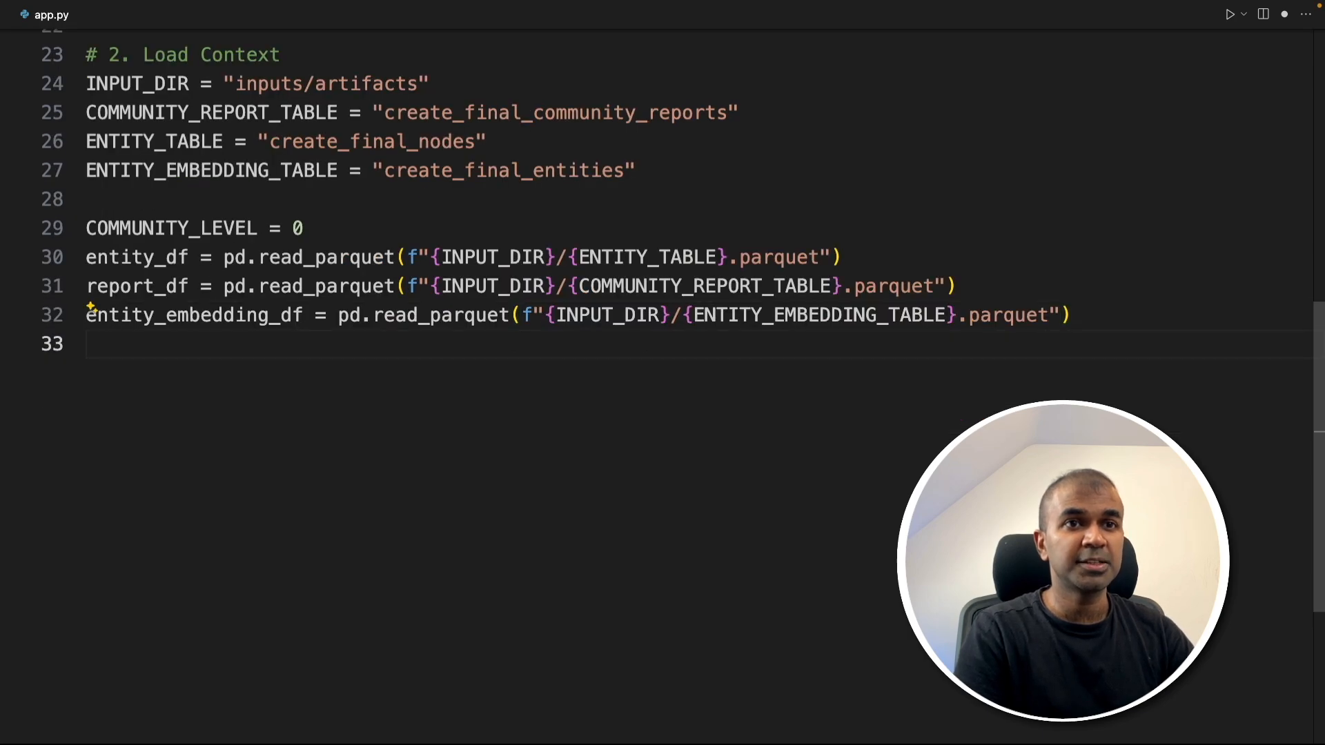
Build reports via read_indexer_reports and create context_builder = GlobalCommunityContext(...).
text(reports = read_indexer_reports(report_df, entity_df, COMMUNITY_LEVEL))
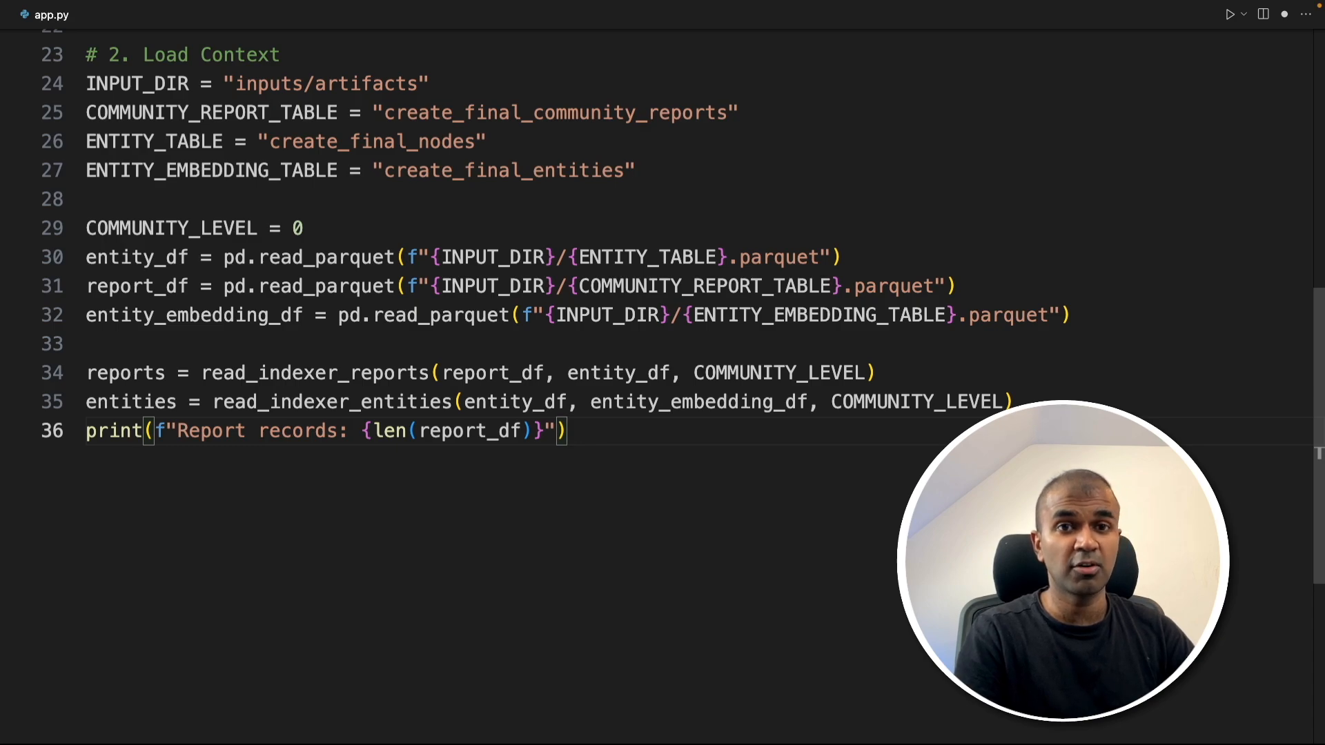
text(report_df.head()
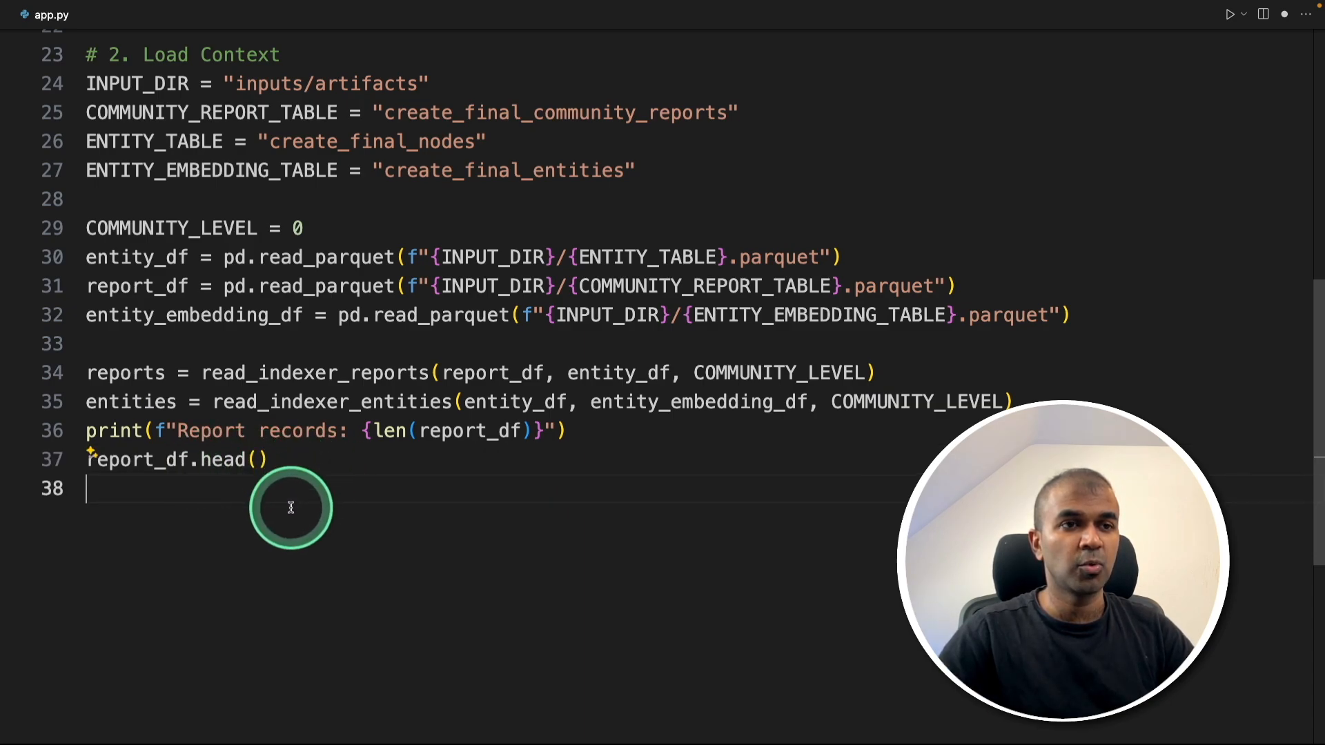
text(context_builder = GlobalCommunityContext()
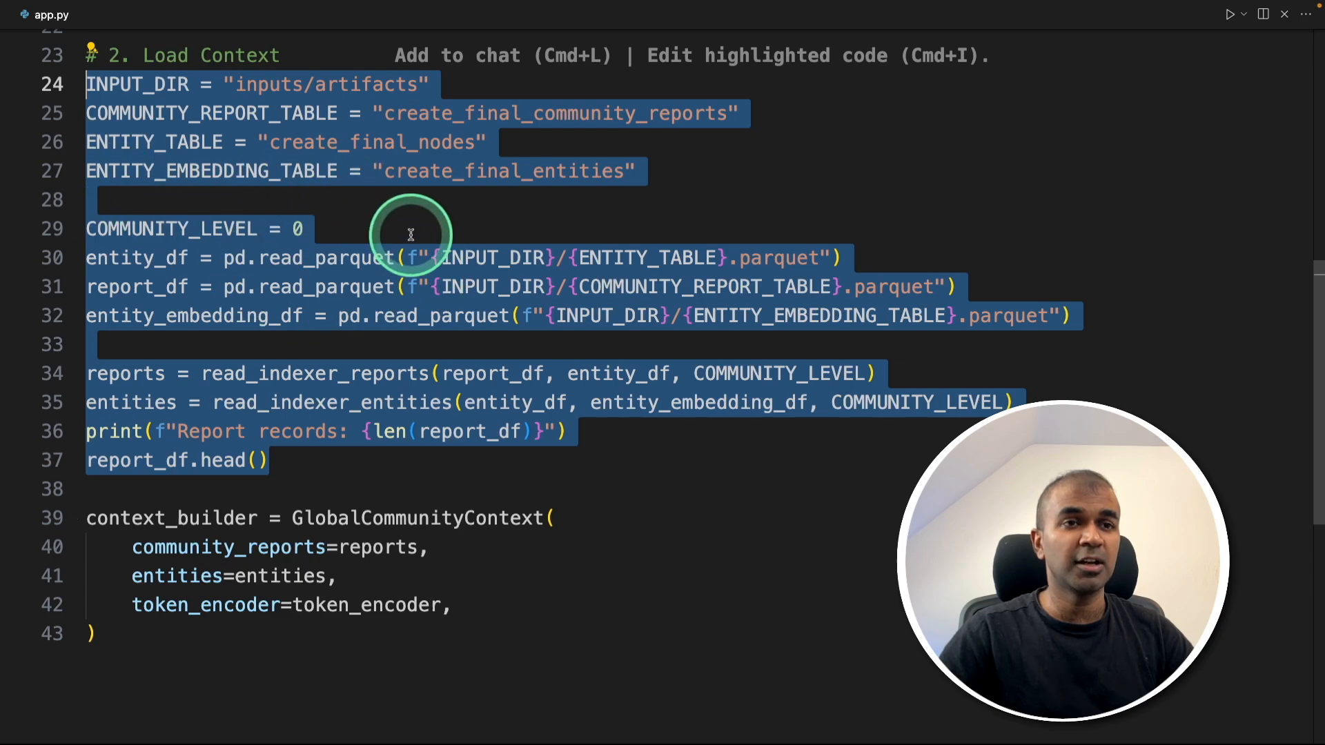
click(432, 604)
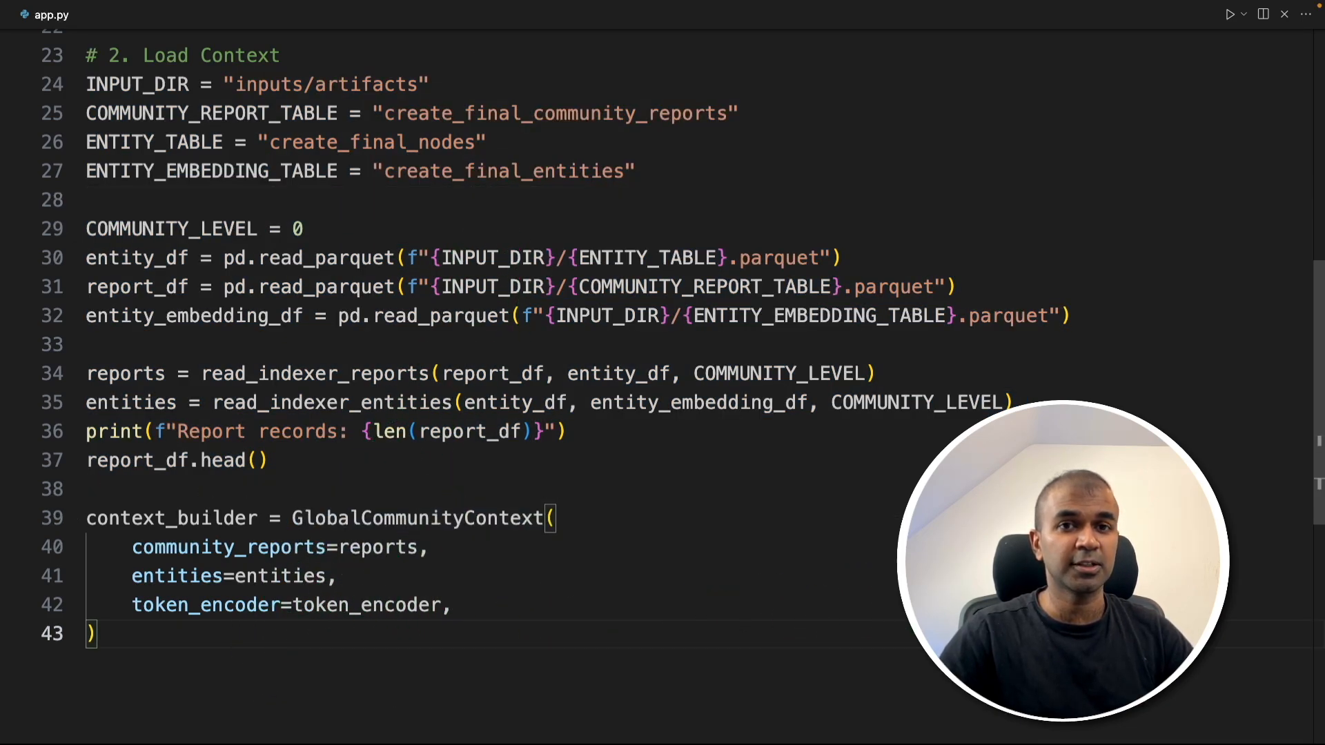
Add search_engine = GlobalSearch(...) using the context builder and reduce_llm_params.
scroll(down, 3)
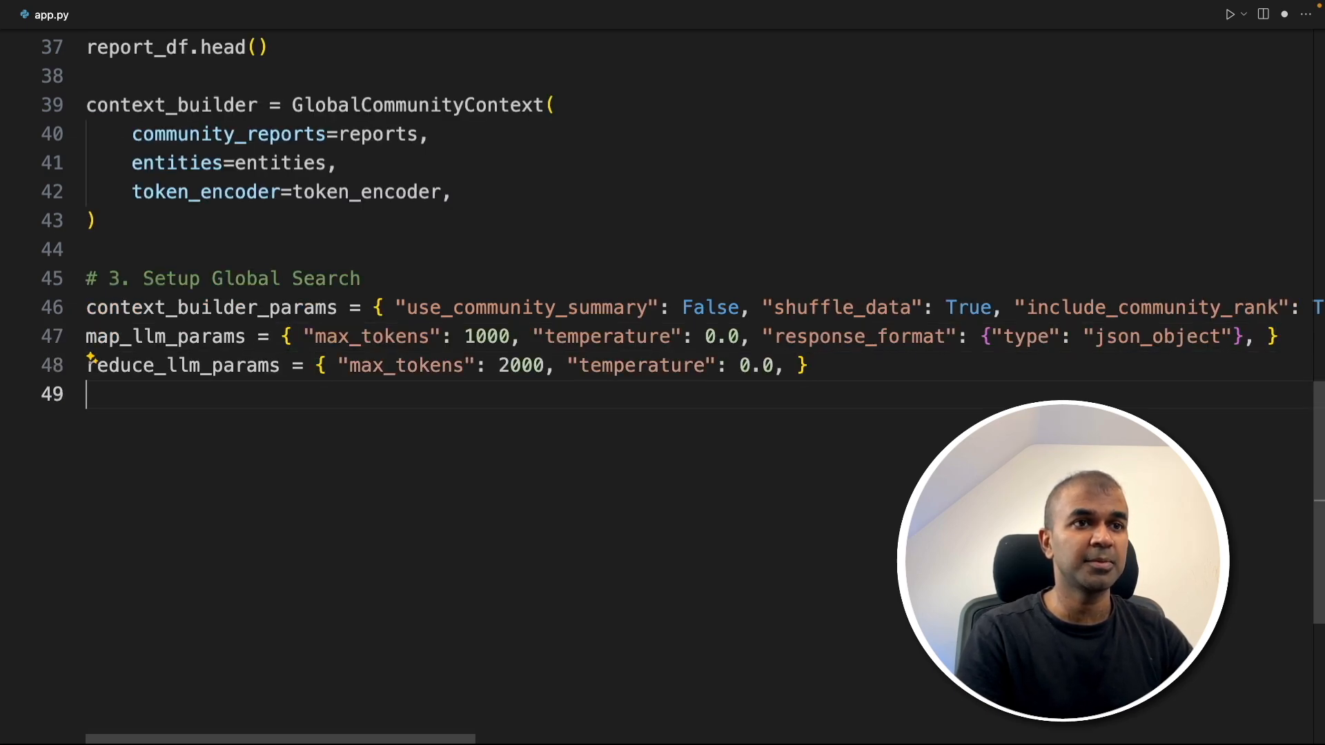
text(search_engine = GlobalSearch()
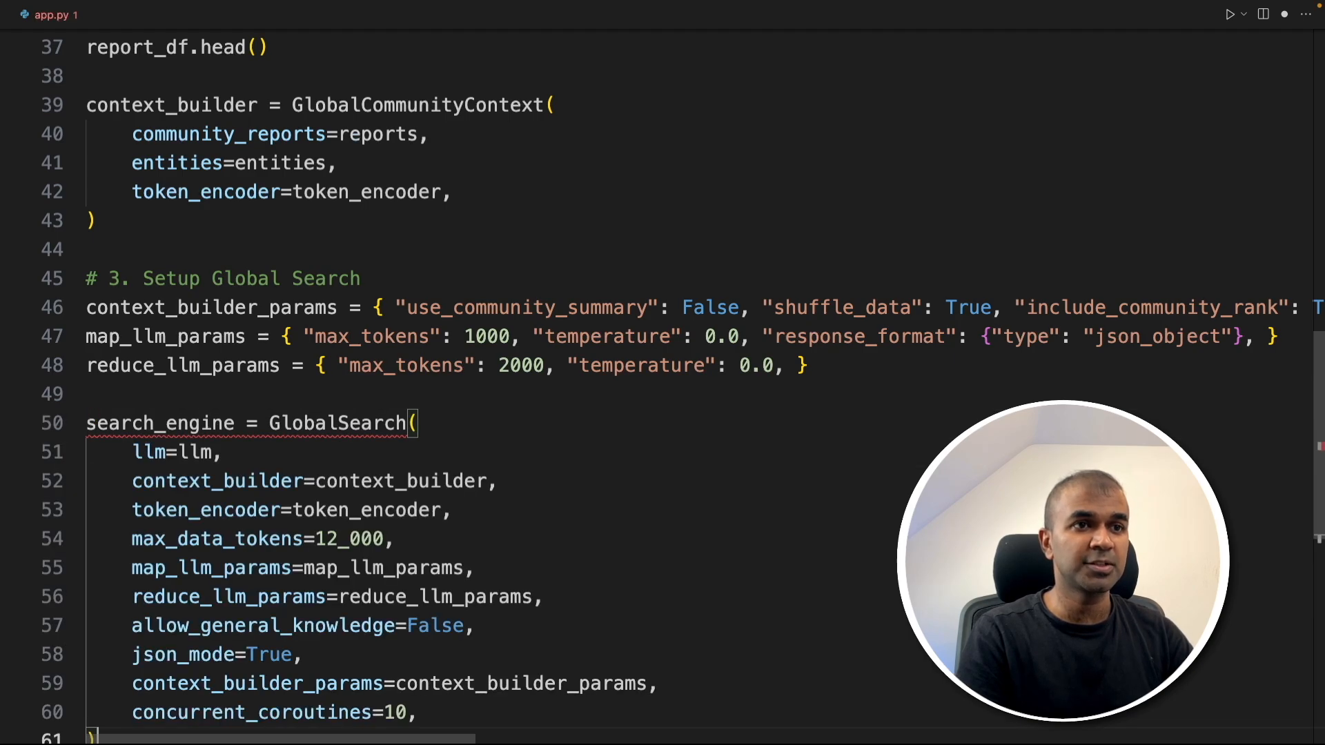
double_click(203, 274)
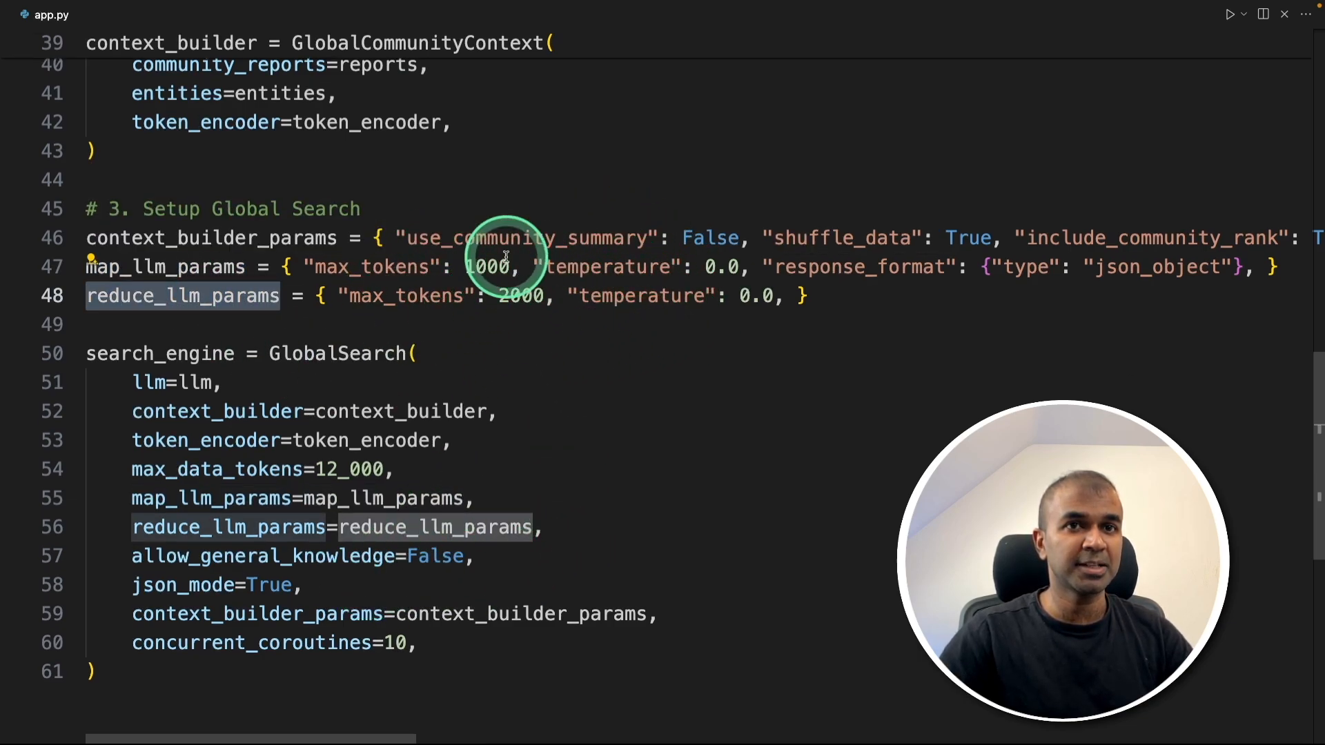
scroll(down, 3)
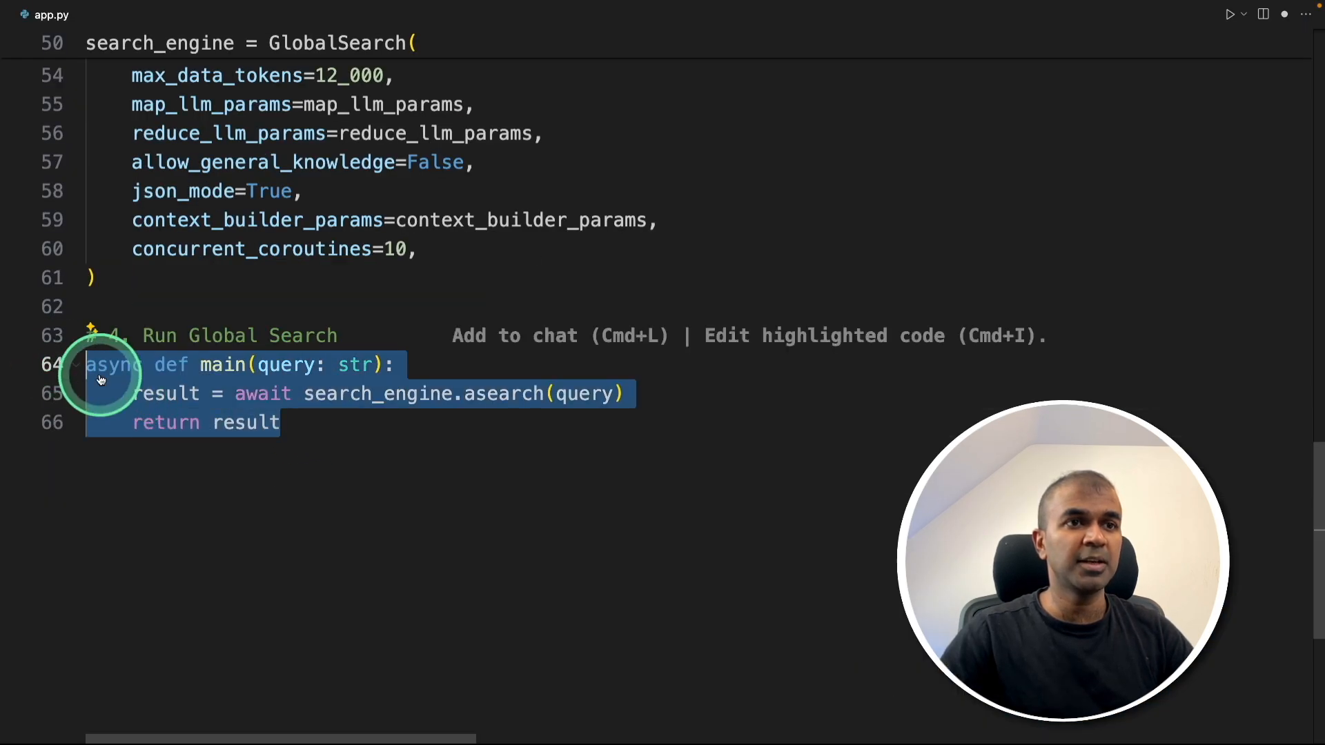
Review the async main and the __main__ block printing response, reports and LLM usage.
click(341, 454)
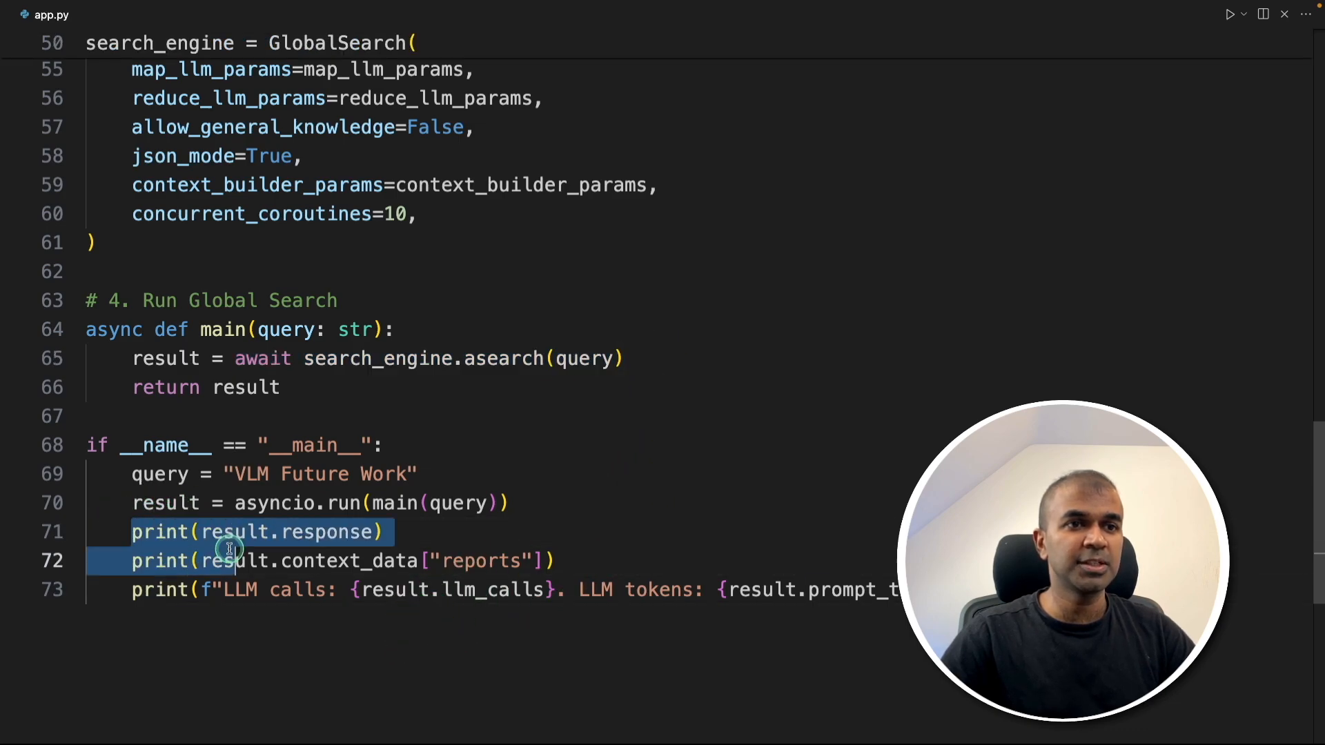
click(556, 560)
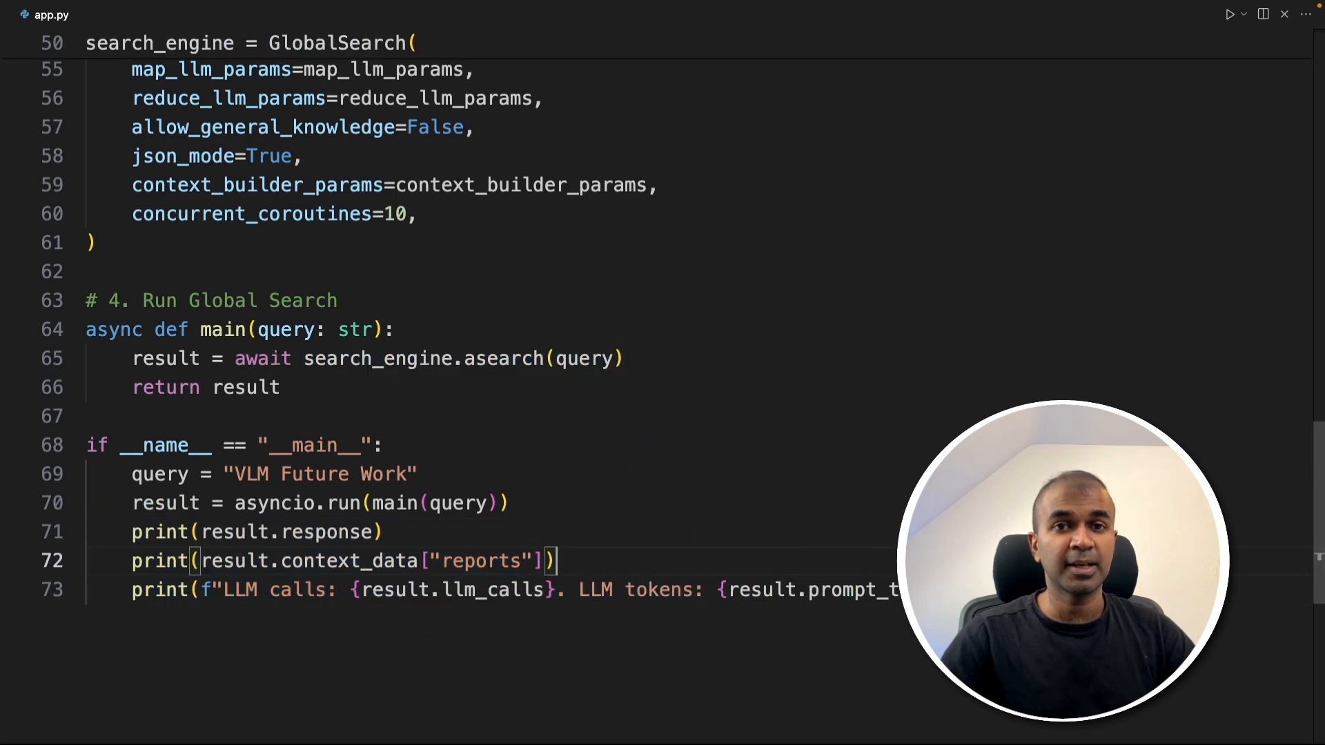
scroll(up, 3)
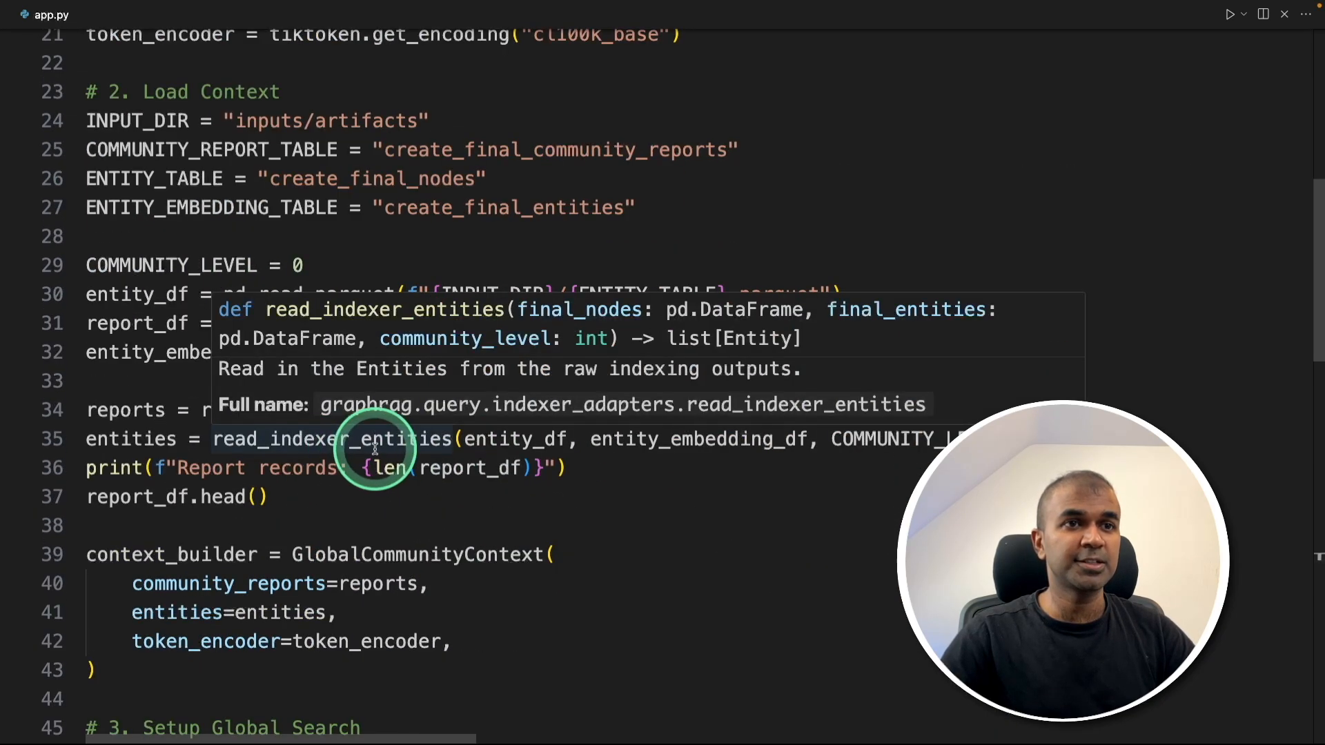
scroll(down, 3)
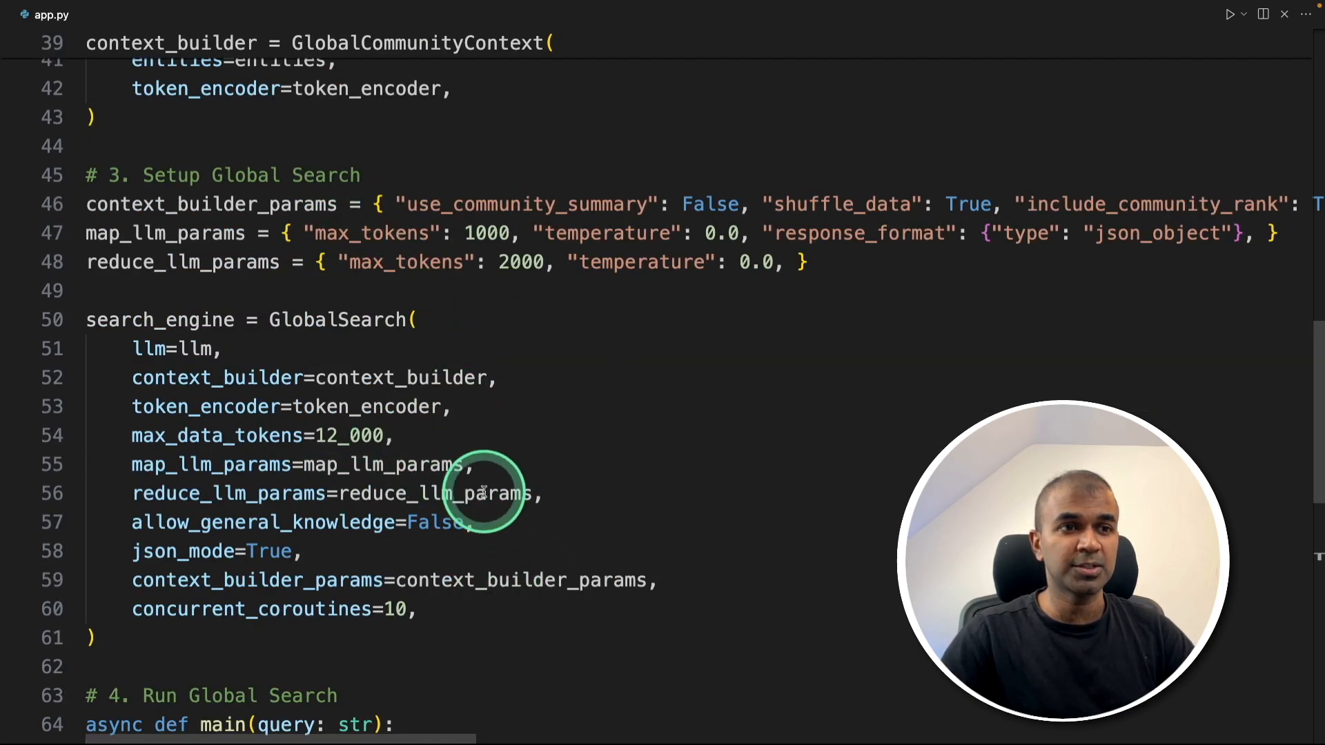
scroll(down, 3)
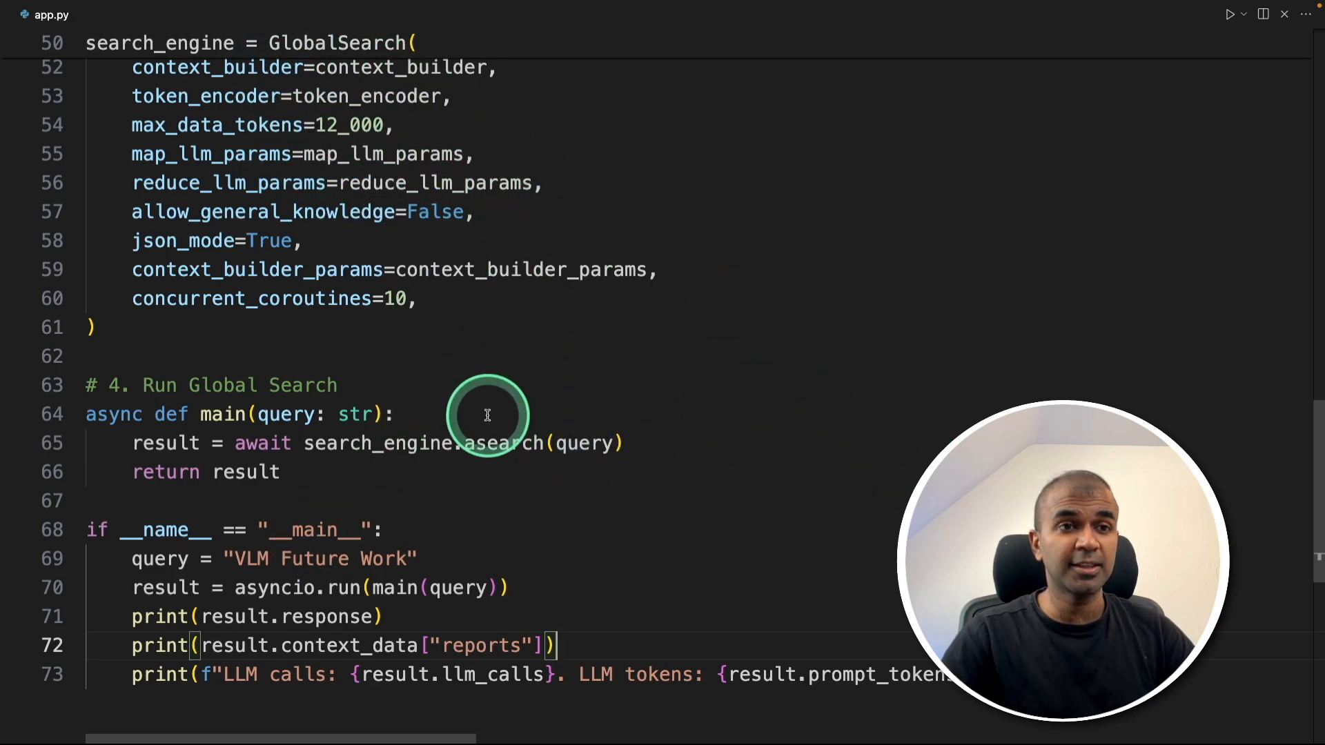
mouse_move(433, 155)
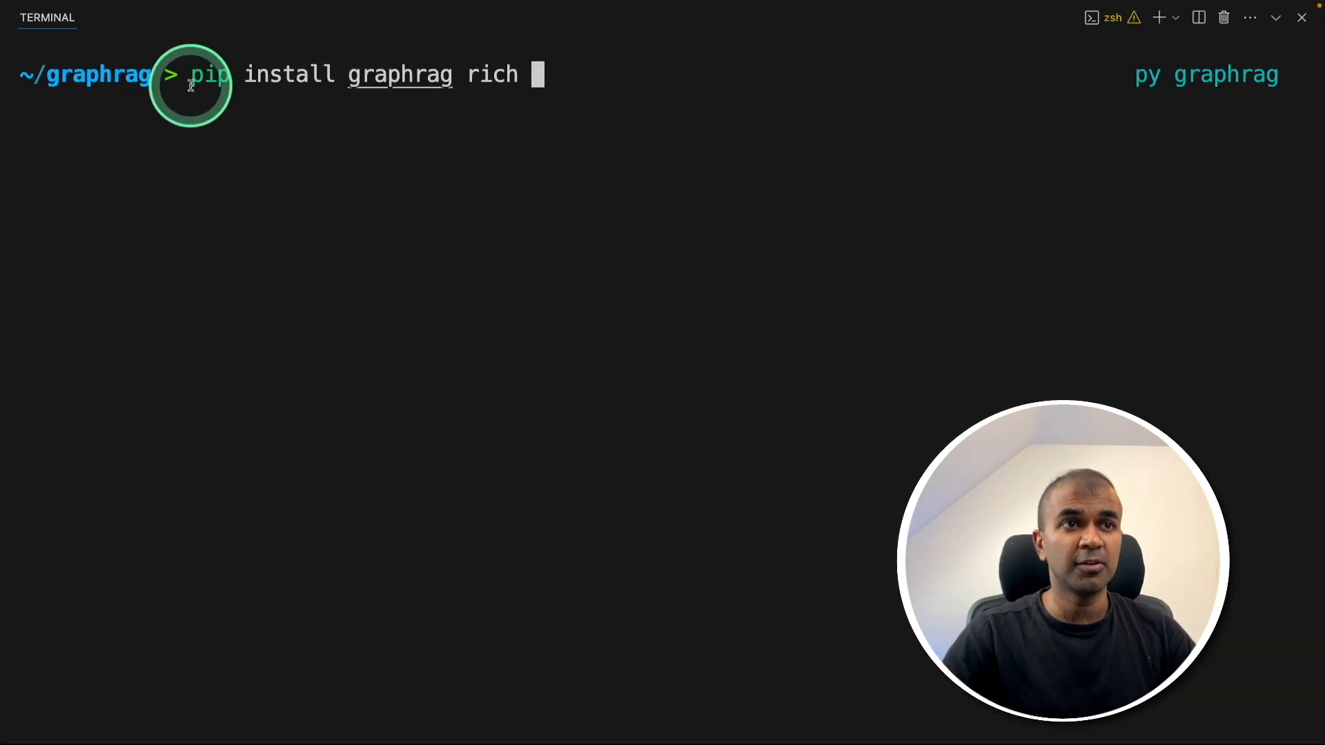
Install graphrag and rich, then run python app.py and read the VLM future work overview.
key(Return)
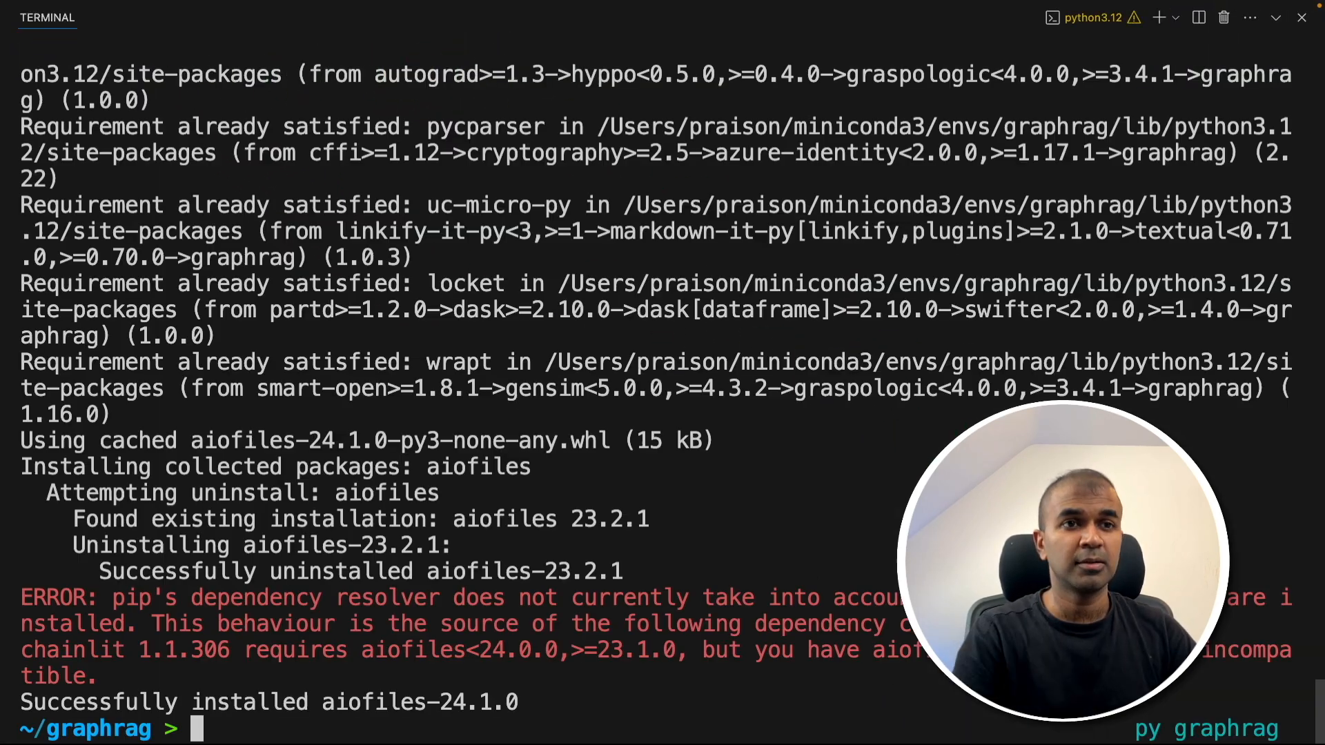
text(python app.py)
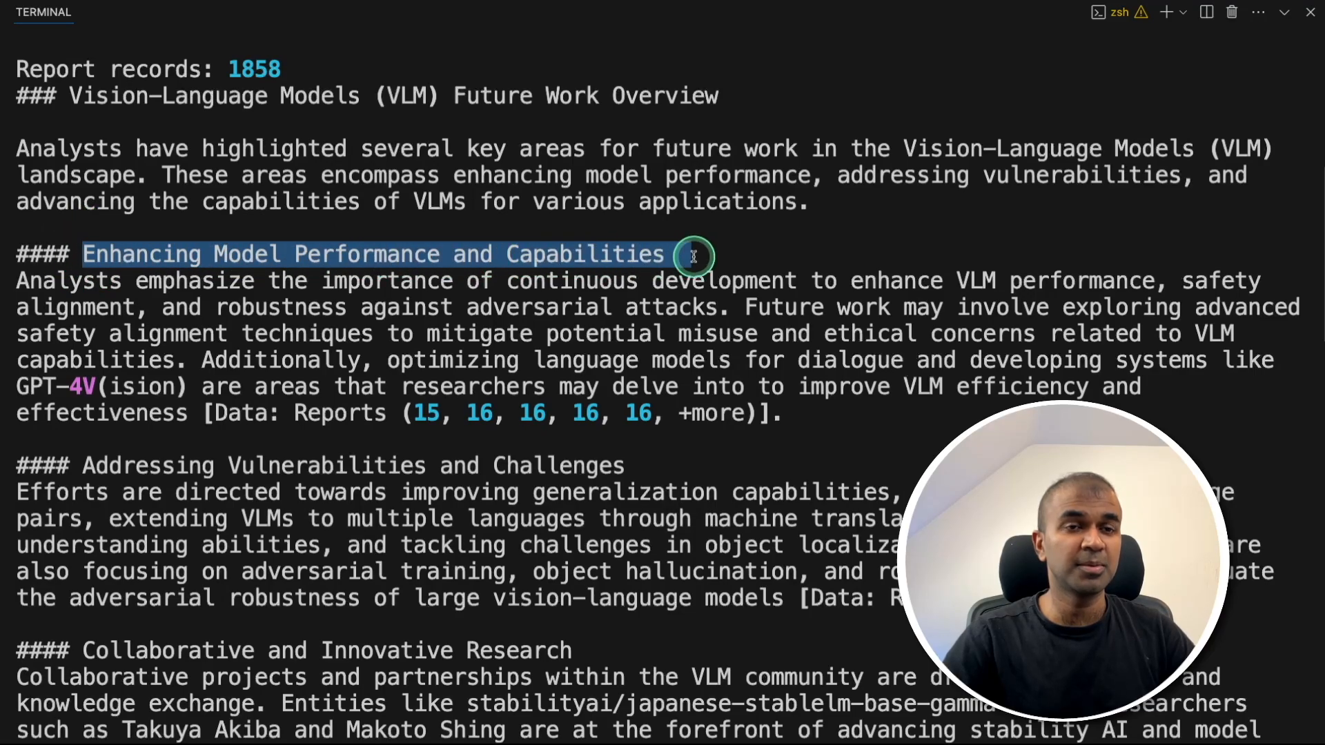
scroll(down, 3)
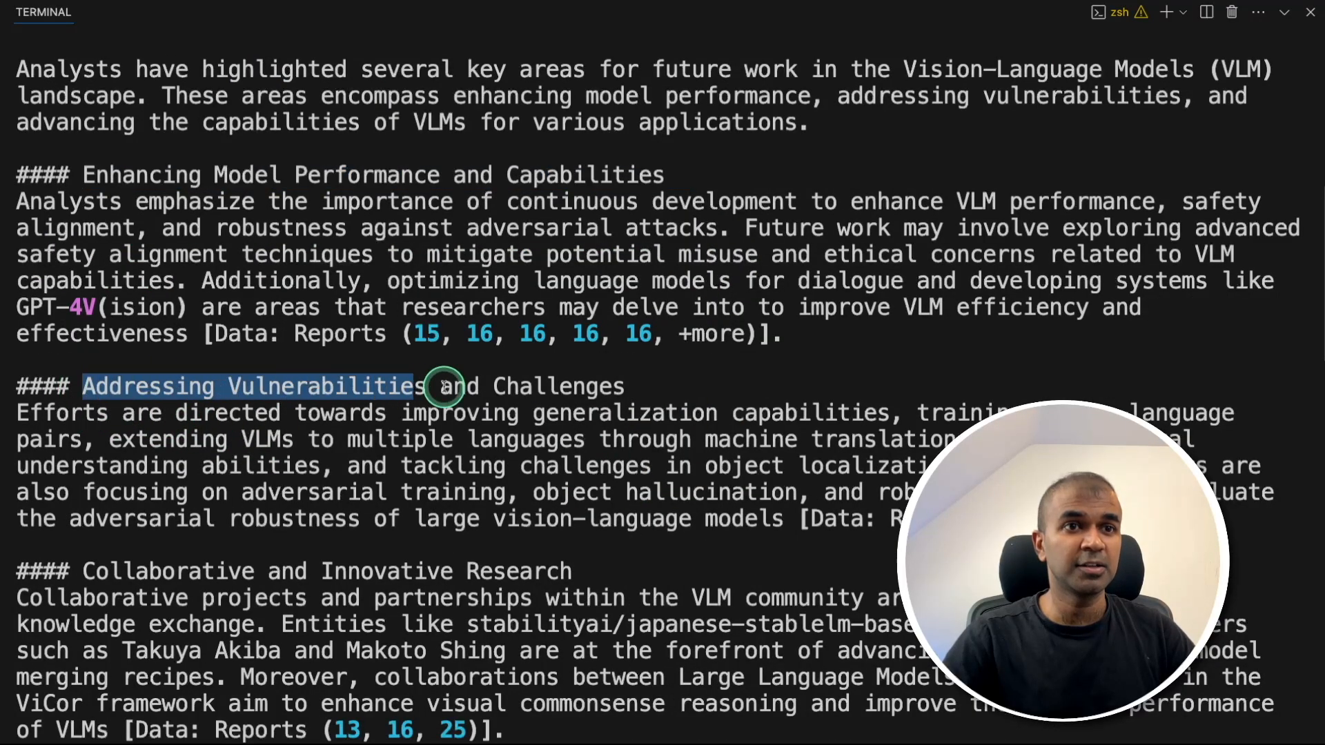
scroll(down, 3)
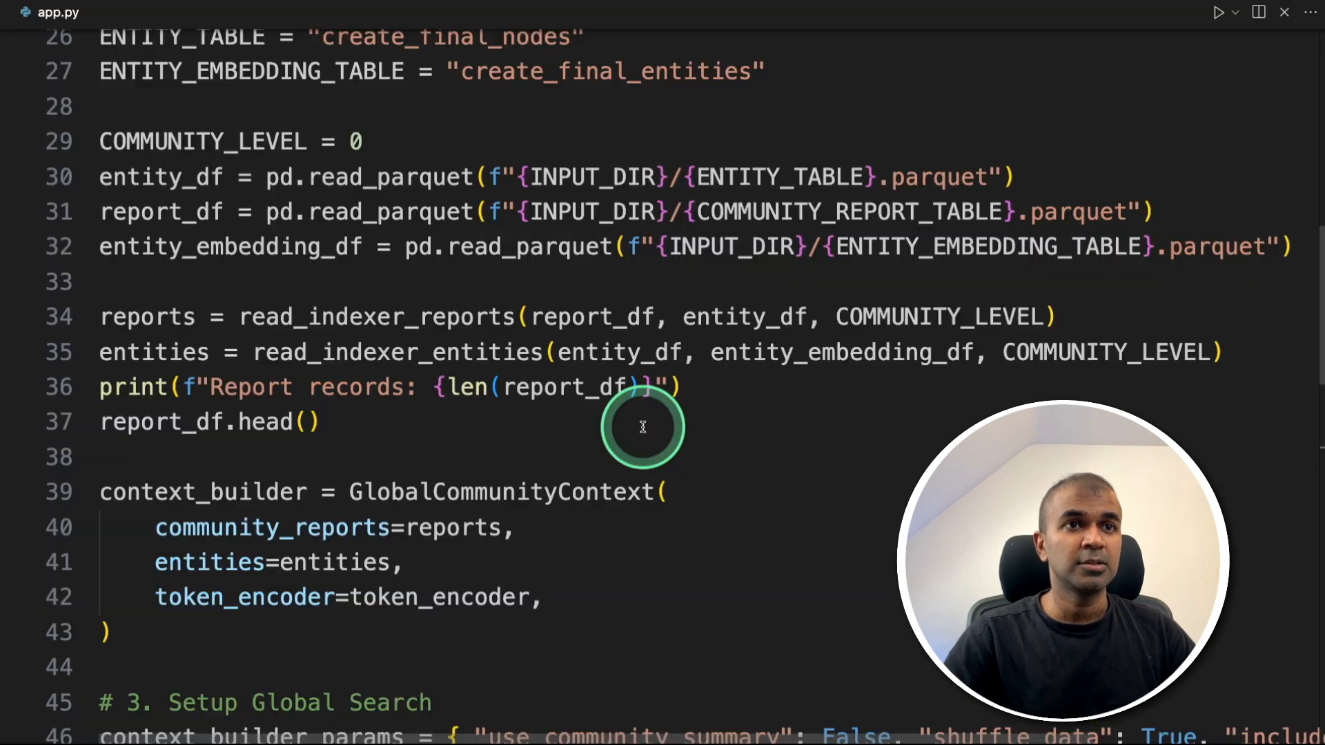
Change COMMUNITY_LEVEL from 0 to 1 in app.py.
scroll(up, 3)
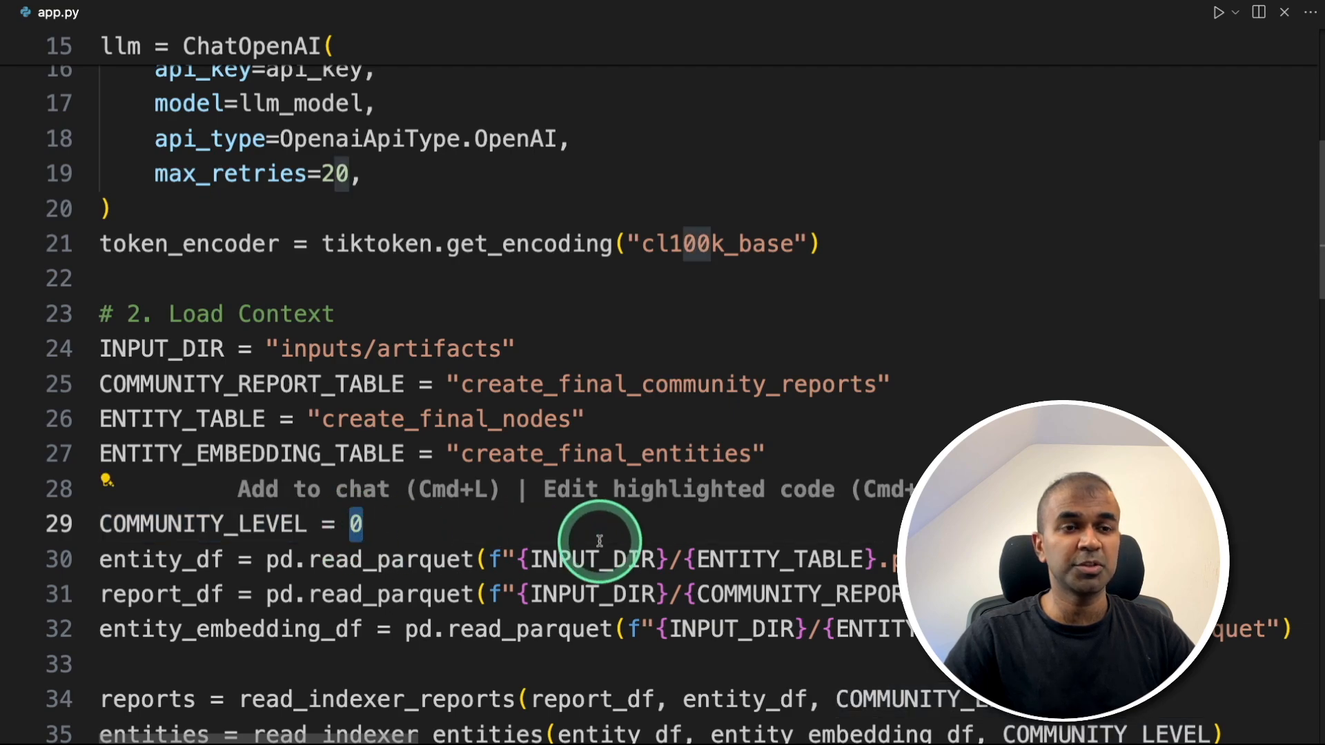
mouse_move(597, 541)
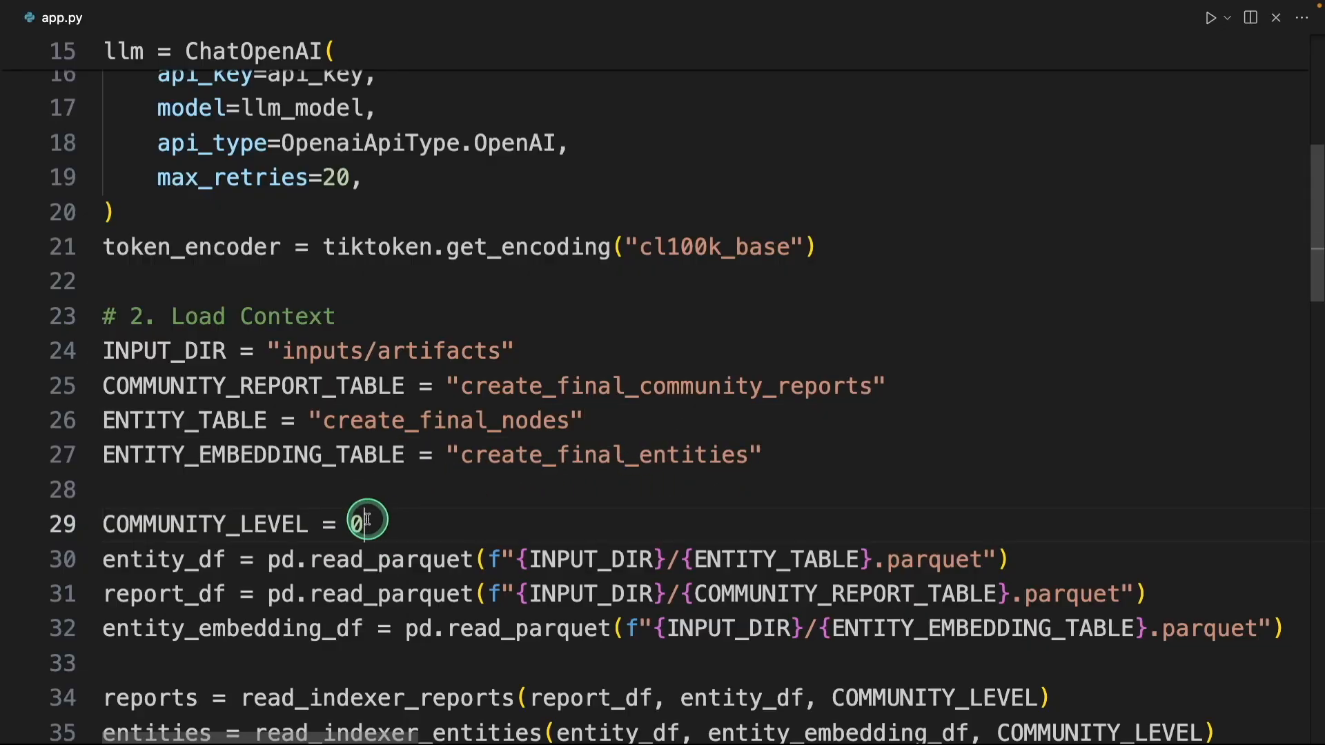
text(1)
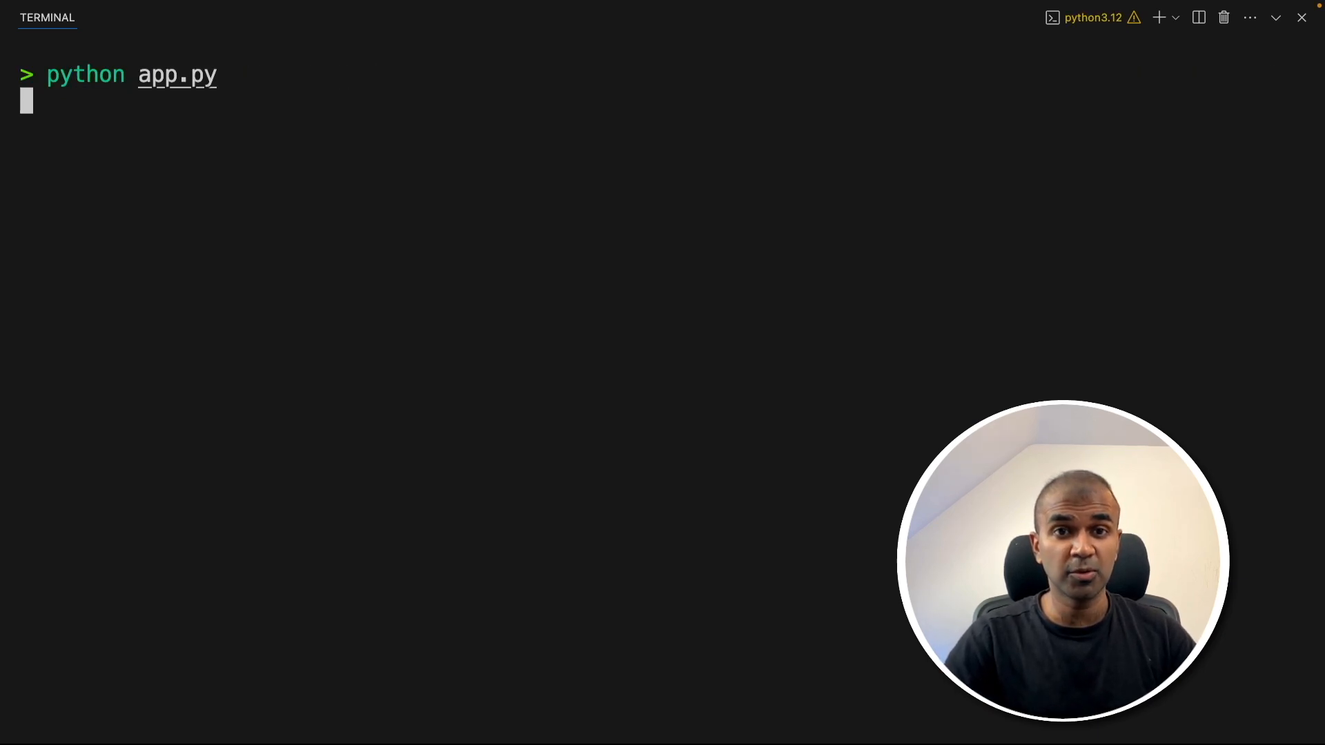
Rerun python app.py and read the VLM Future Directions answer.
key(Return)
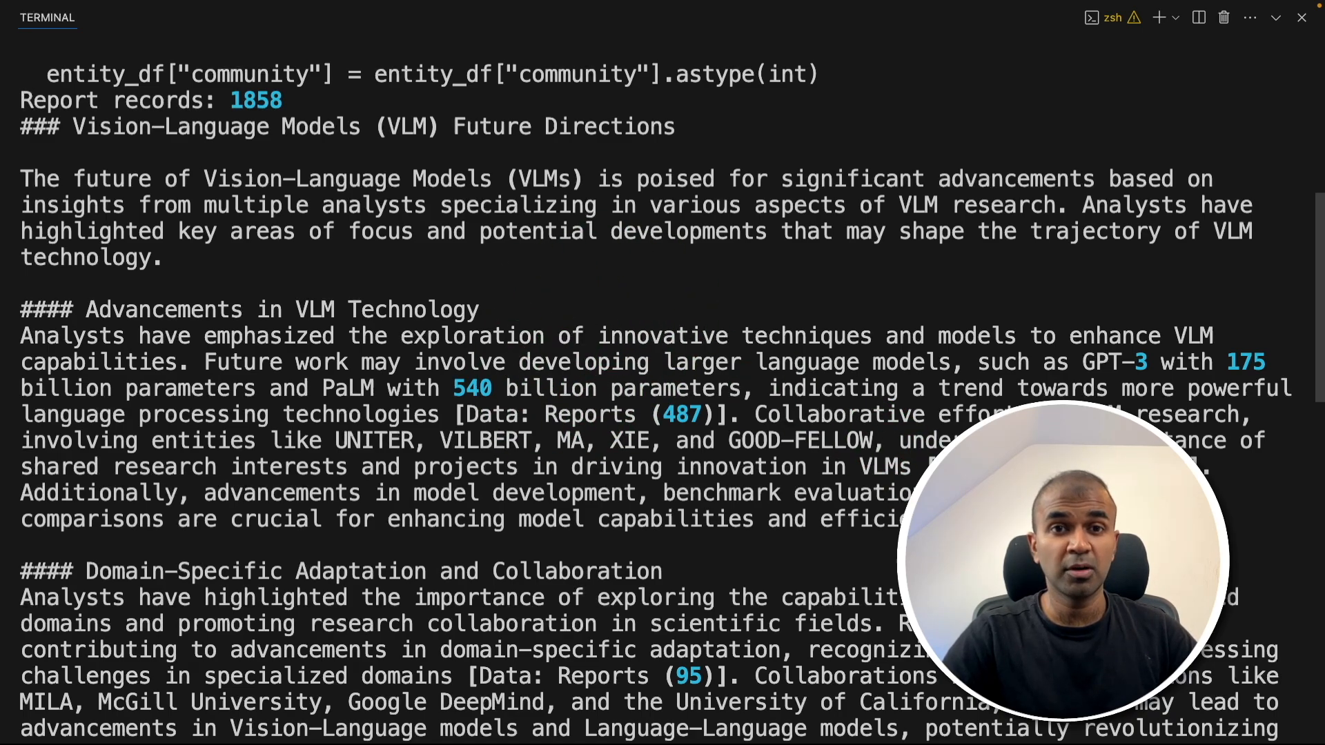
scroll(down, 3)
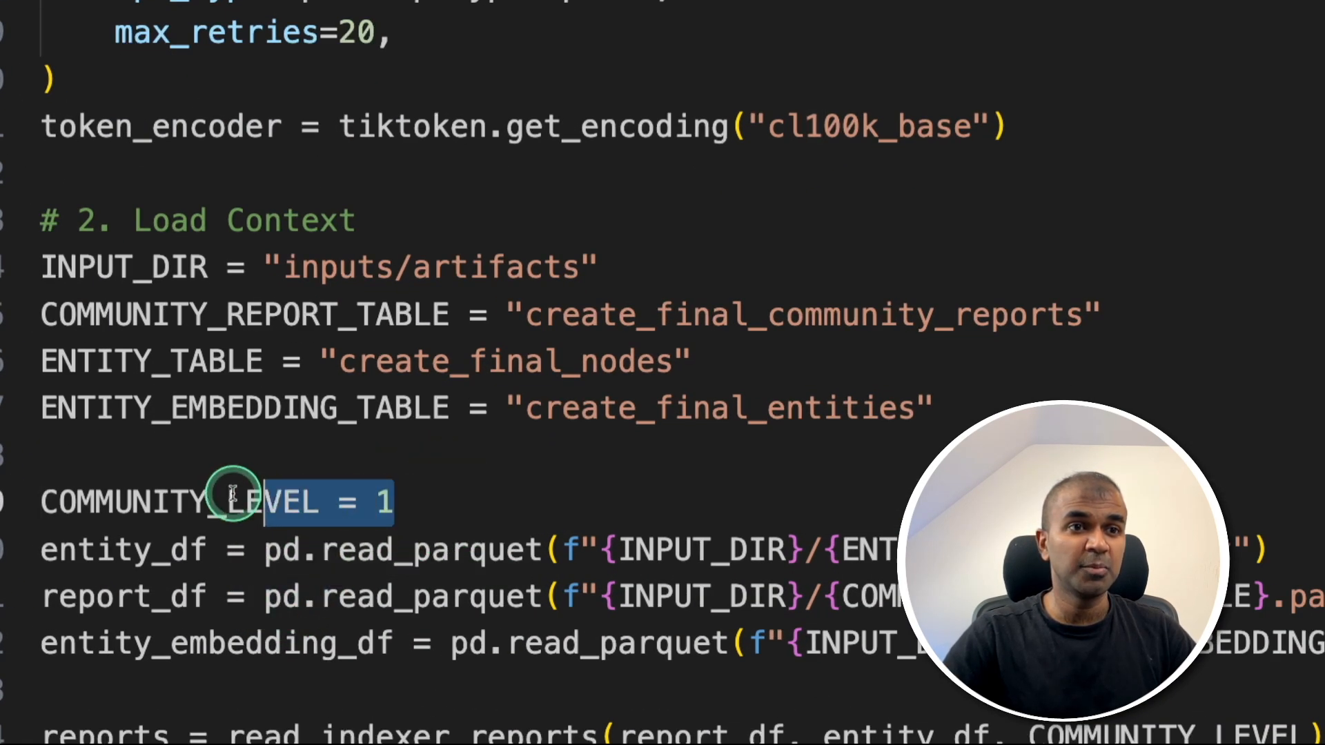
mouse_move(386, 499)
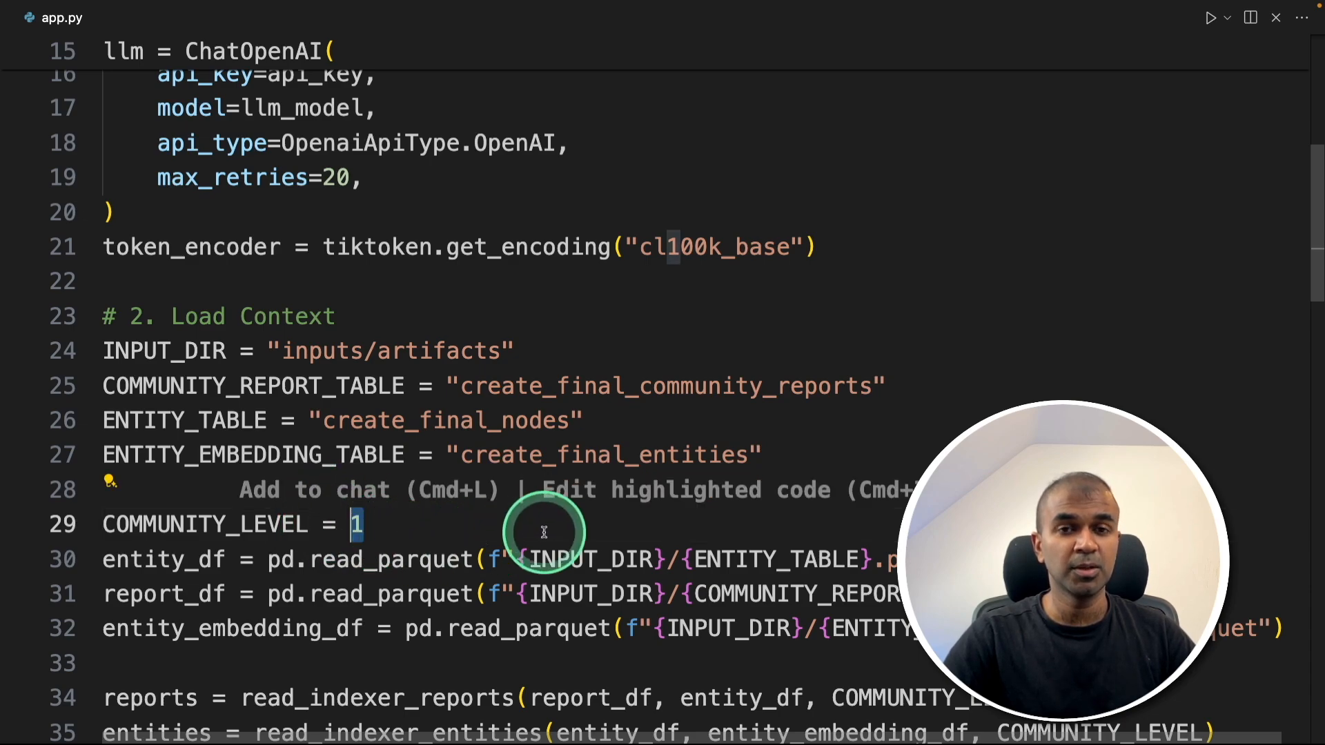
mouse_move(752, 568)
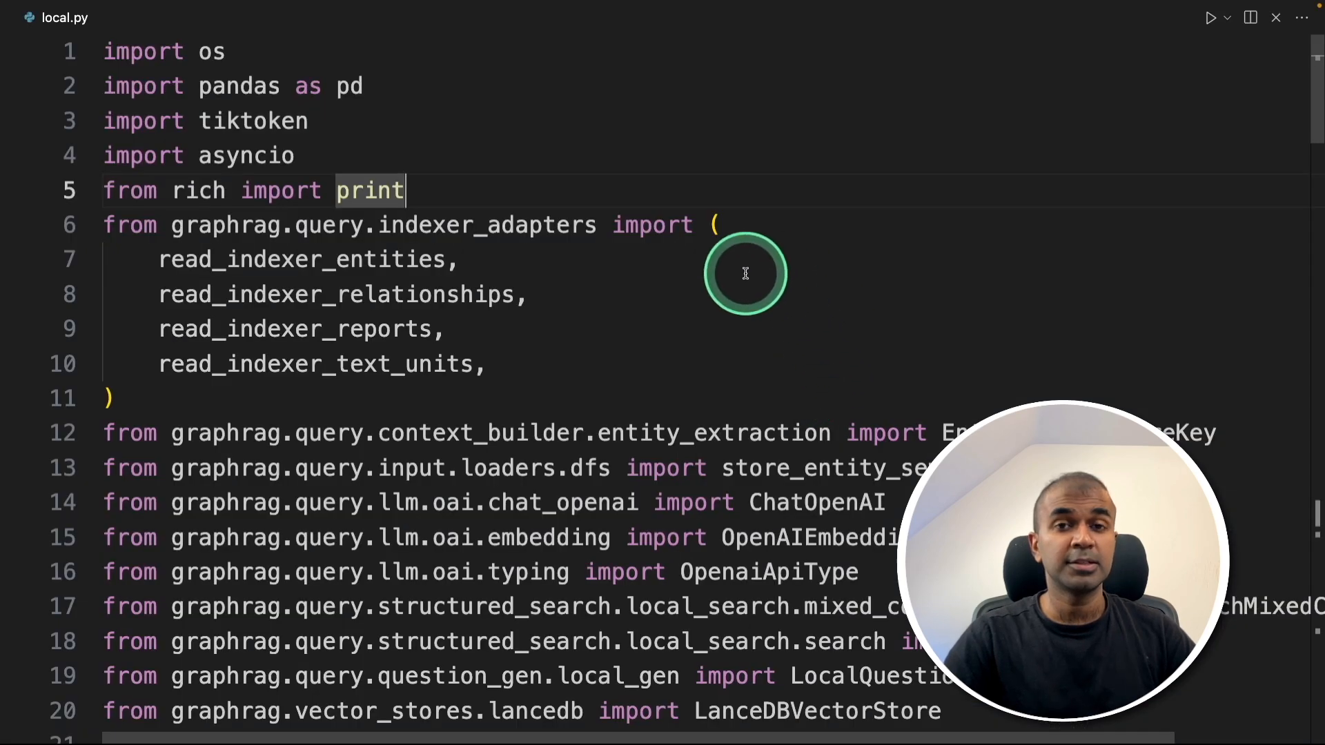
scroll(down, 3)
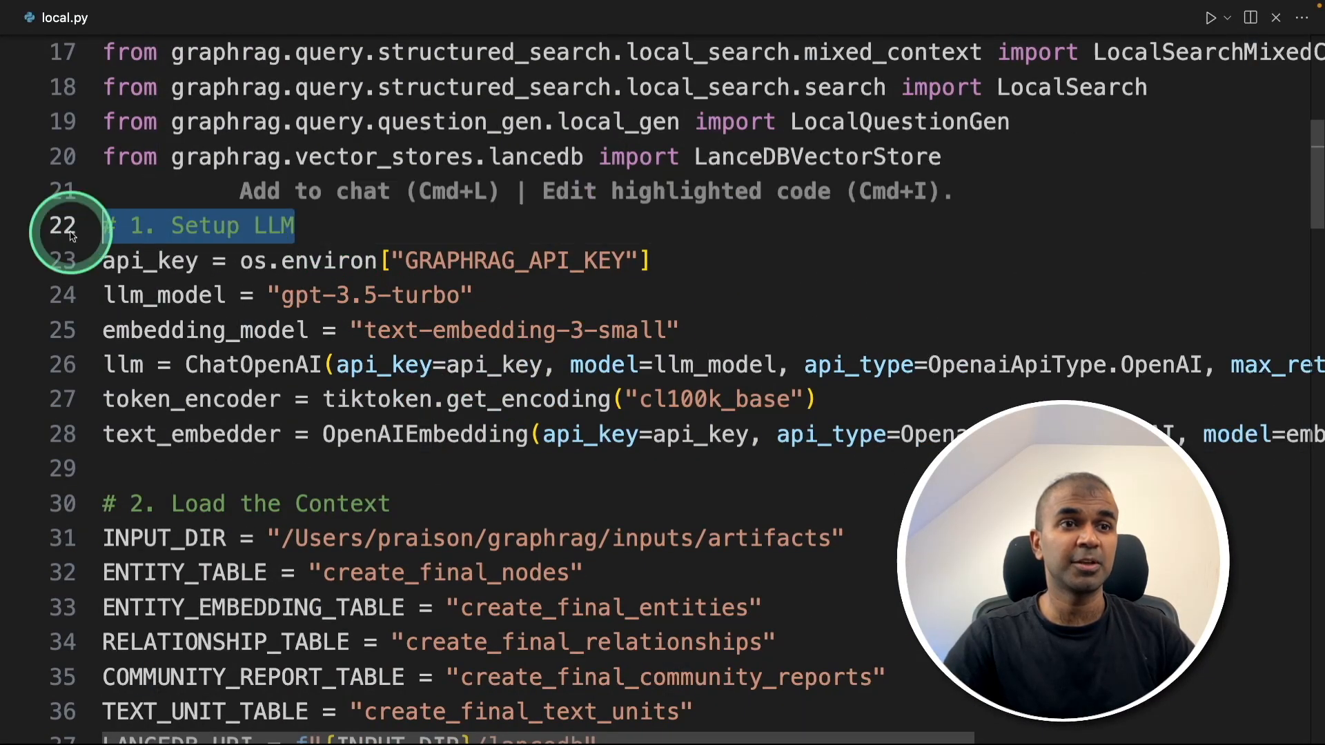
scroll(down, 3)
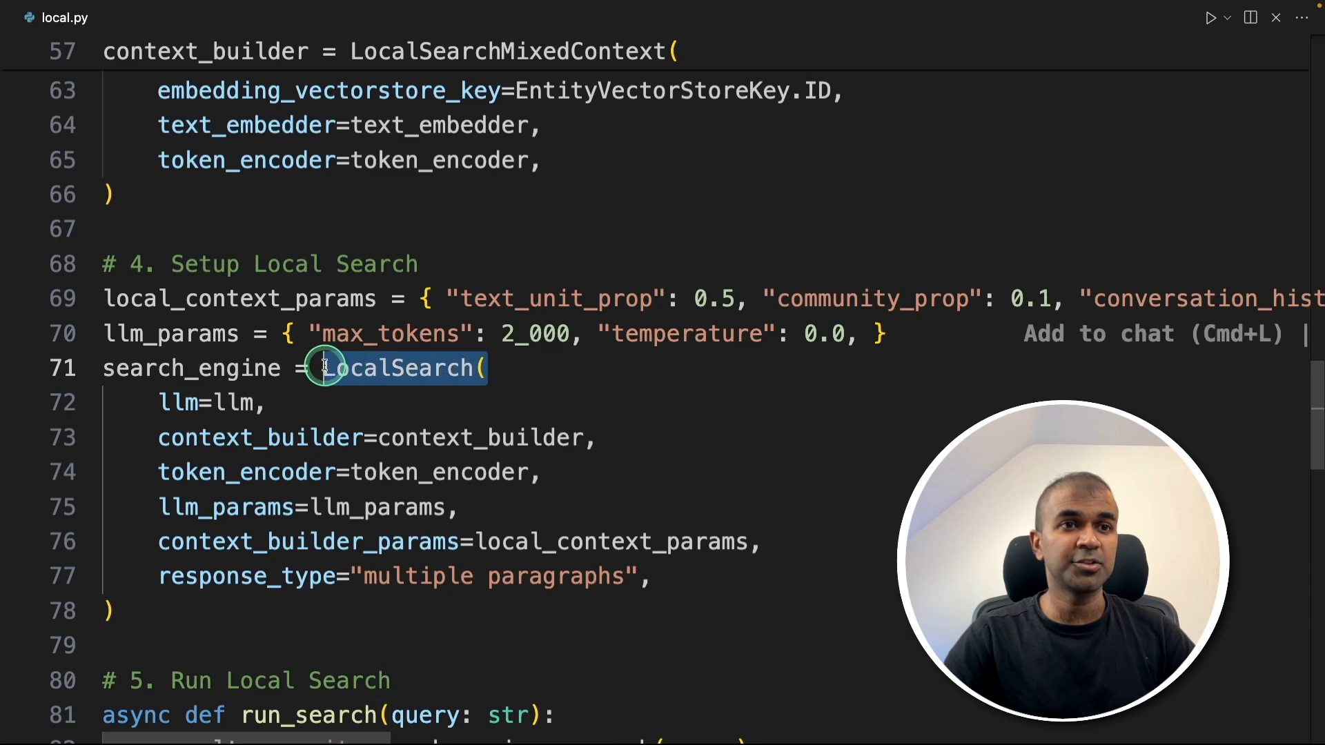
mouse_move(404, 369)
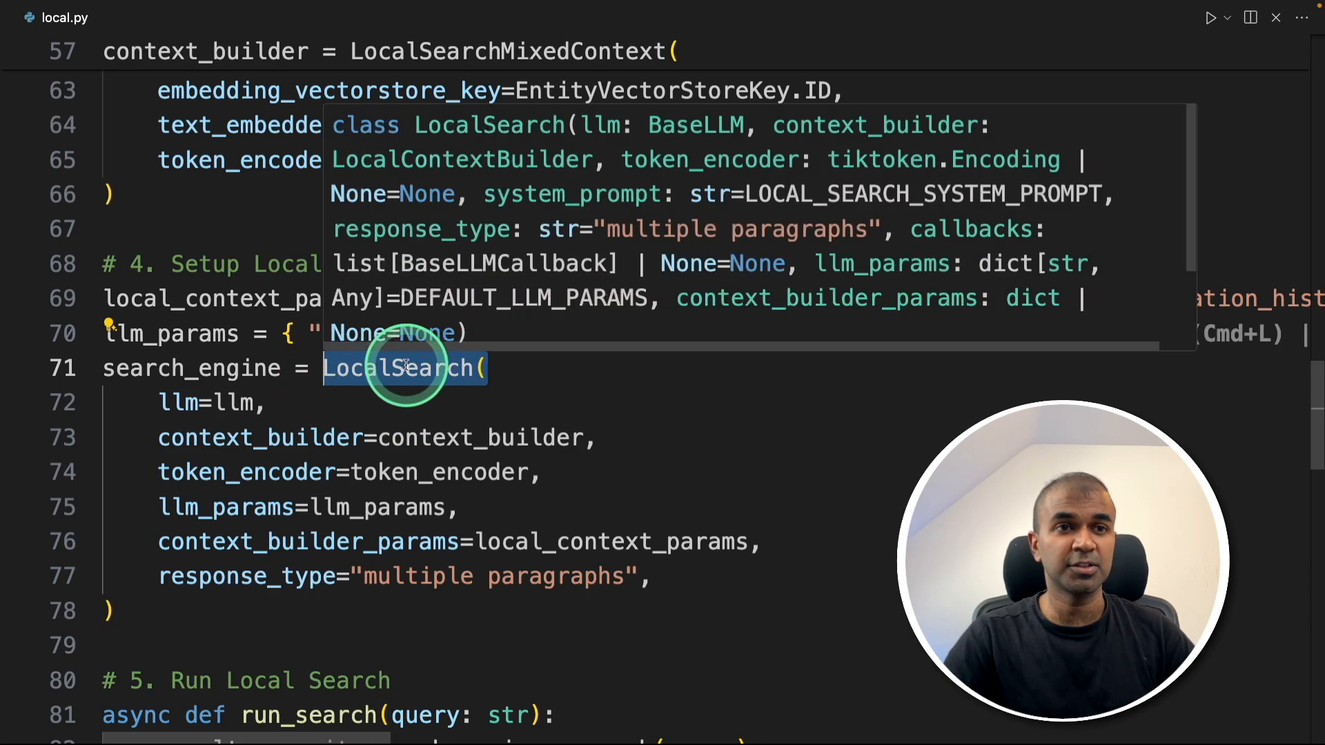
scroll(down, 3)
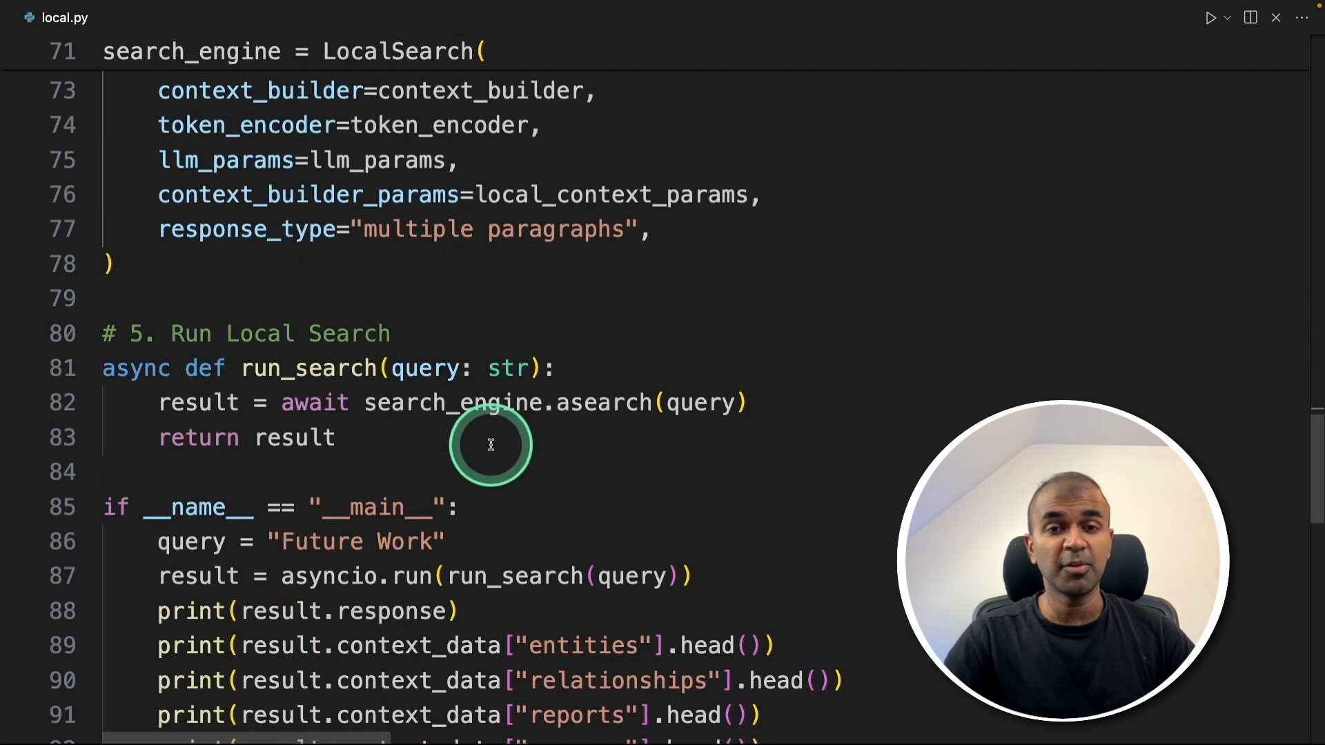
scroll(down, 3)
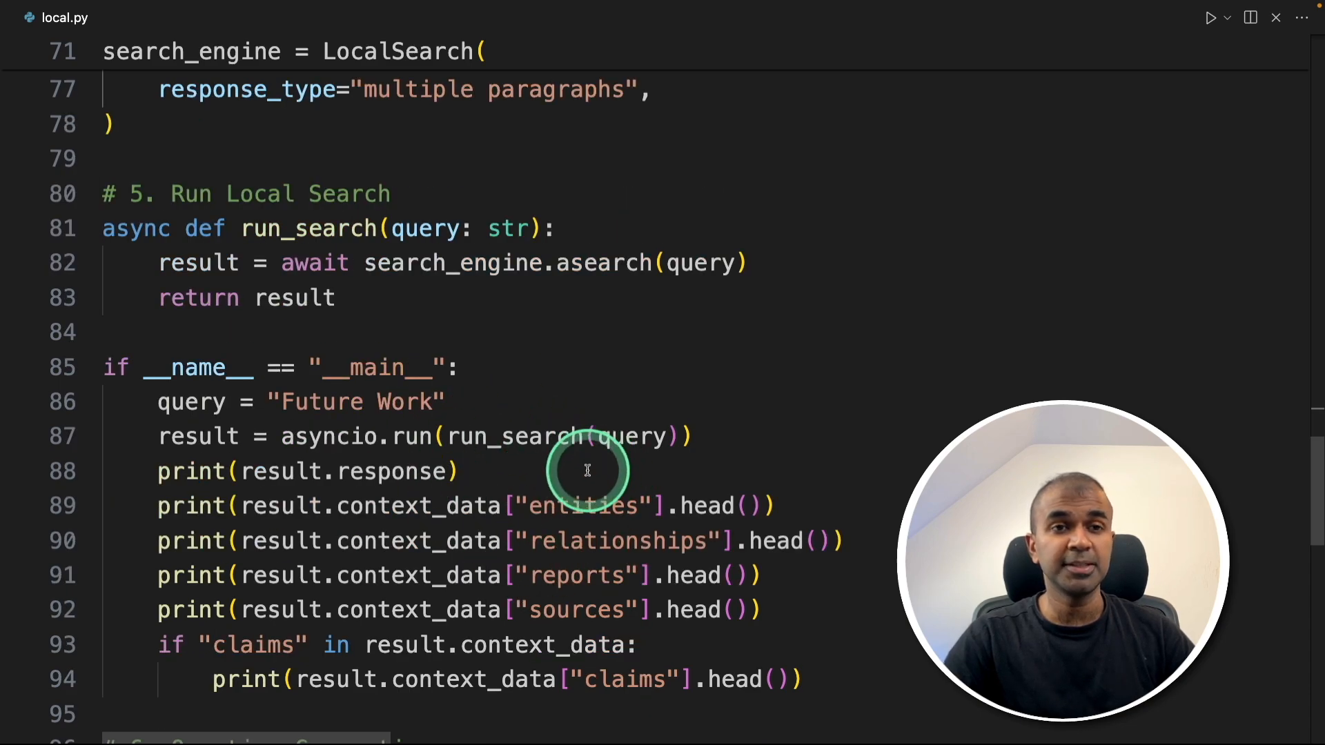
scroll(down, 3)
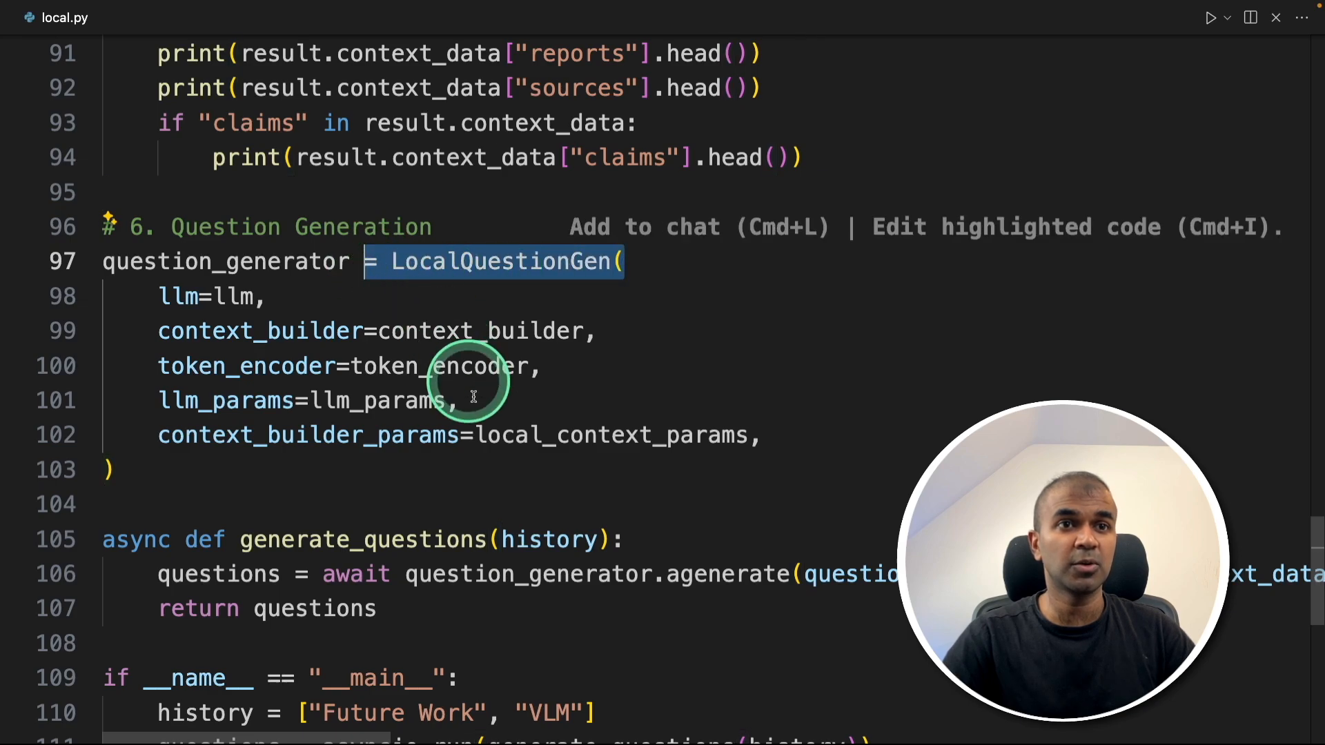
scroll(down, 3)
text(python local.py)
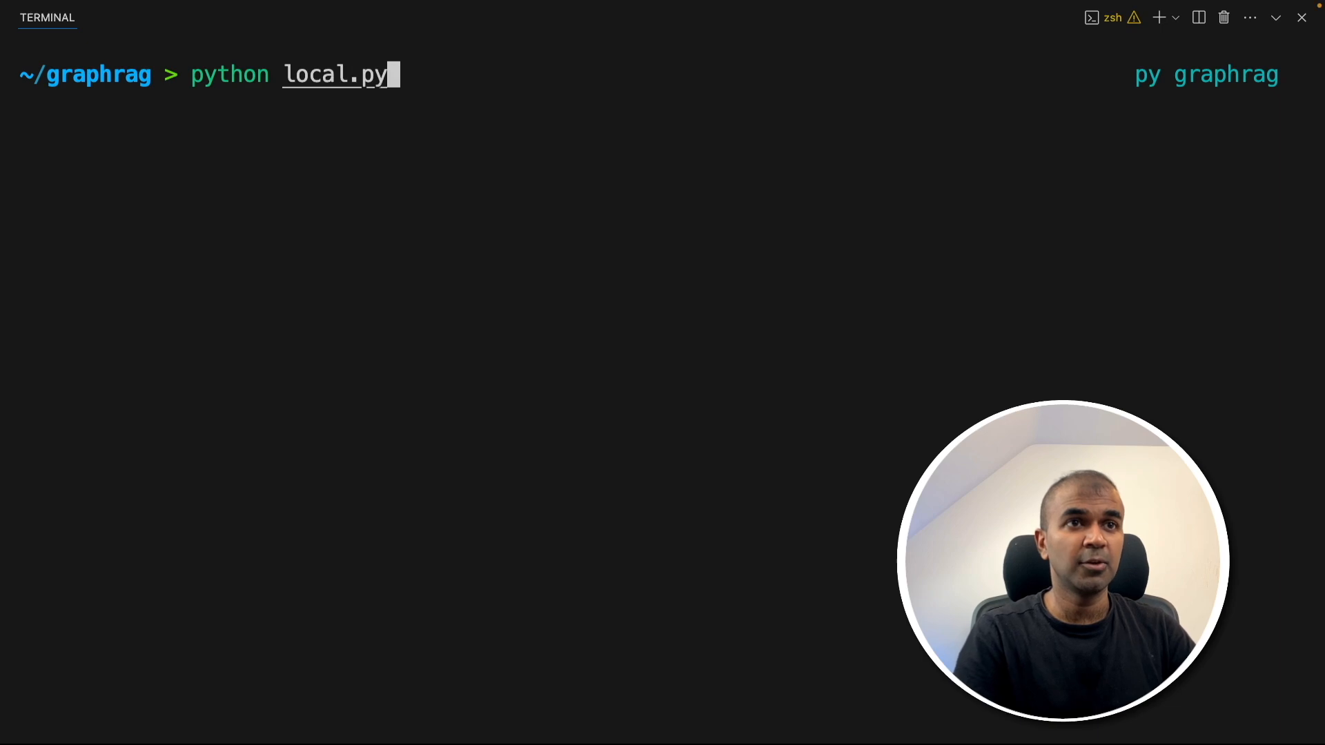
Run python local.py and review its answer, entity tables and suggested follow-up questions.
key(Return)
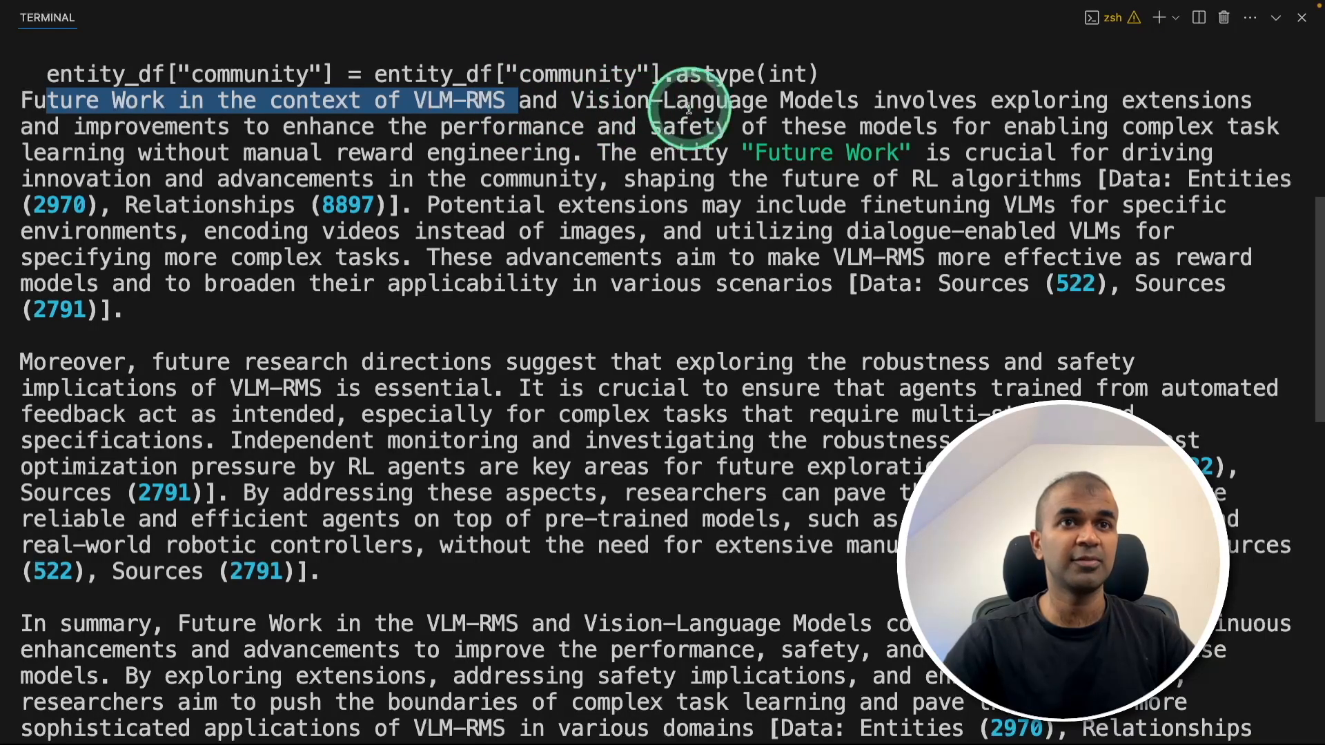
mouse_move(313, 114)
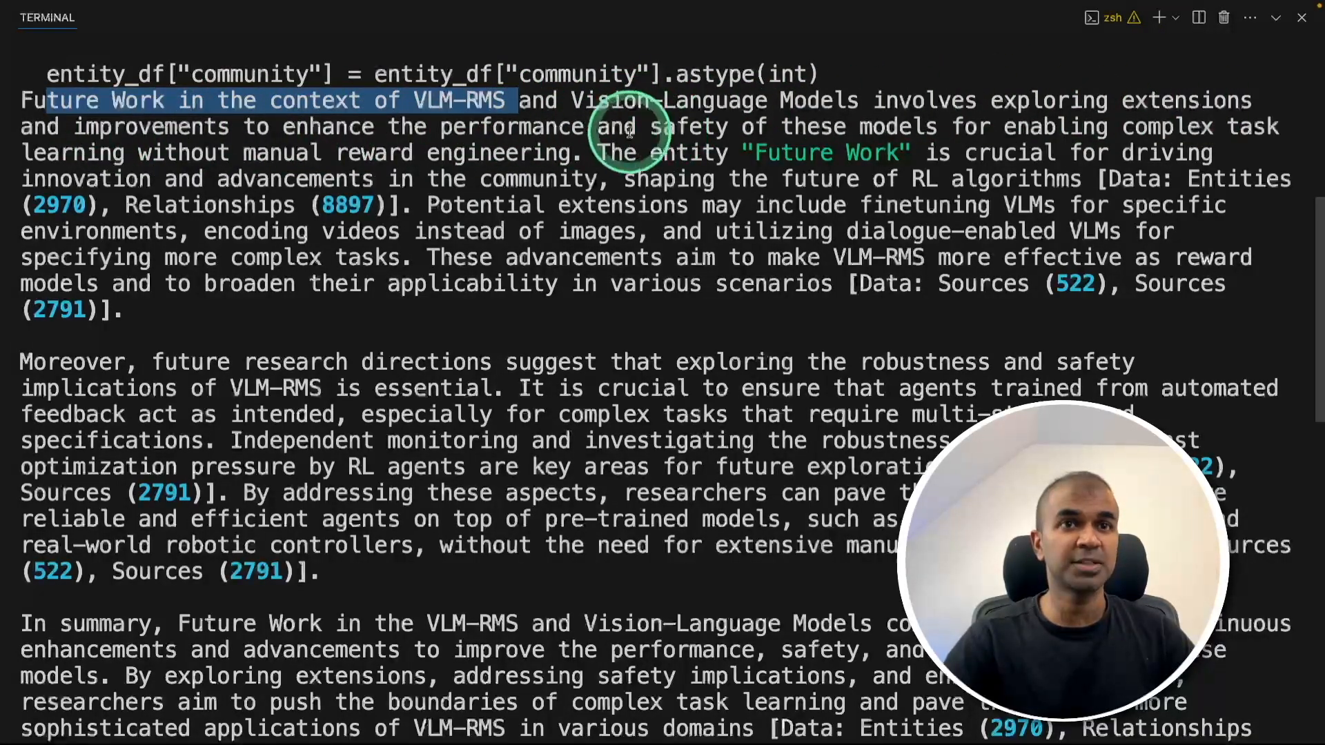
scroll(down, 3)
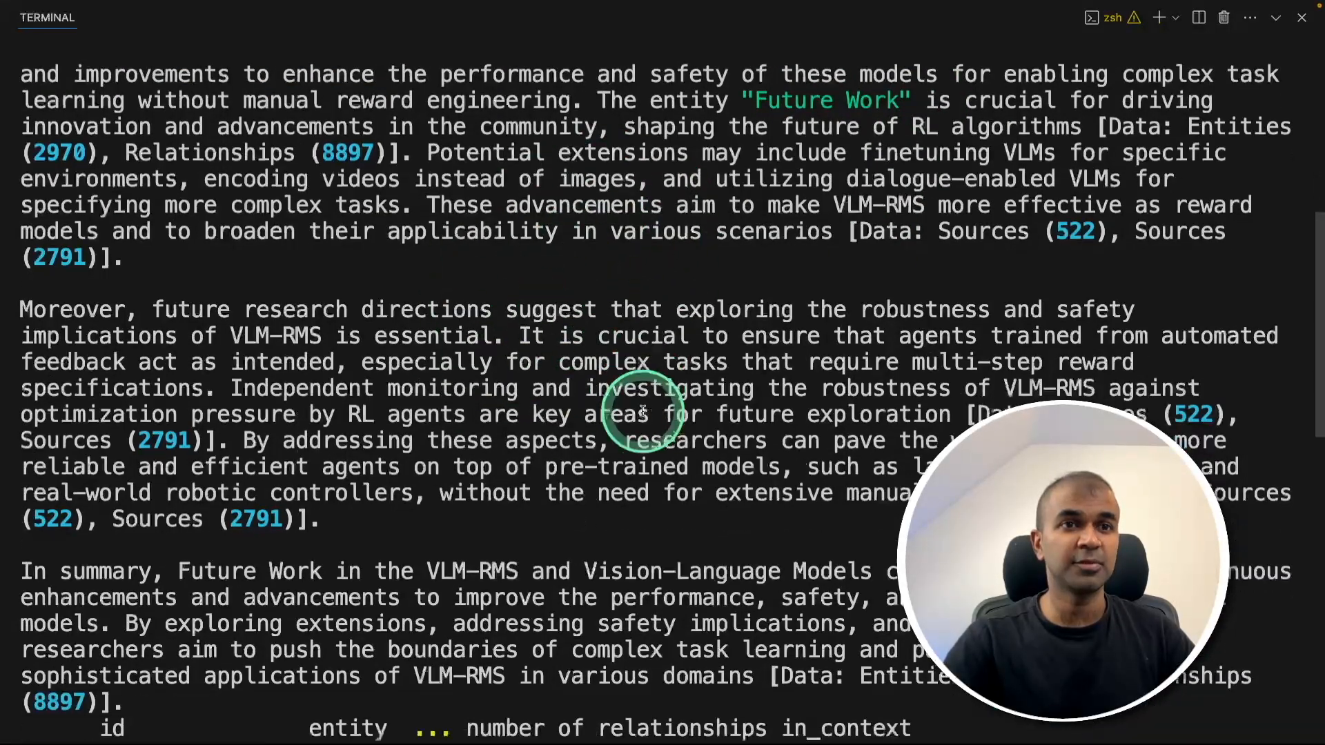
scroll(up, 3)
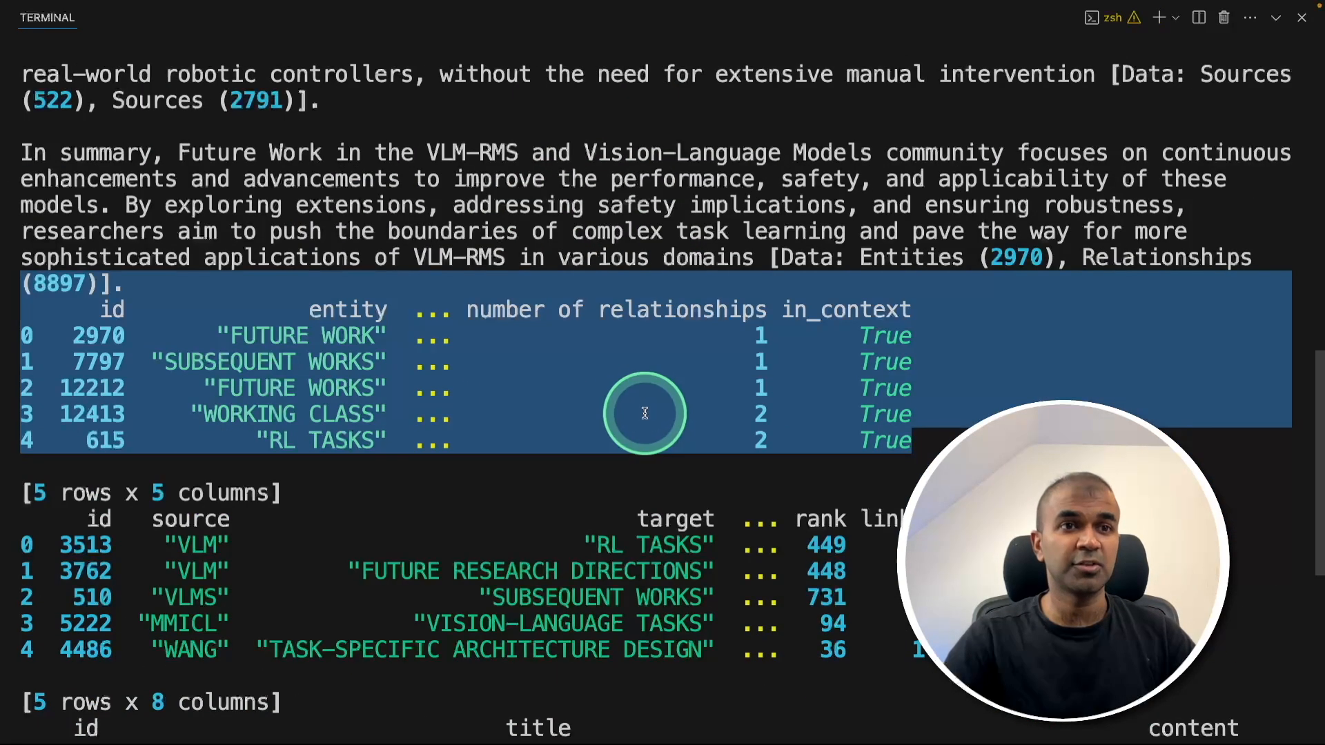
scroll(down, 3)
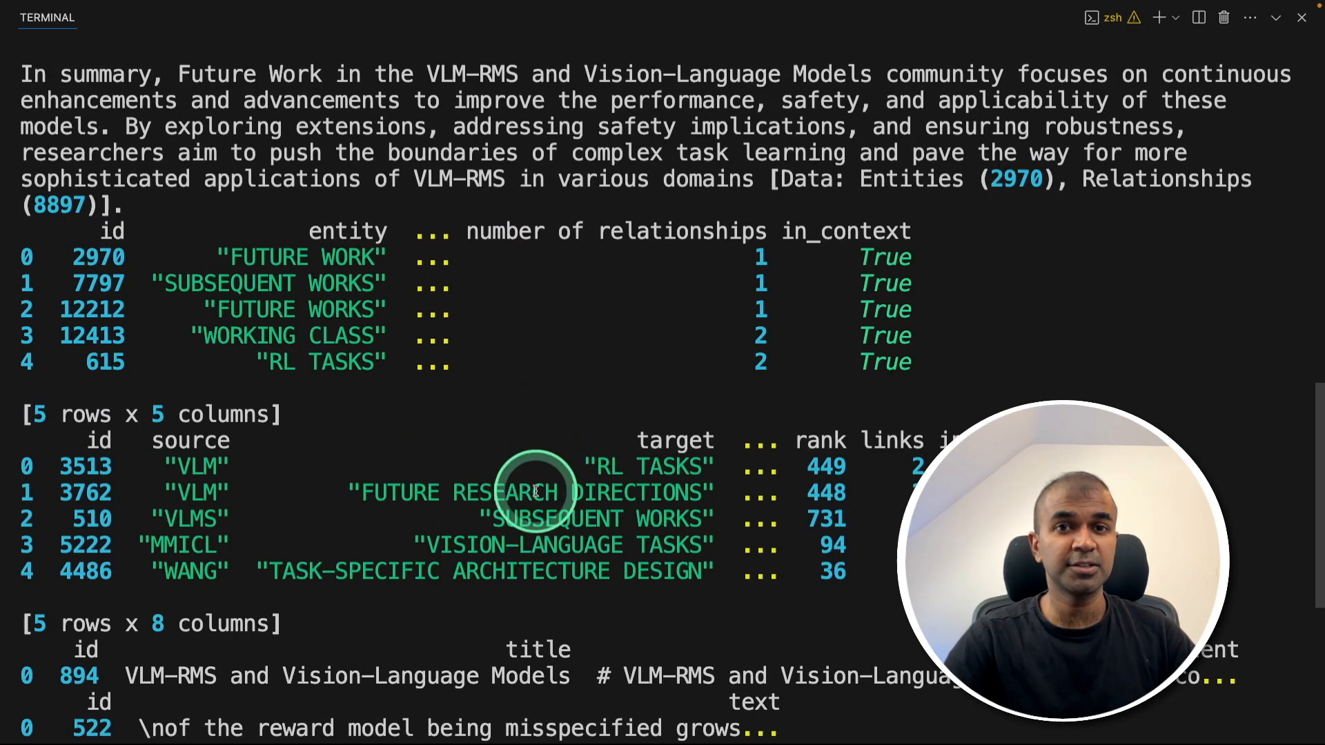
scroll(down, 3)
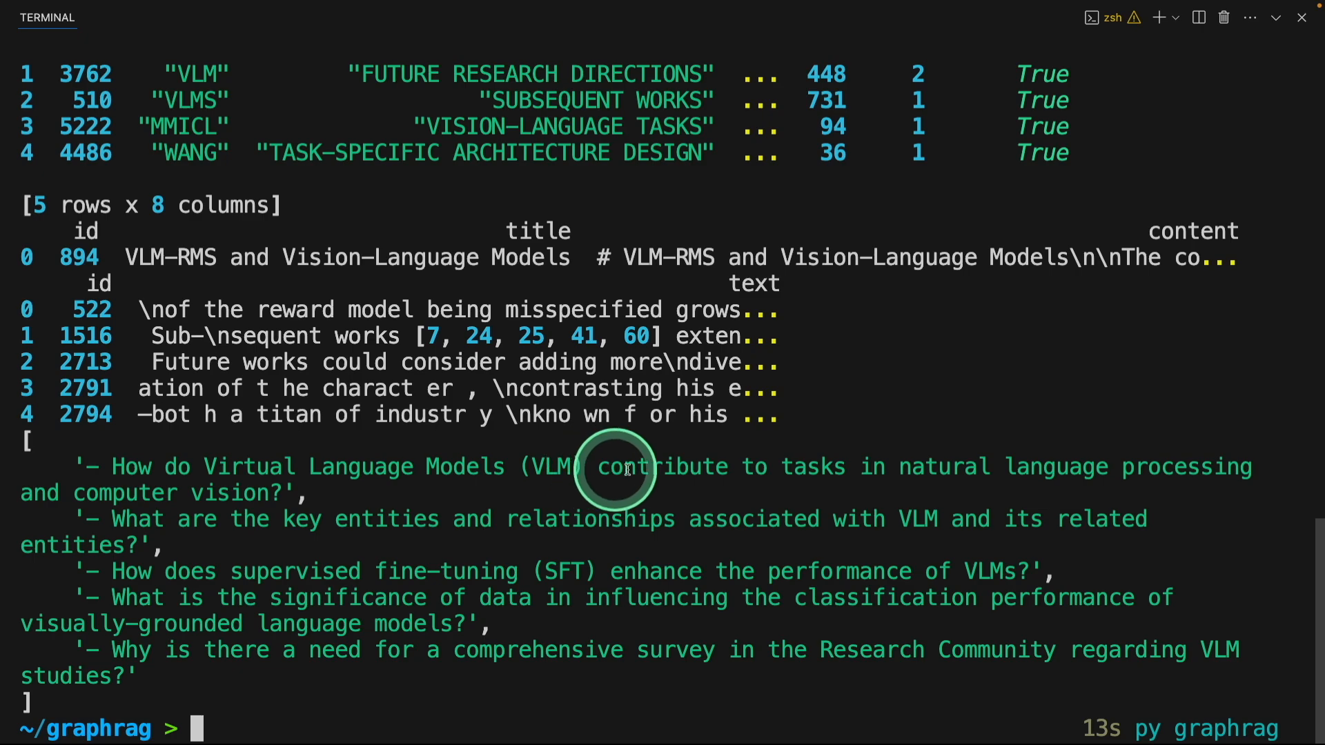
mouse_move(1217, 479)
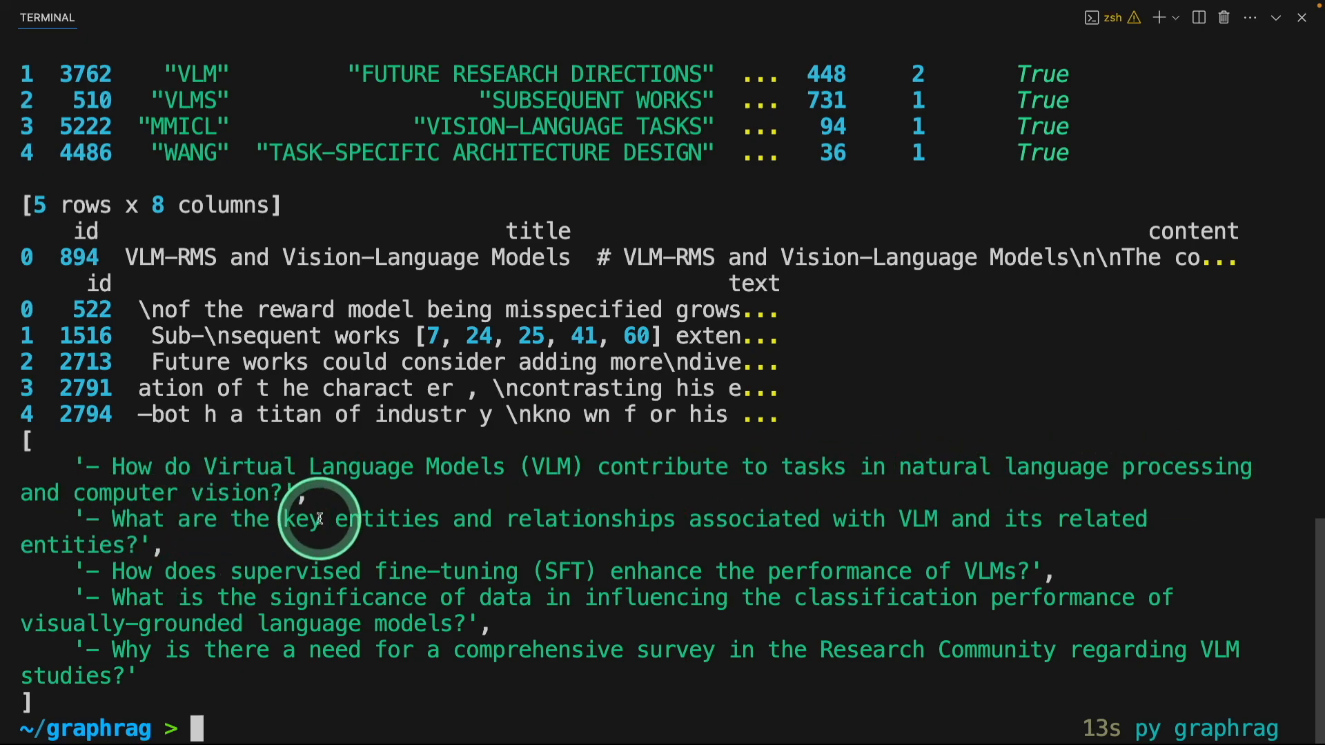
mouse_move(1036, 518)
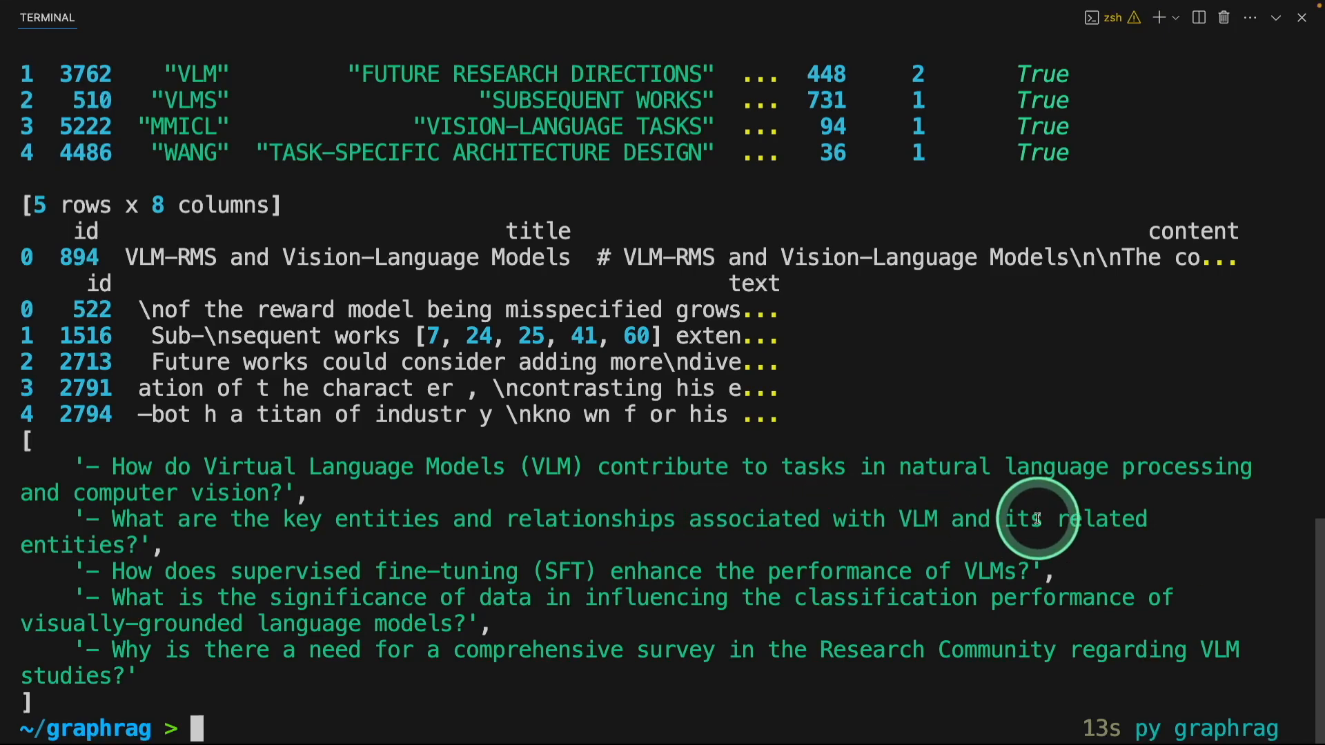
mouse_move(156, 549)
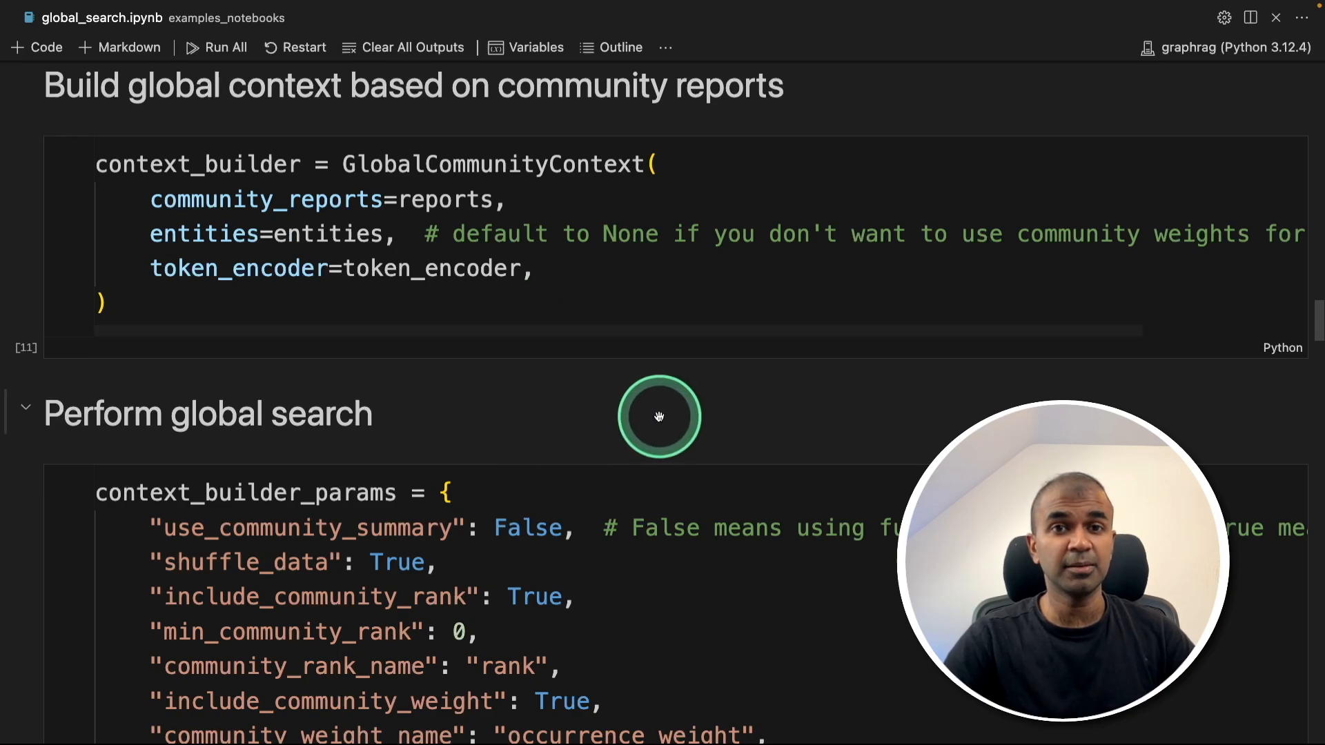
Look over ui.py's imports including chainlit.
scroll(down, 3)
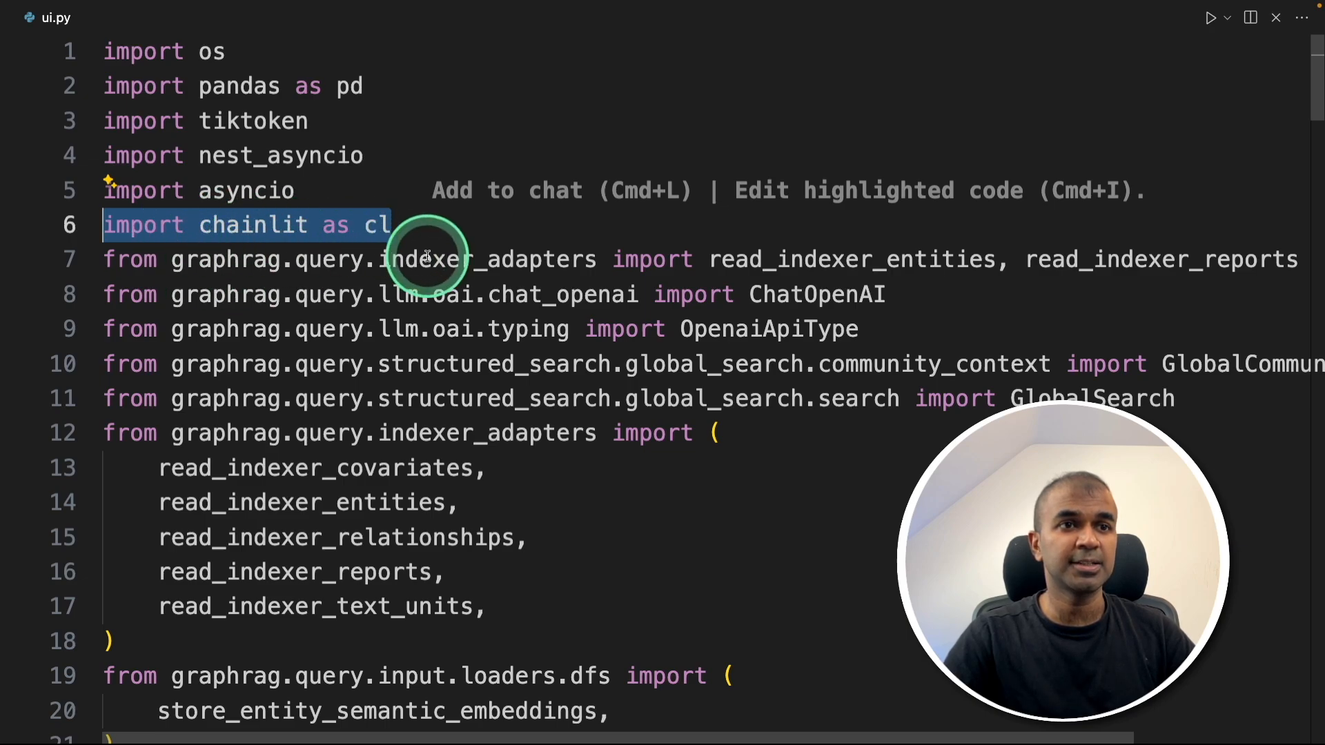
Scroll through the ui.py Chainlit app code.
scroll(down, 3)
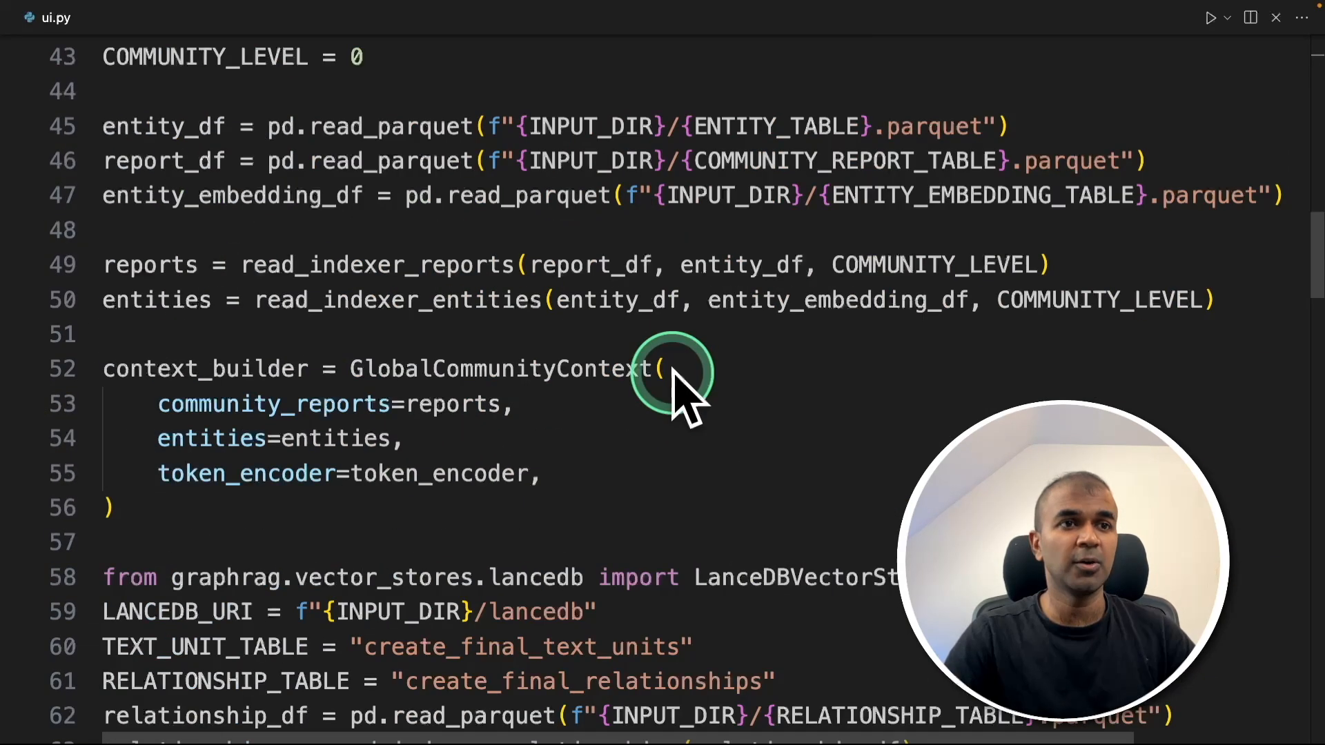
scroll(down, 3)
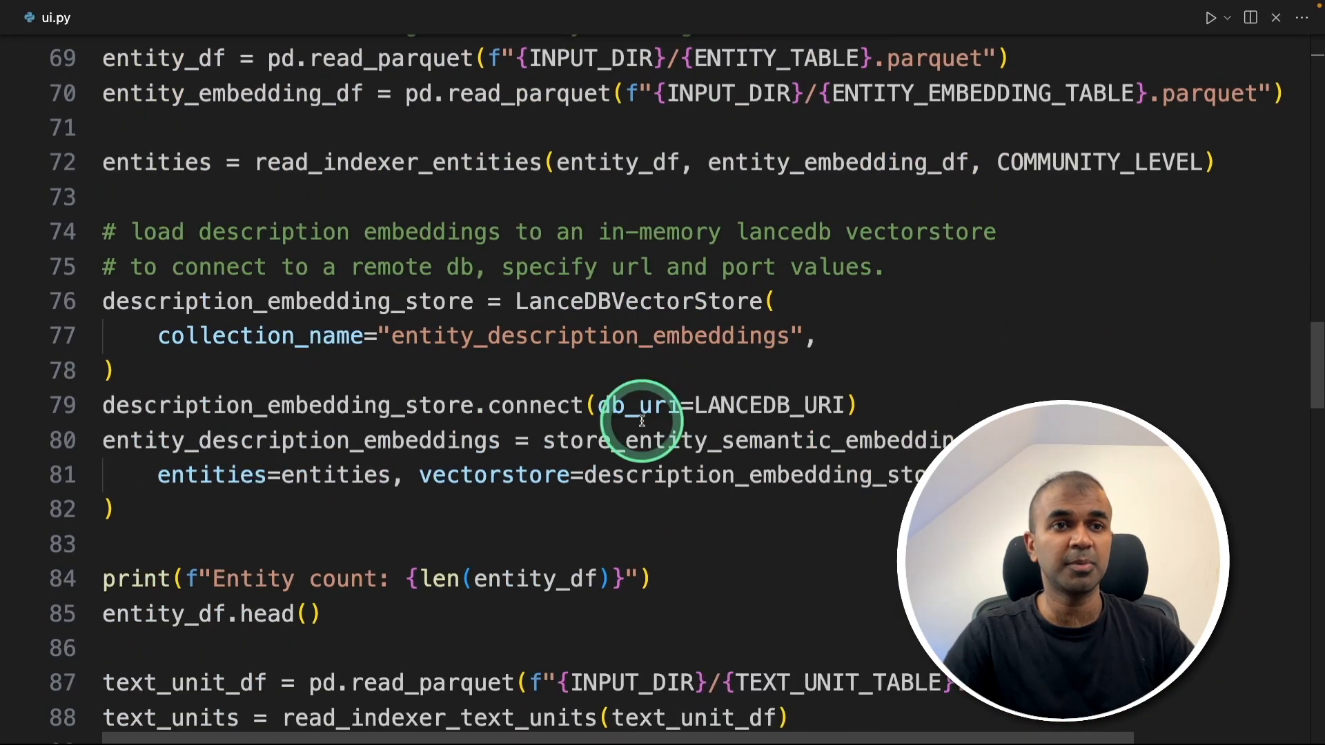
scroll(down, 3)
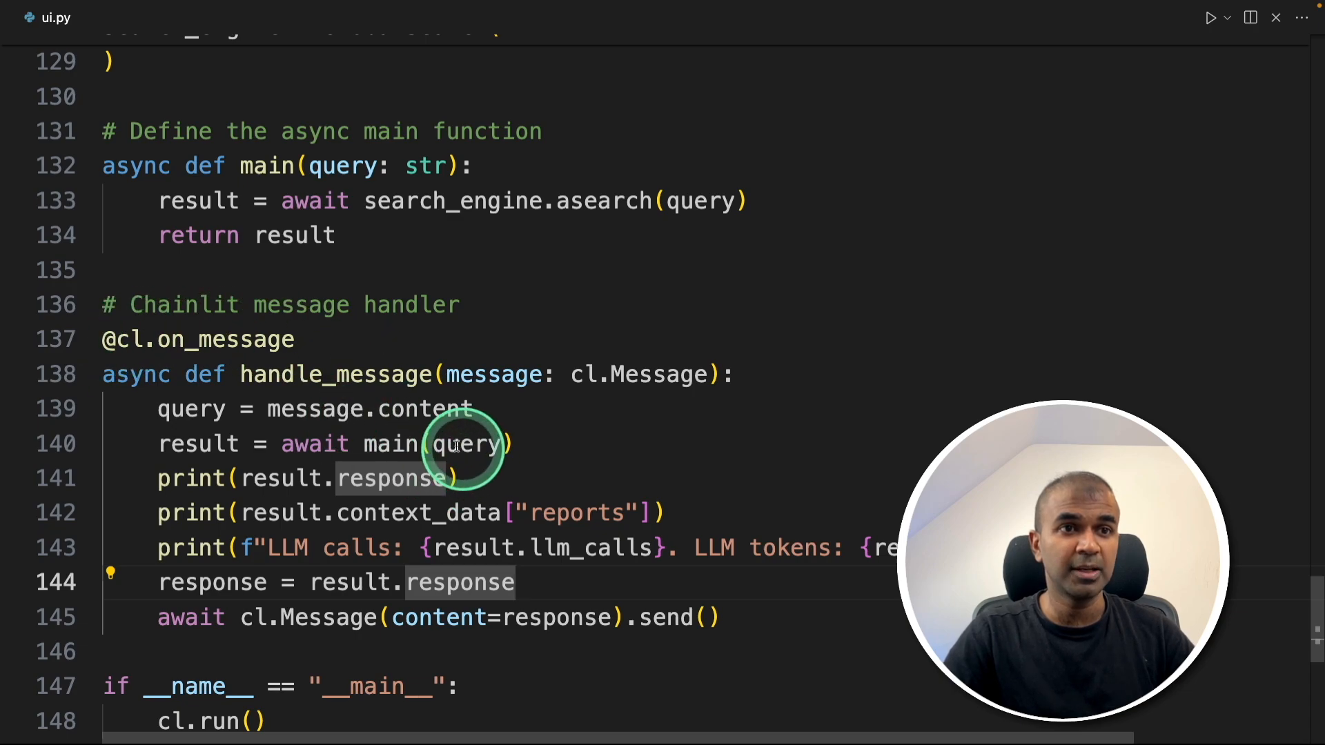
scroll(up, 3)
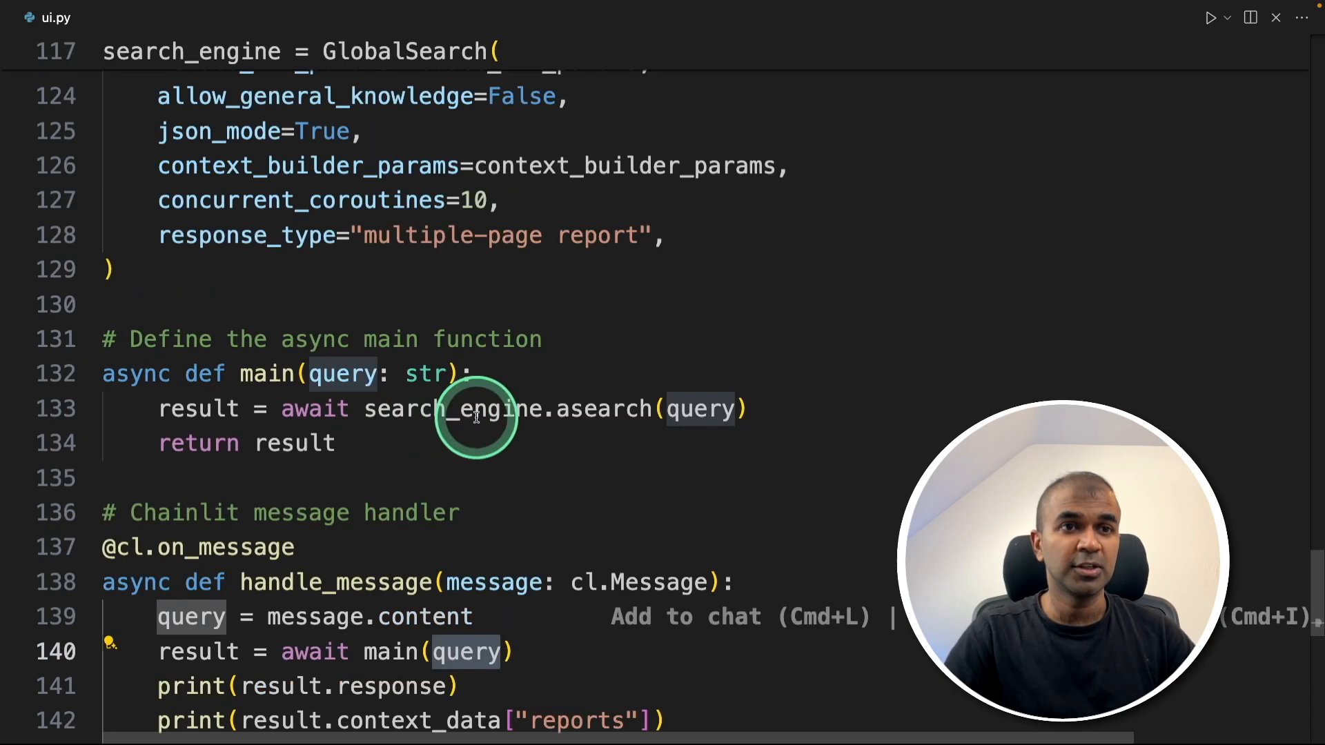
scroll(up, 3)
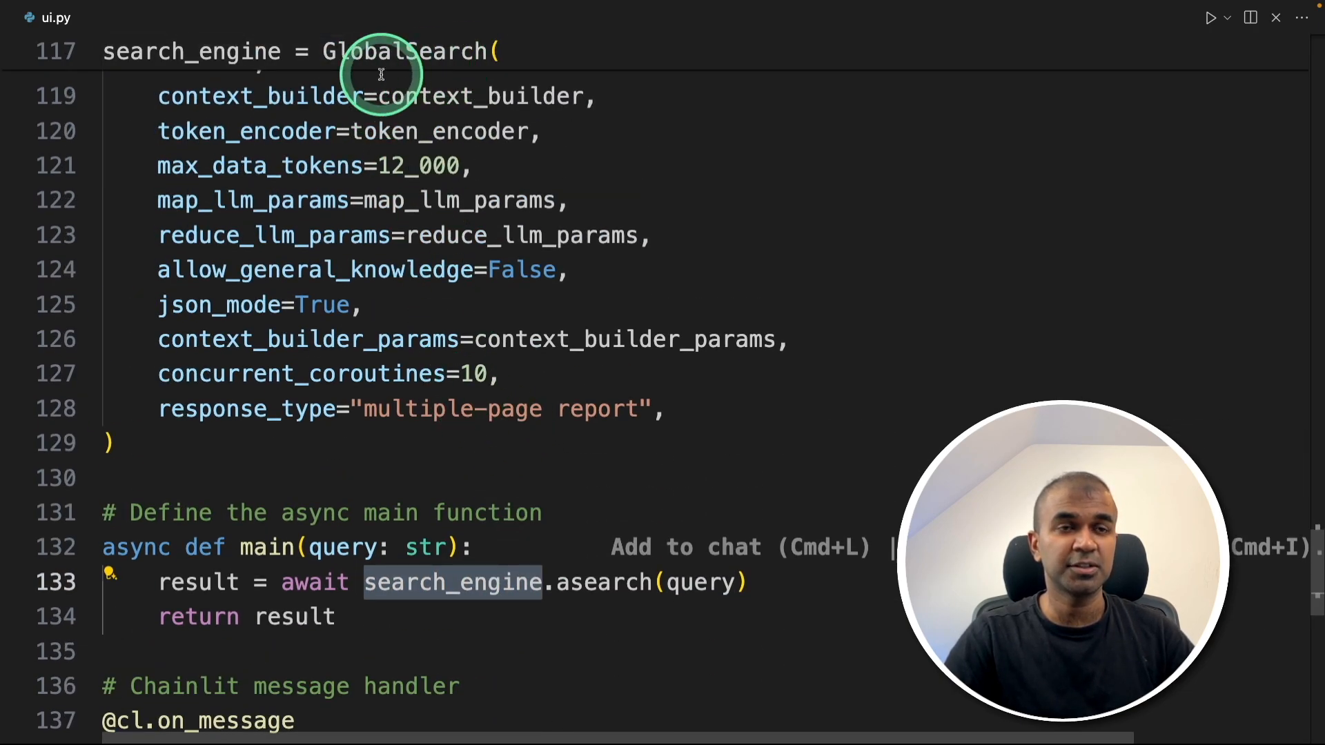
scroll(down, 3)
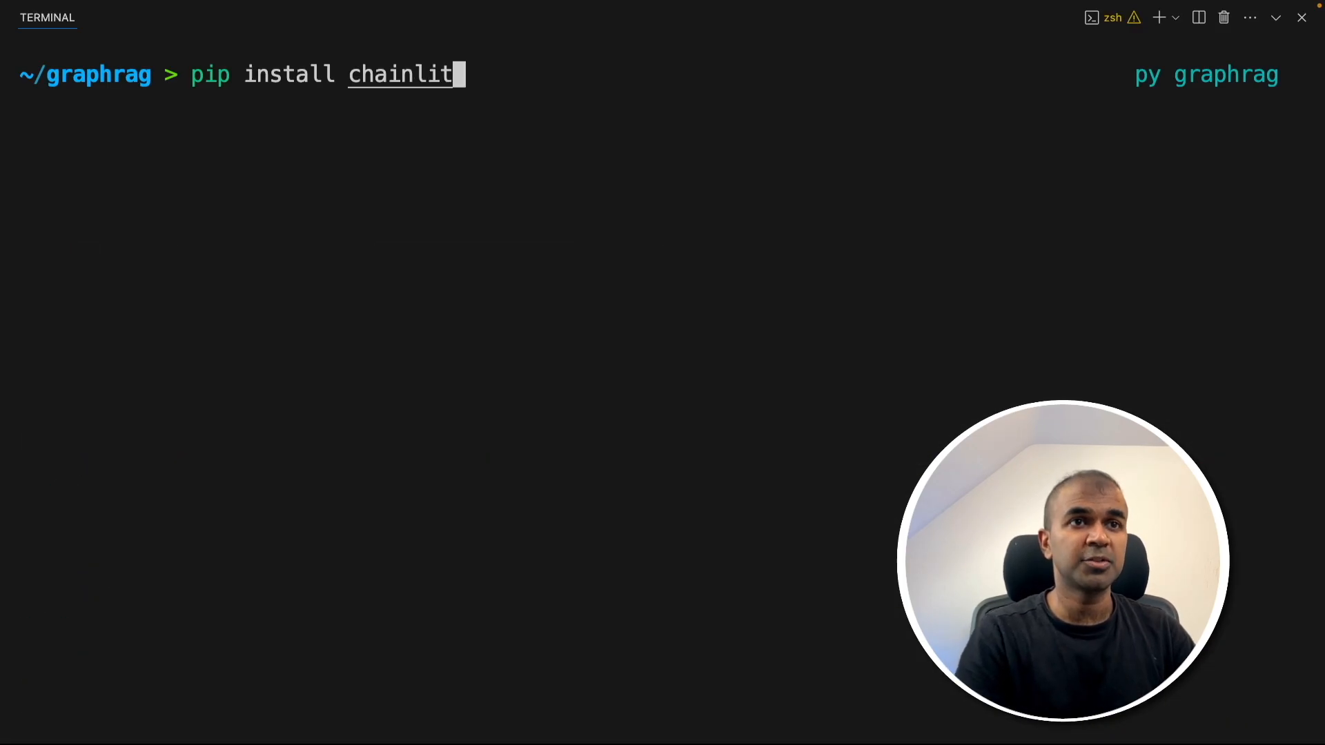
Launch the chat app with chainlit run ui.py.
text(chainlit run ui.py)
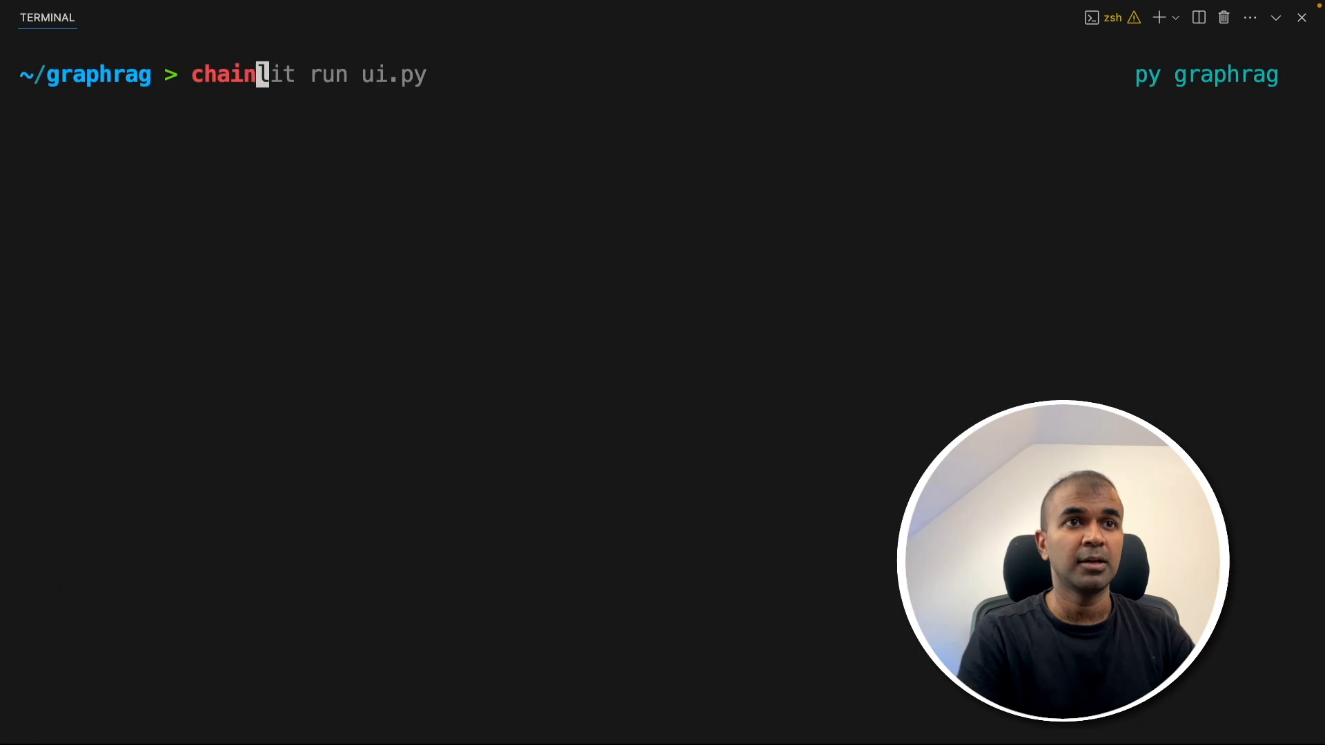
key(Return)
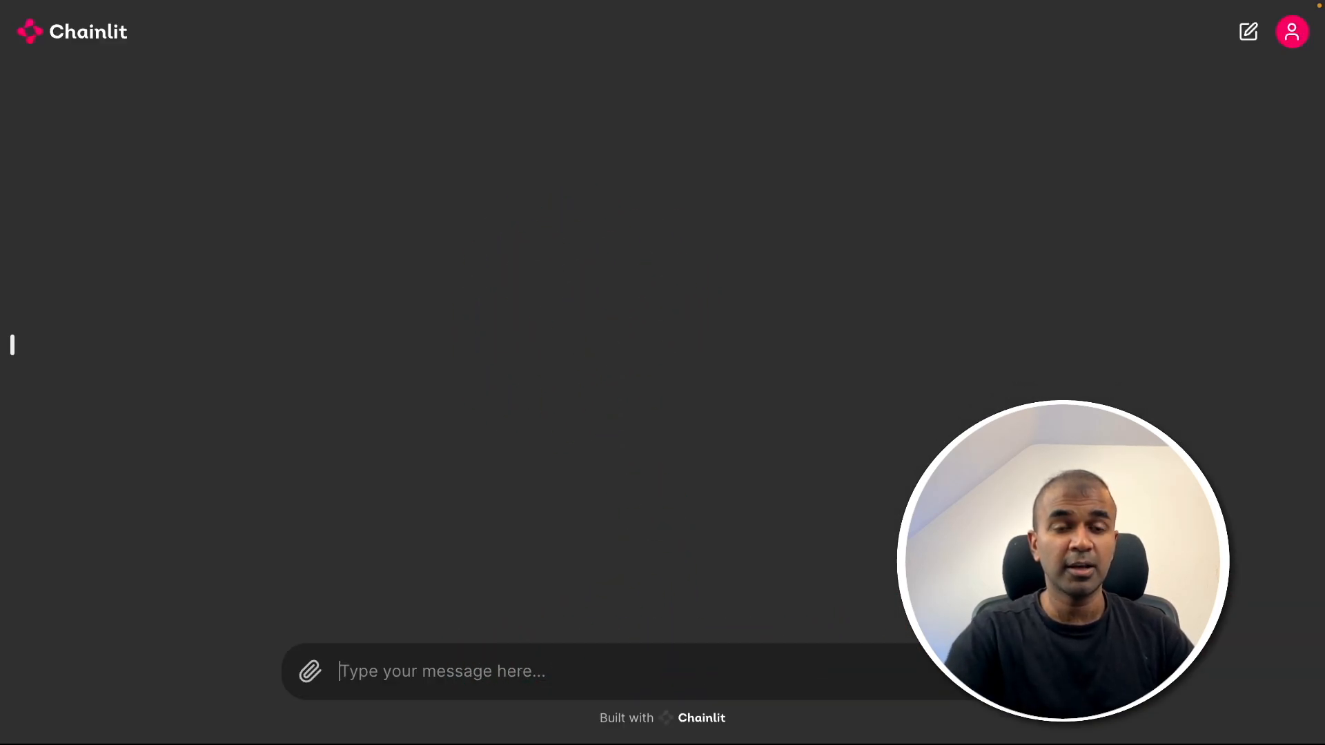
Ask the Chainlit chat 'Tell me about VLM' and review the Vision-Language Models overview down to its references.
text(Tell me about VLM)
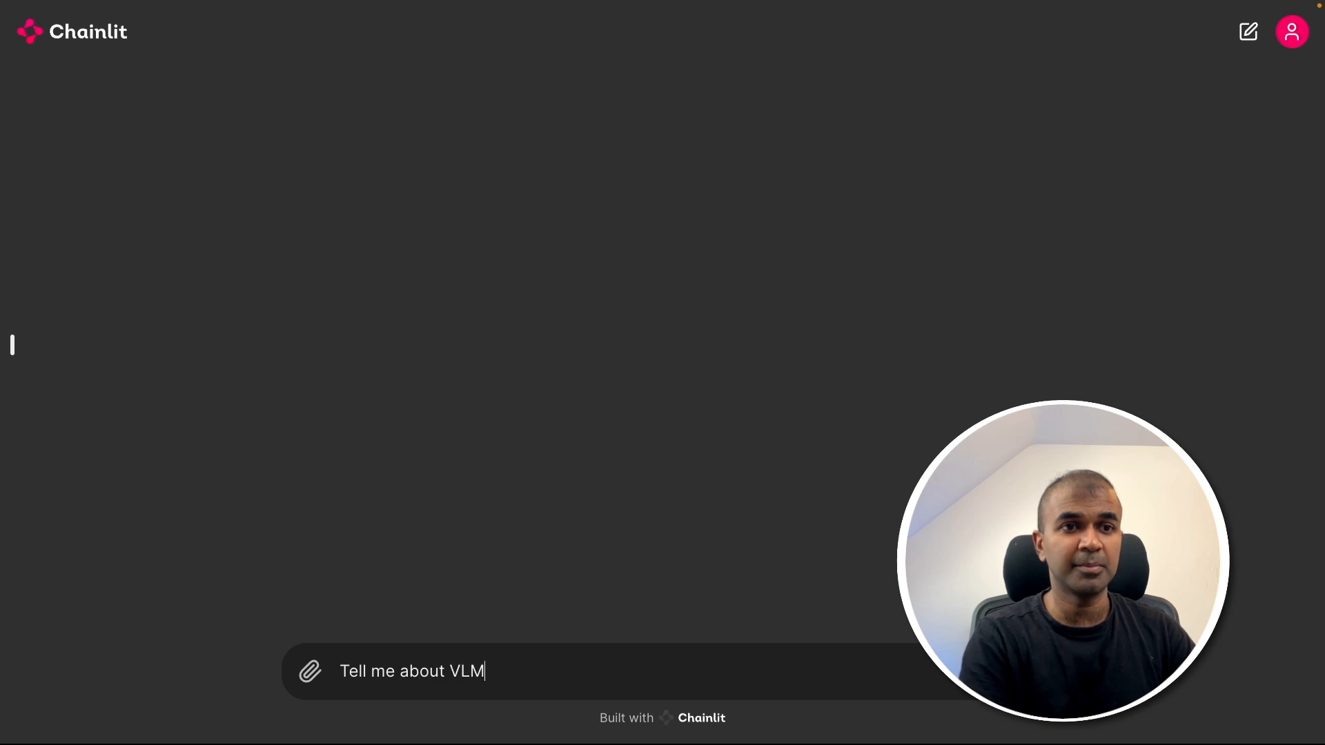
key(Return)
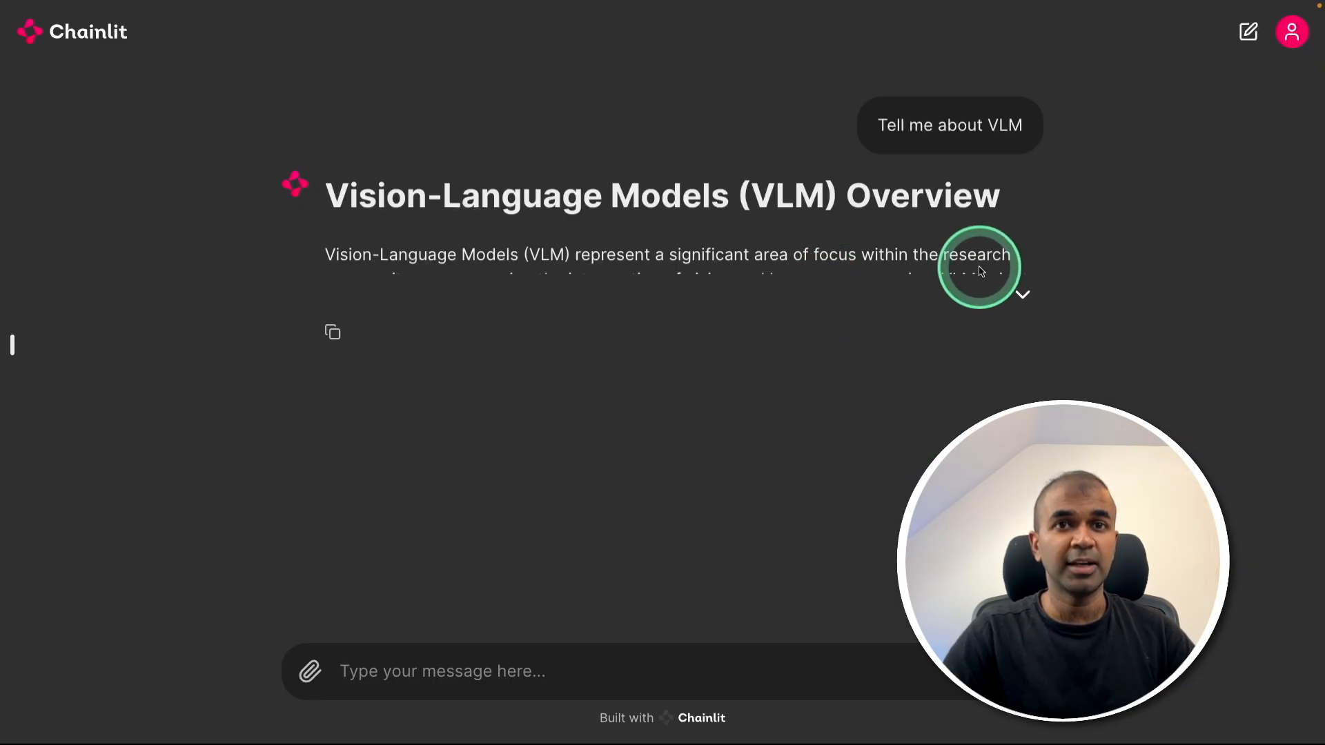
scroll(down, 3)
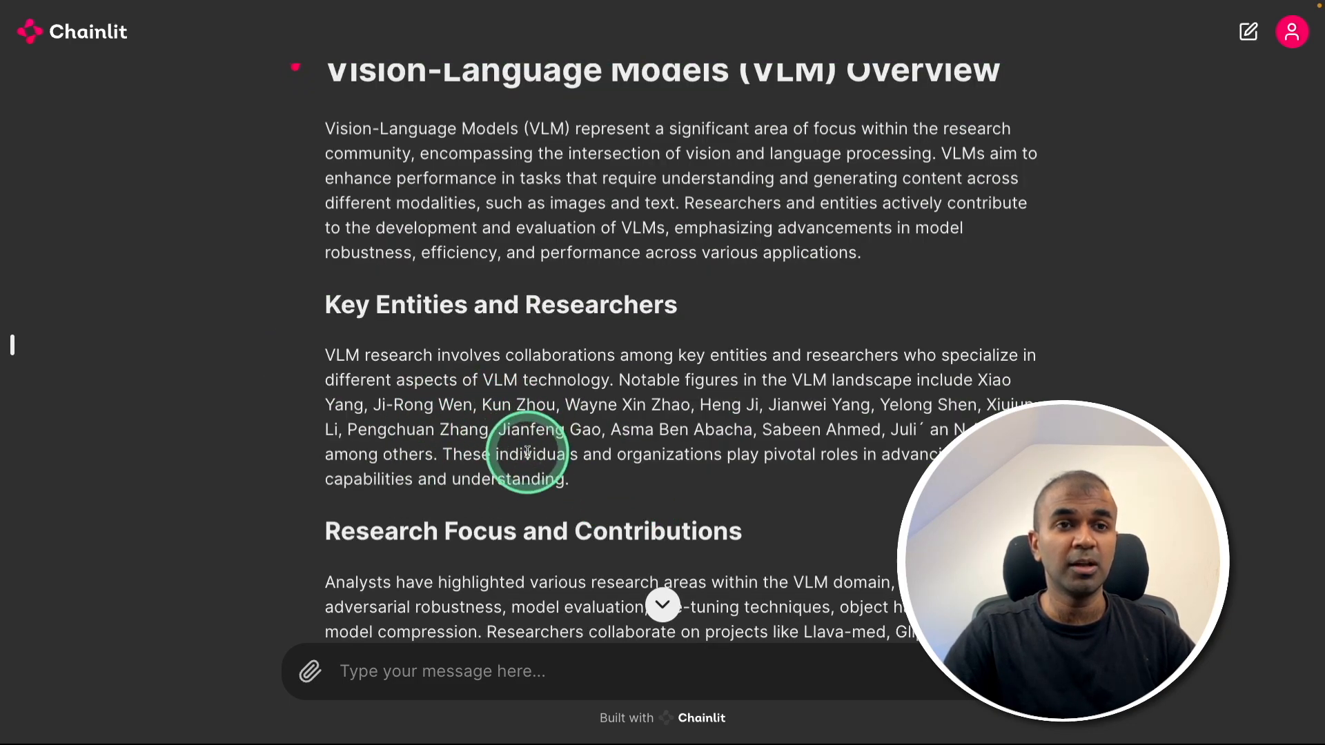
scroll(down, 3)
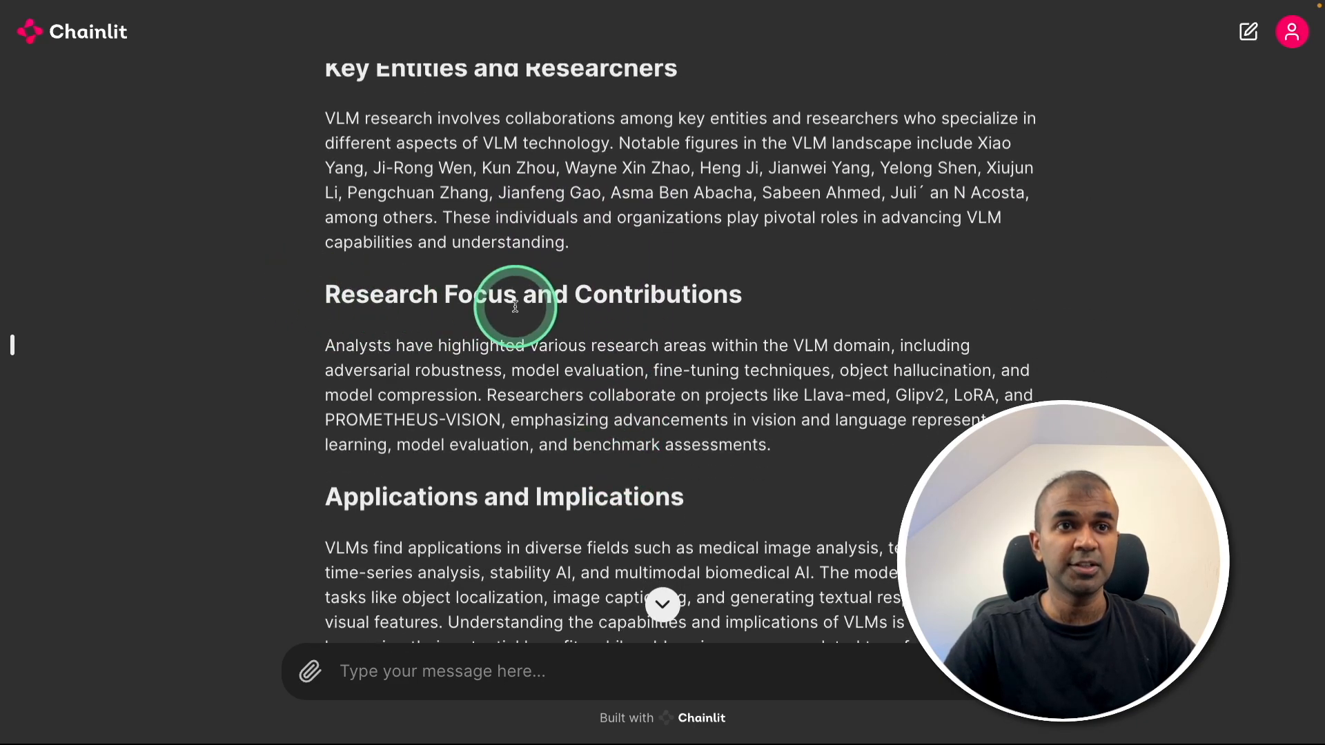
scroll(down, 3)
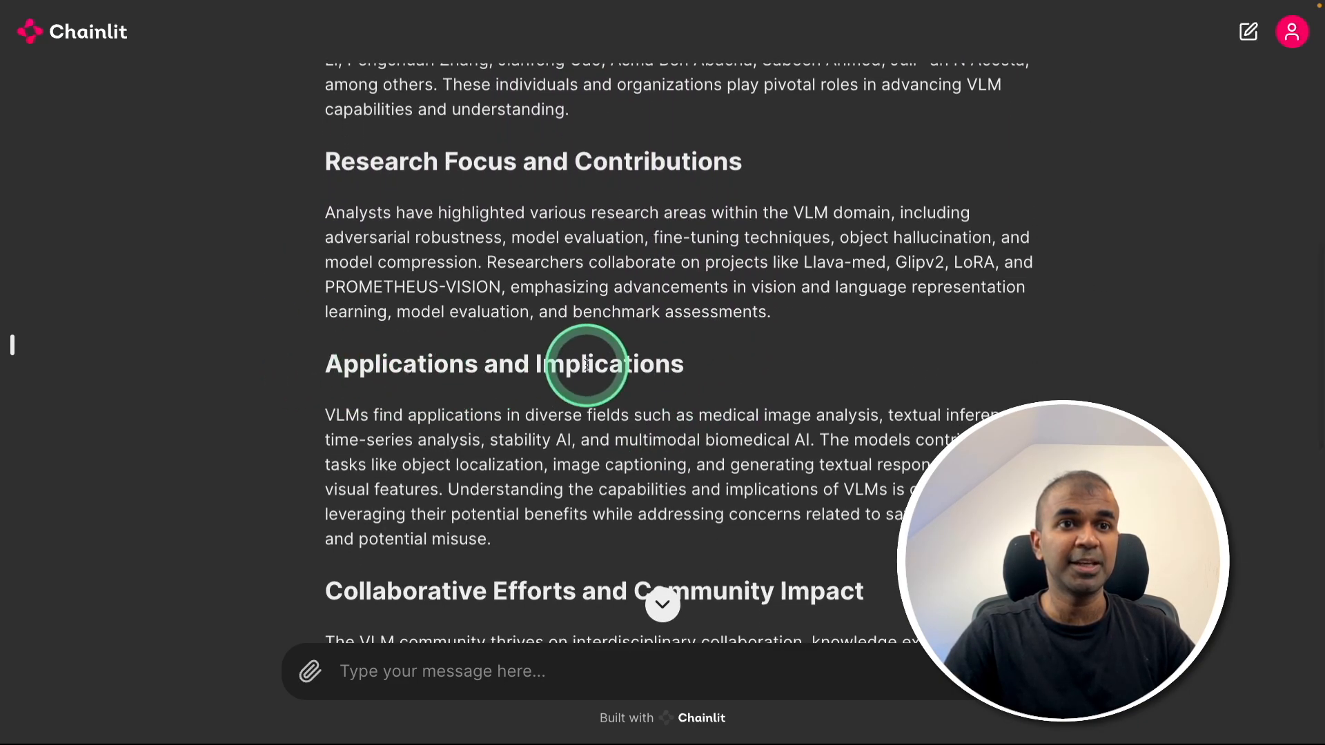
scroll(down, 3)
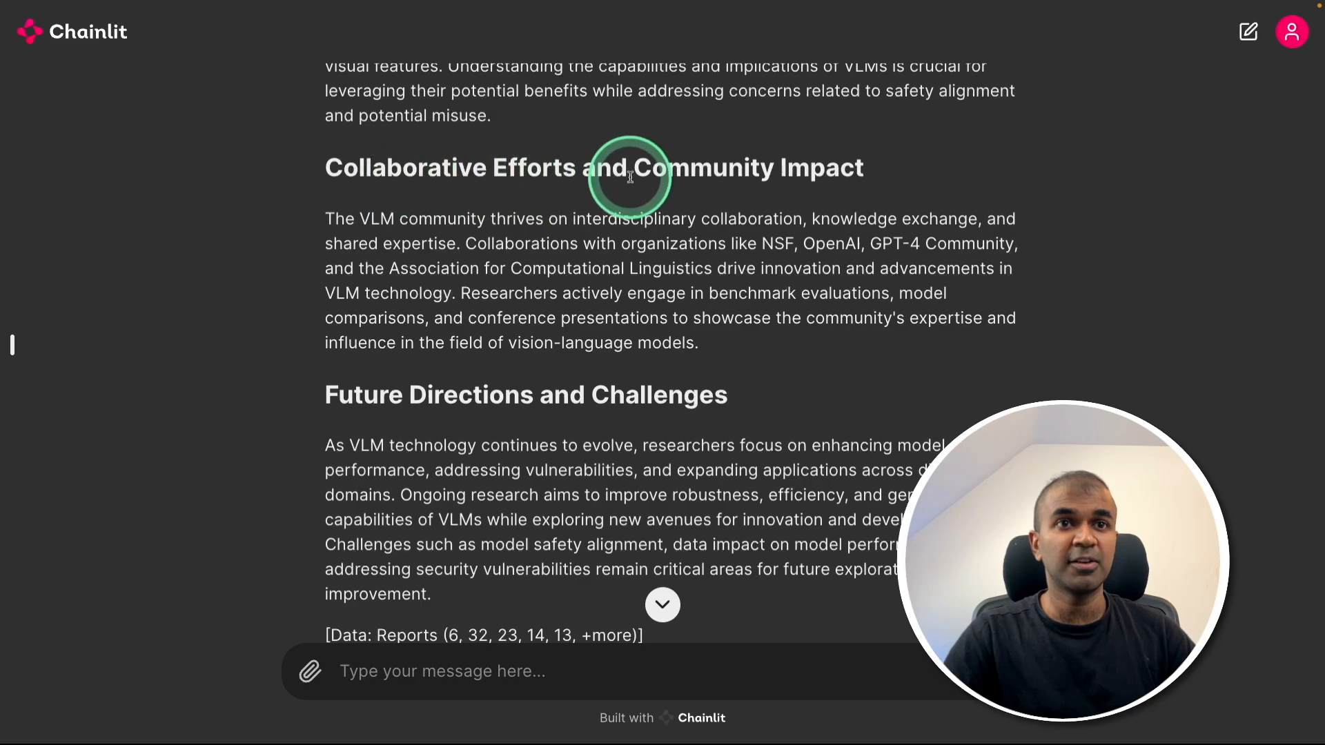
scroll(down, 3)
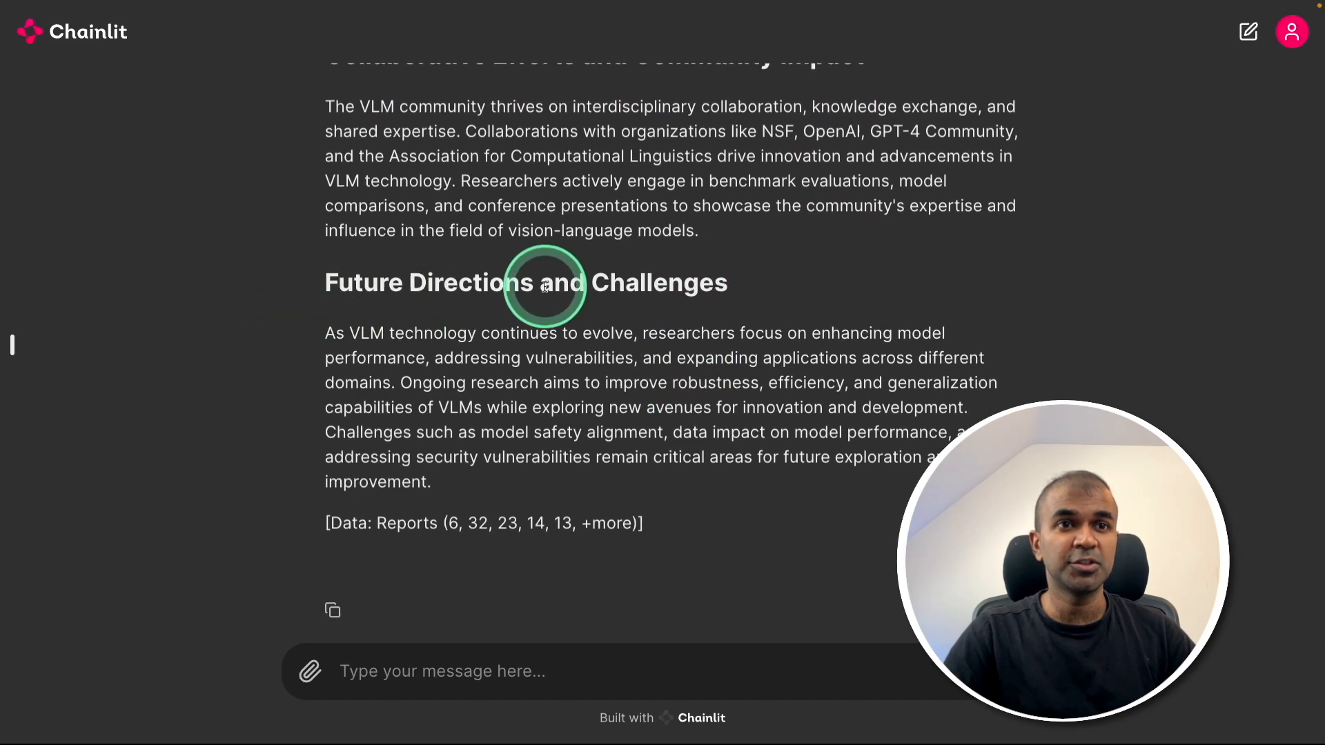
scroll(up, 3)
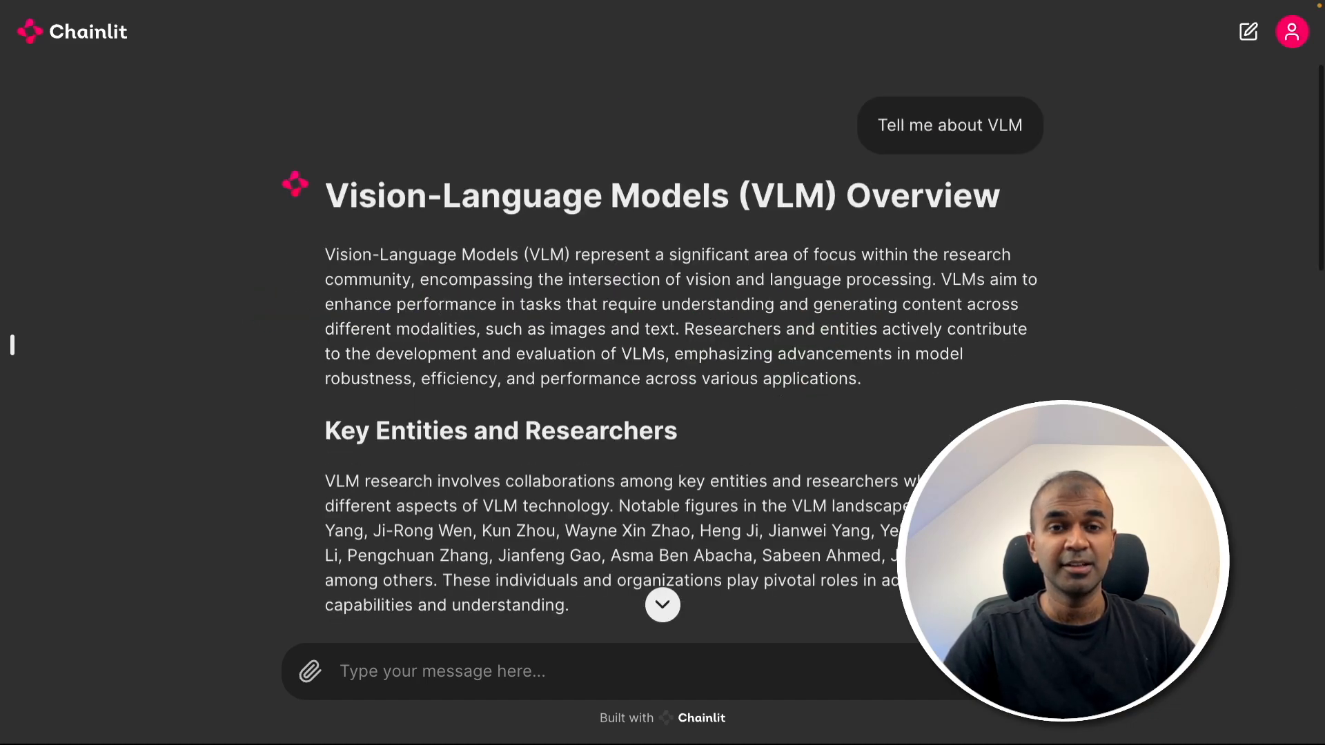